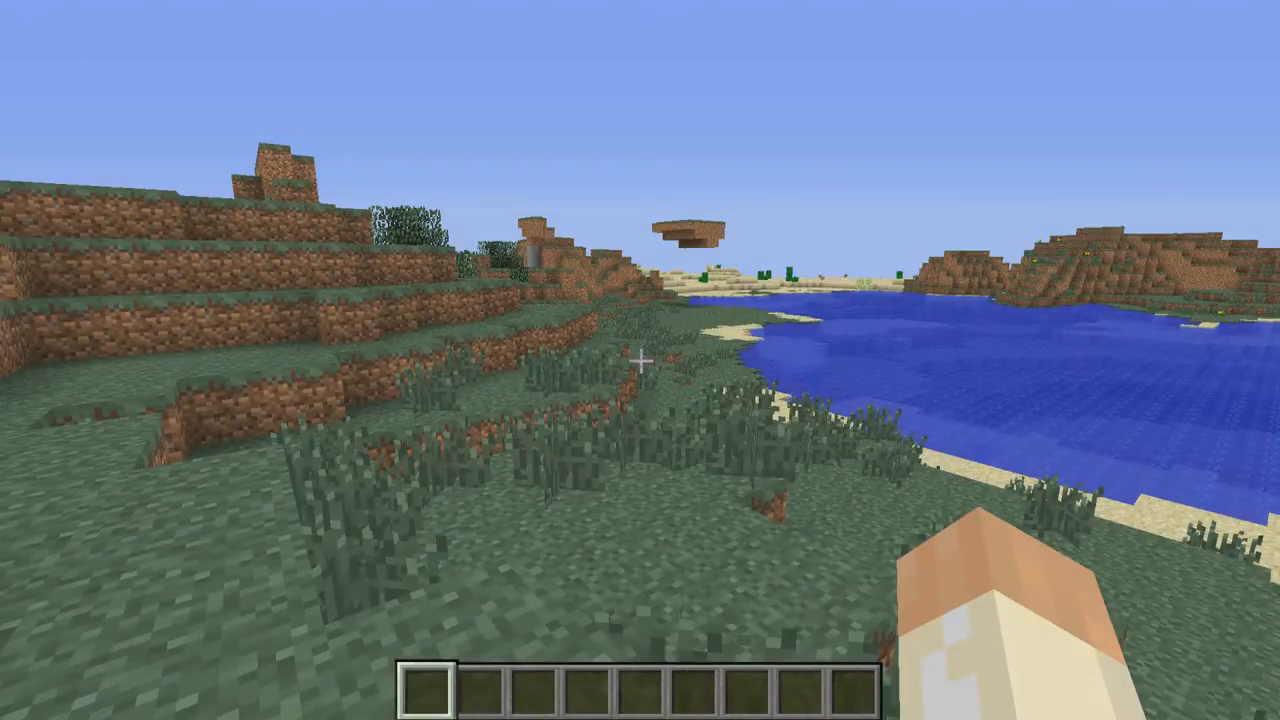
{"action": "mouse_move", "coordinate": [640, 360]}
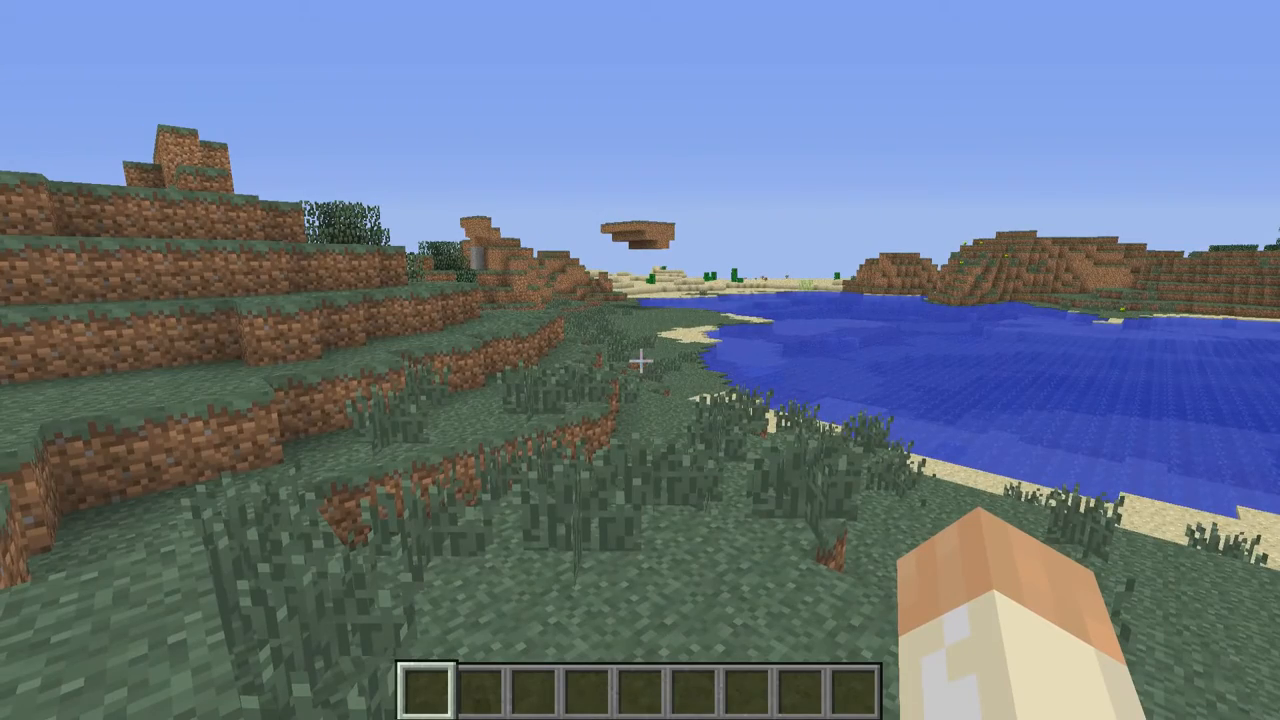
{"action": "mouse_move", "coordinate": [640, 360]}
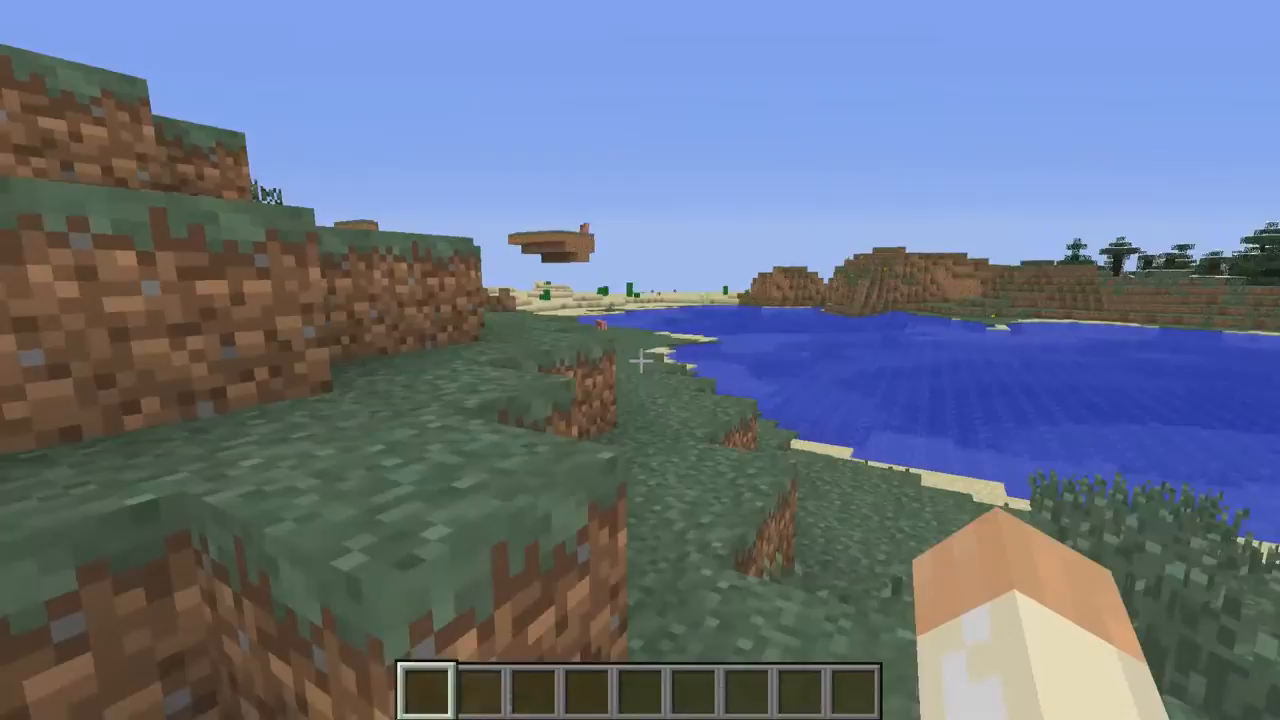
{"action": "mouse_move", "coordinate": [640, 360]}
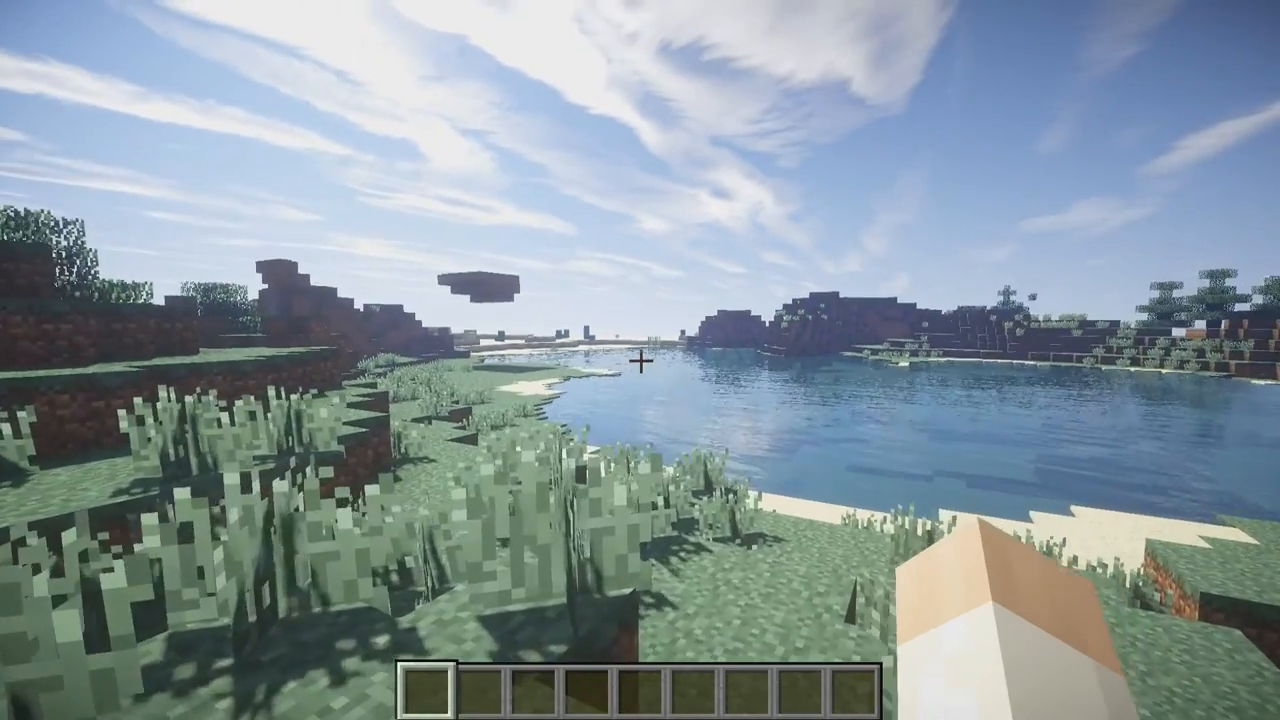
{"action": "mouse_move", "coordinate": [640, 360]}
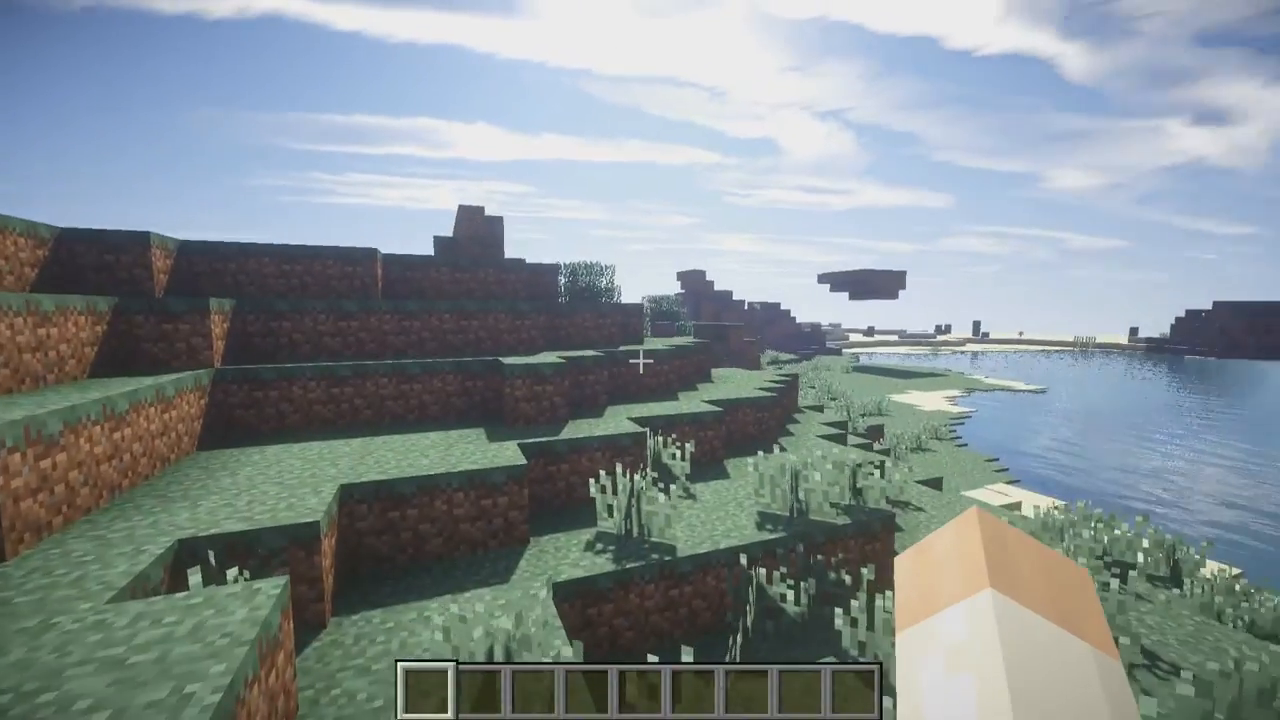
{"action": "mouse_move", "coordinate": [640, 360]}
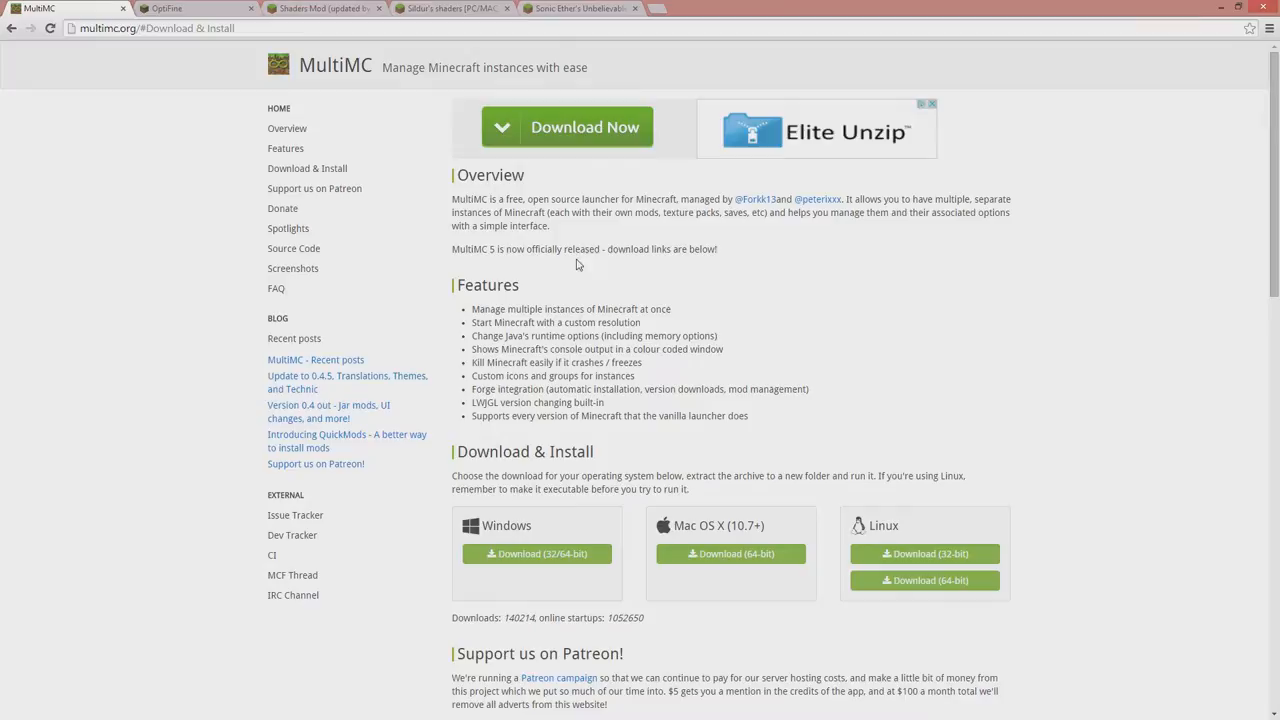
{"action": "mouse_move", "coordinate": [392, 108]}
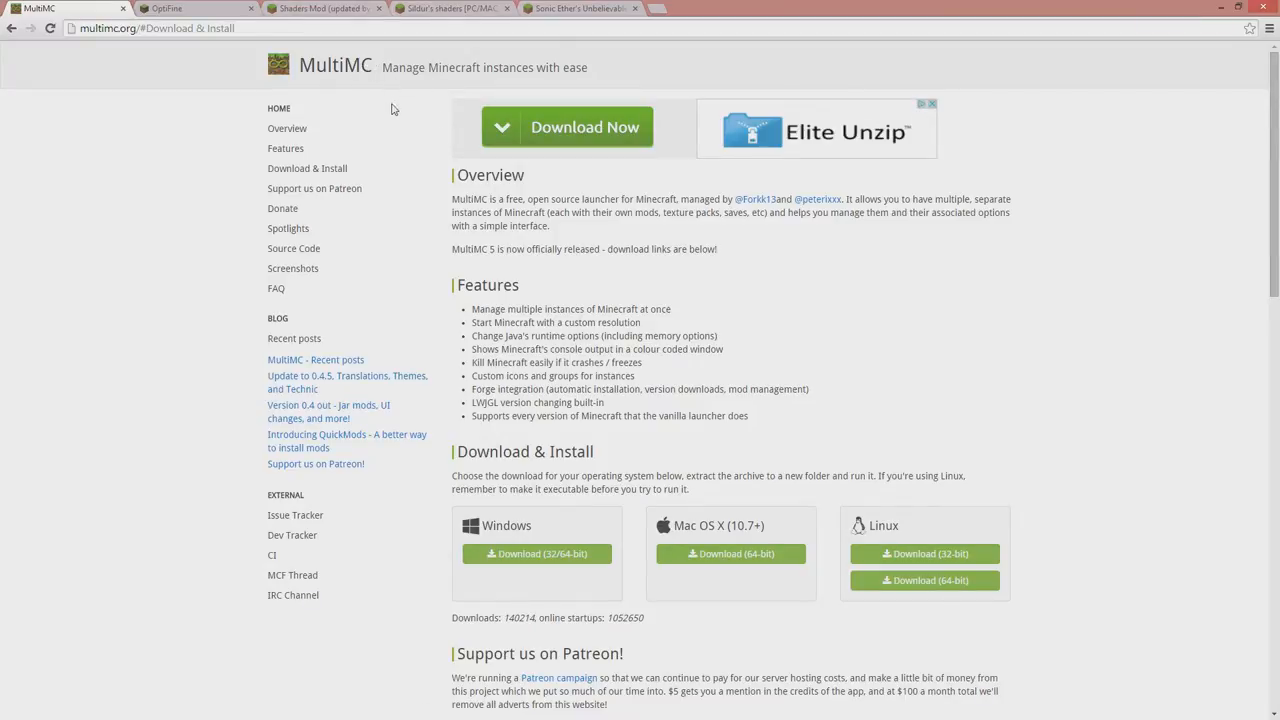
{"action": "mouse_move", "coordinate": [548, 248]}
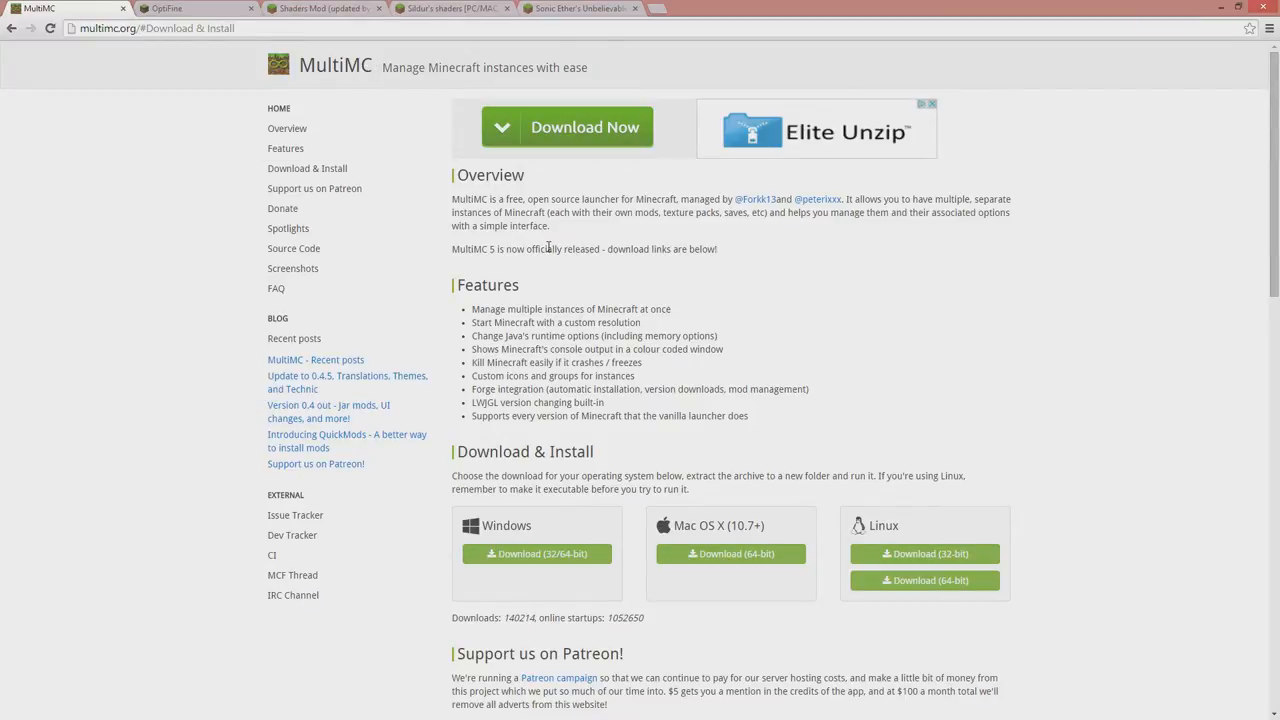
{"action": "mouse_move", "coordinate": [548, 264]}
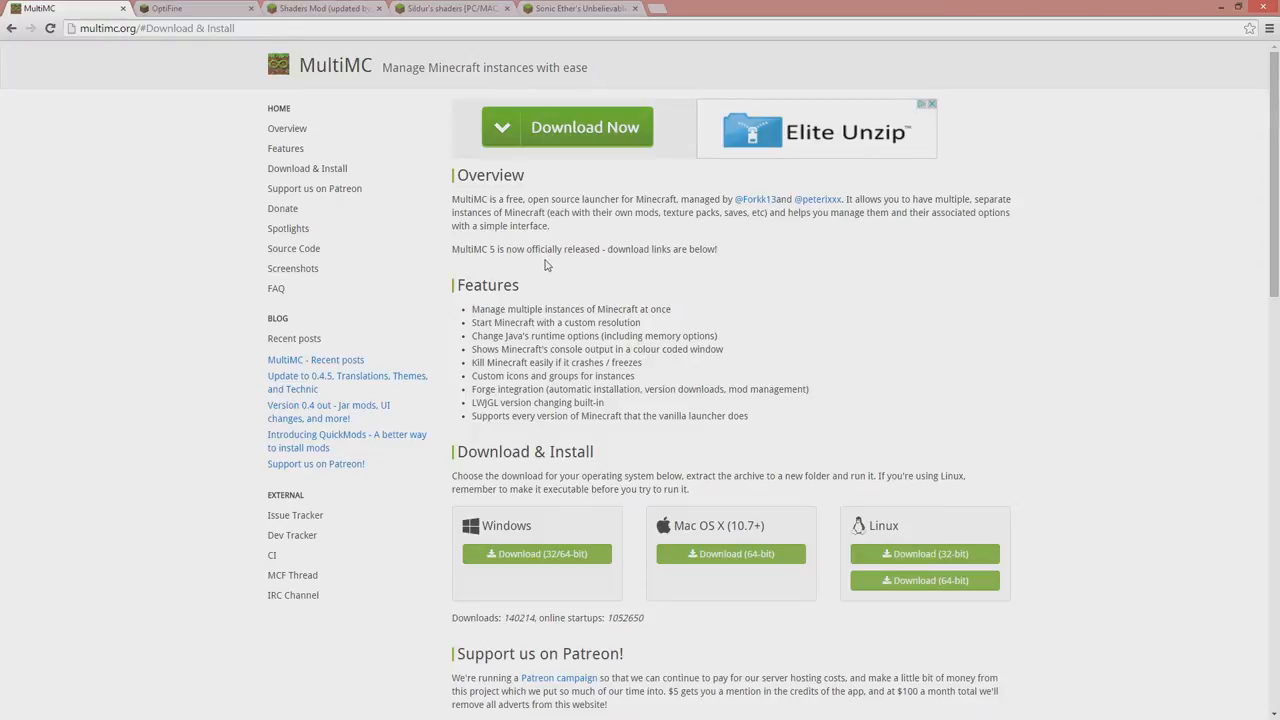
{"action": "mouse_move", "coordinate": [544, 262]}
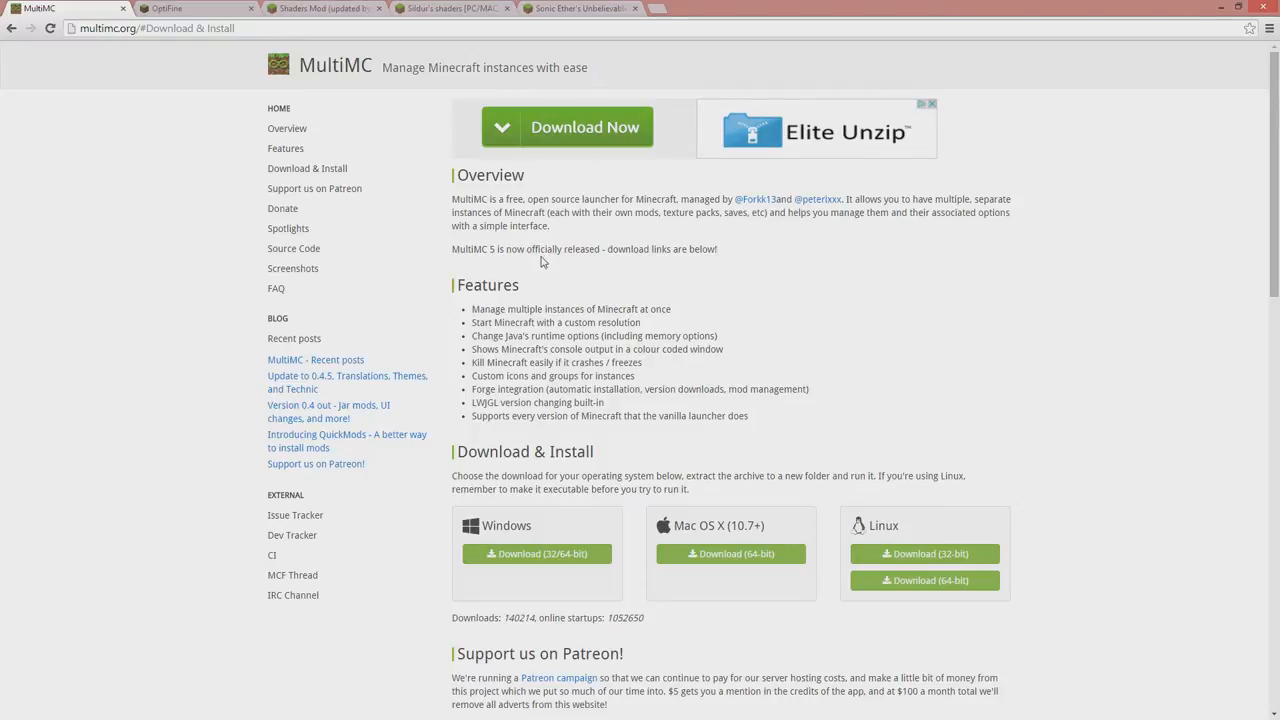
{"action": "mouse_move", "coordinate": [544, 270]}
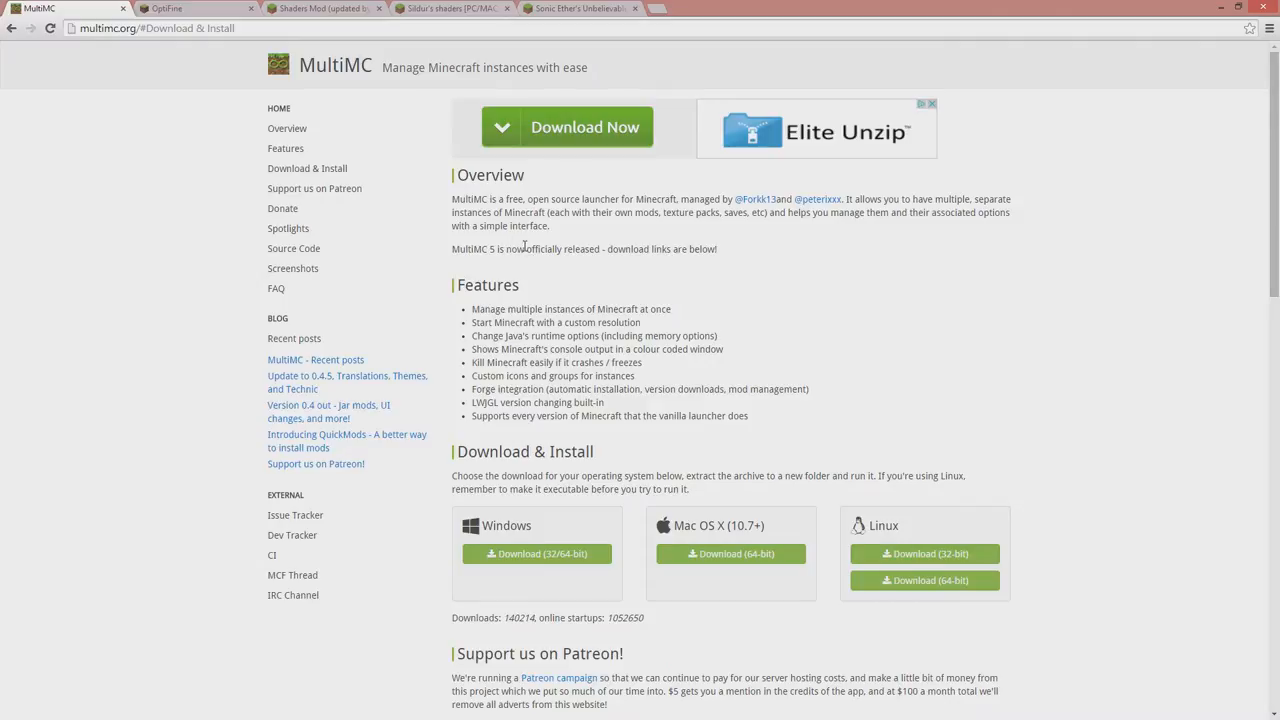
{"action": "mouse_move", "coordinate": [544, 232]}
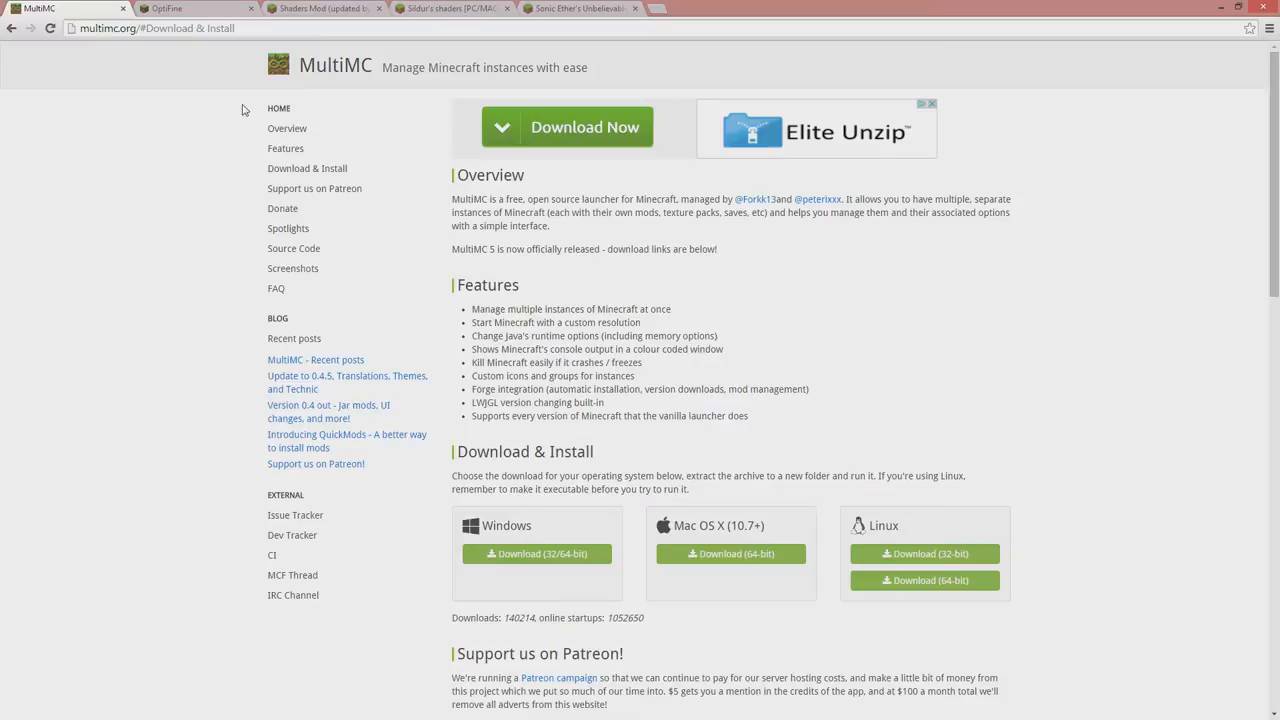
{"action": "mouse_move", "coordinate": [156, 58]}
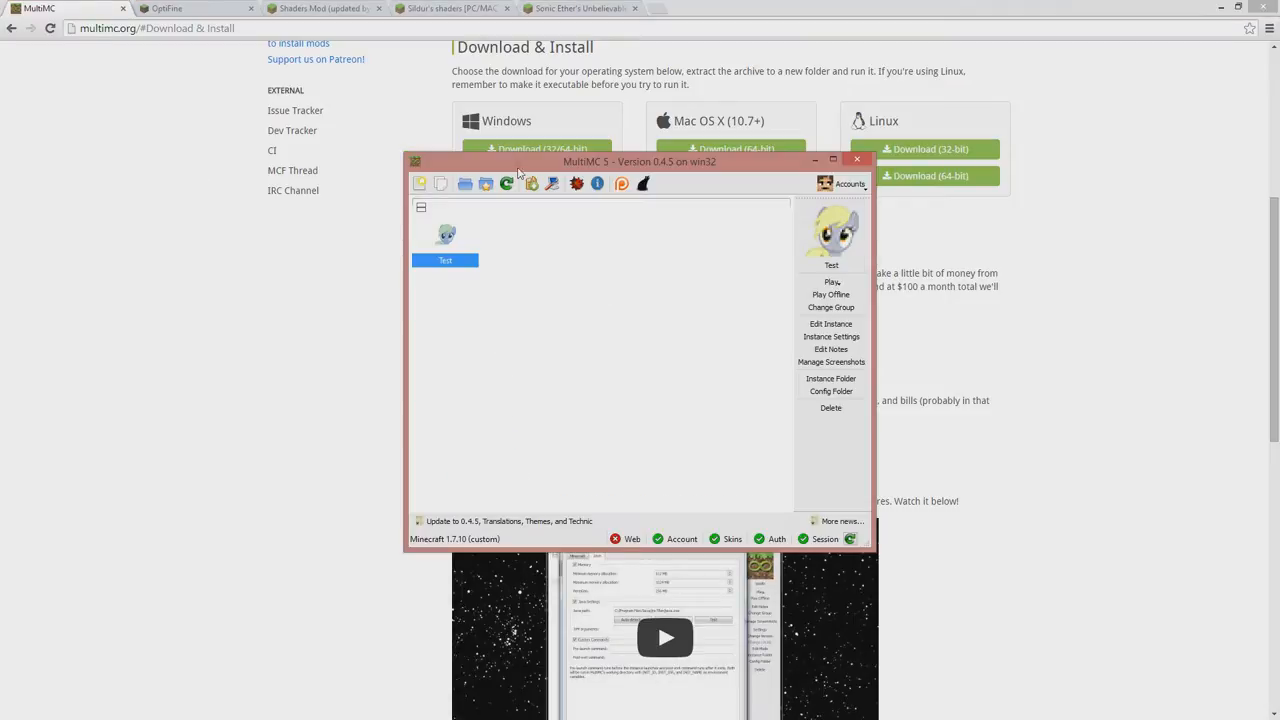
Peek at the accounts list, then create a new instance on Minecraft version 1.6.4.
{"action": "left_click", "coordinate": [848, 184]}
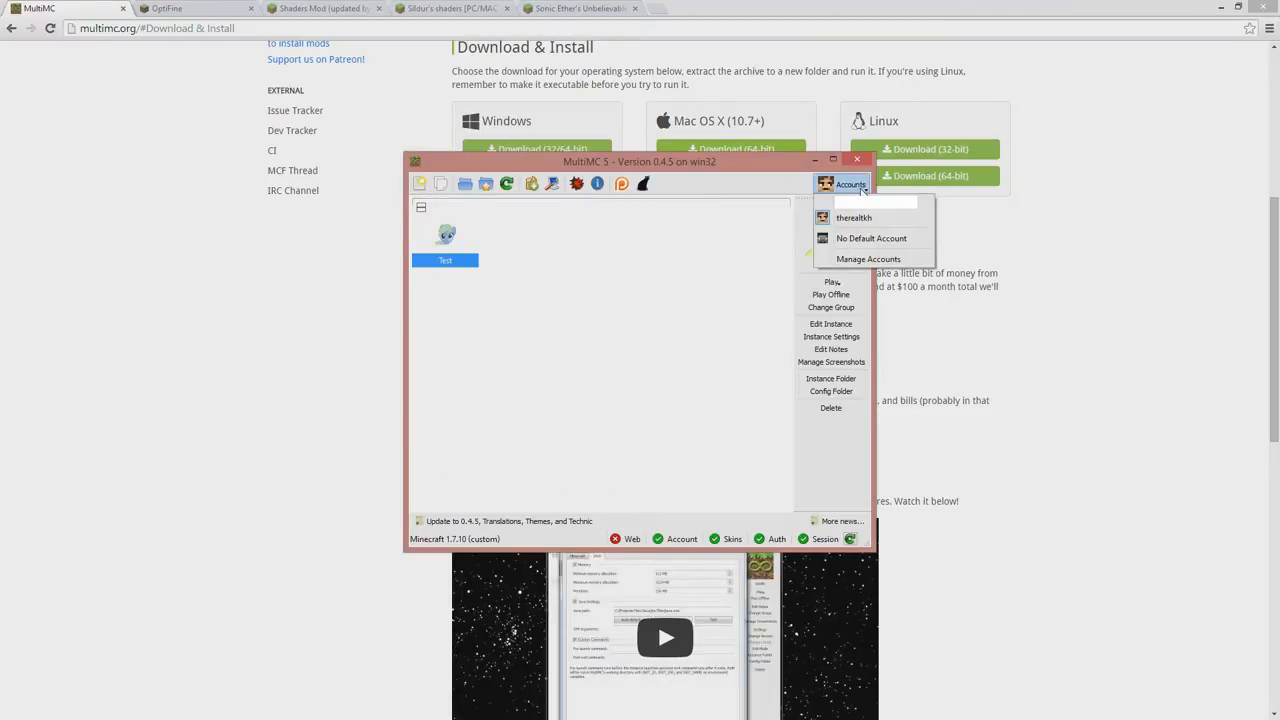
{"action": "left_click", "coordinate": [852, 216]}
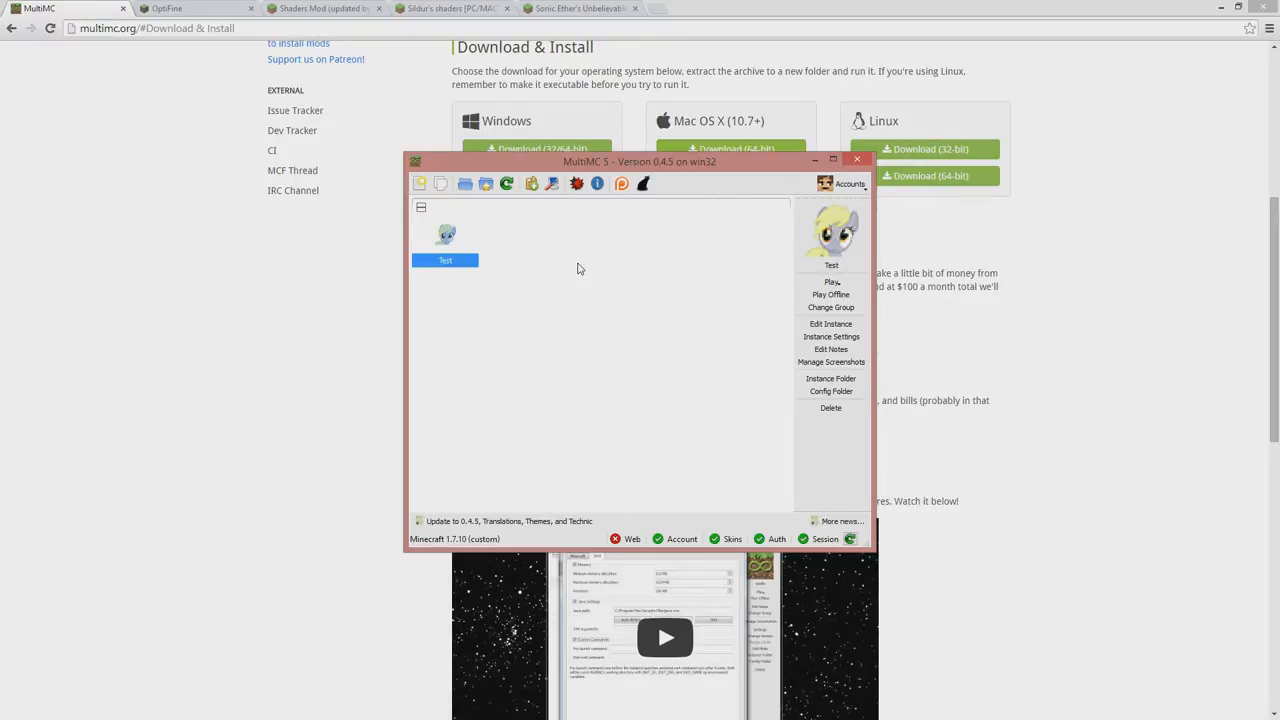
{"action": "left_click", "coordinate": [420, 184]}
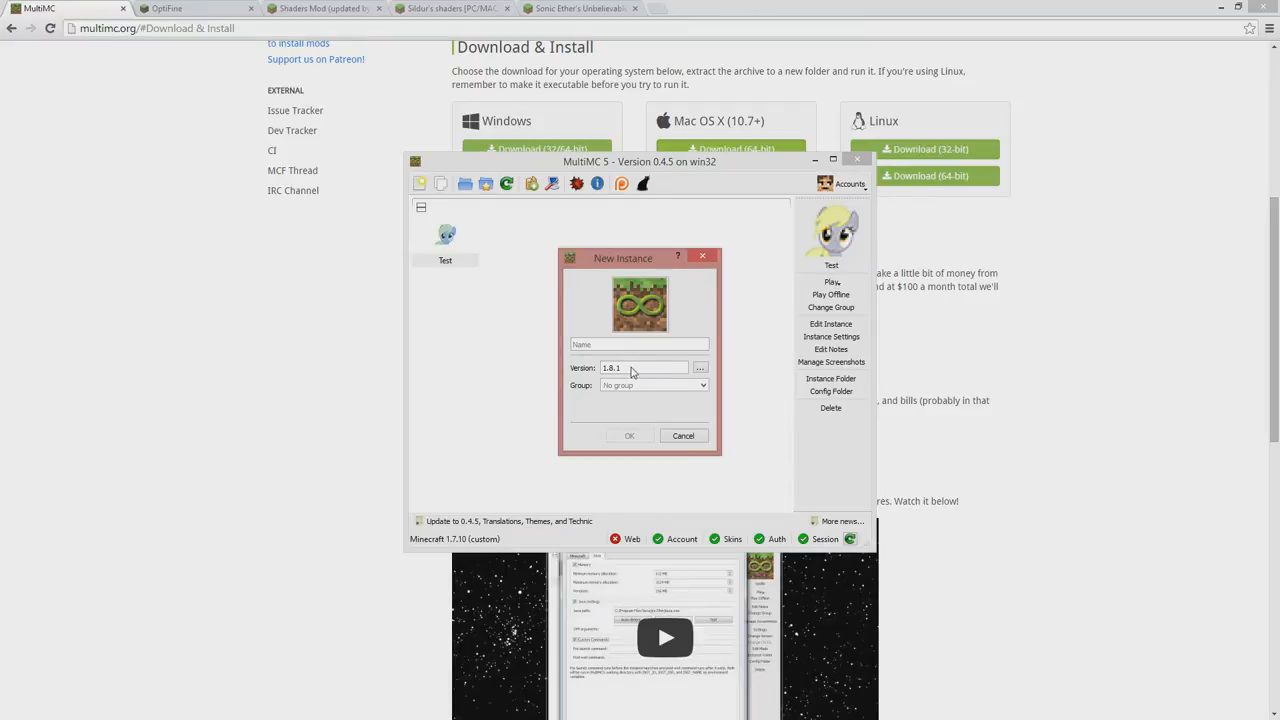
{"action": "left_click", "coordinate": [700, 368]}
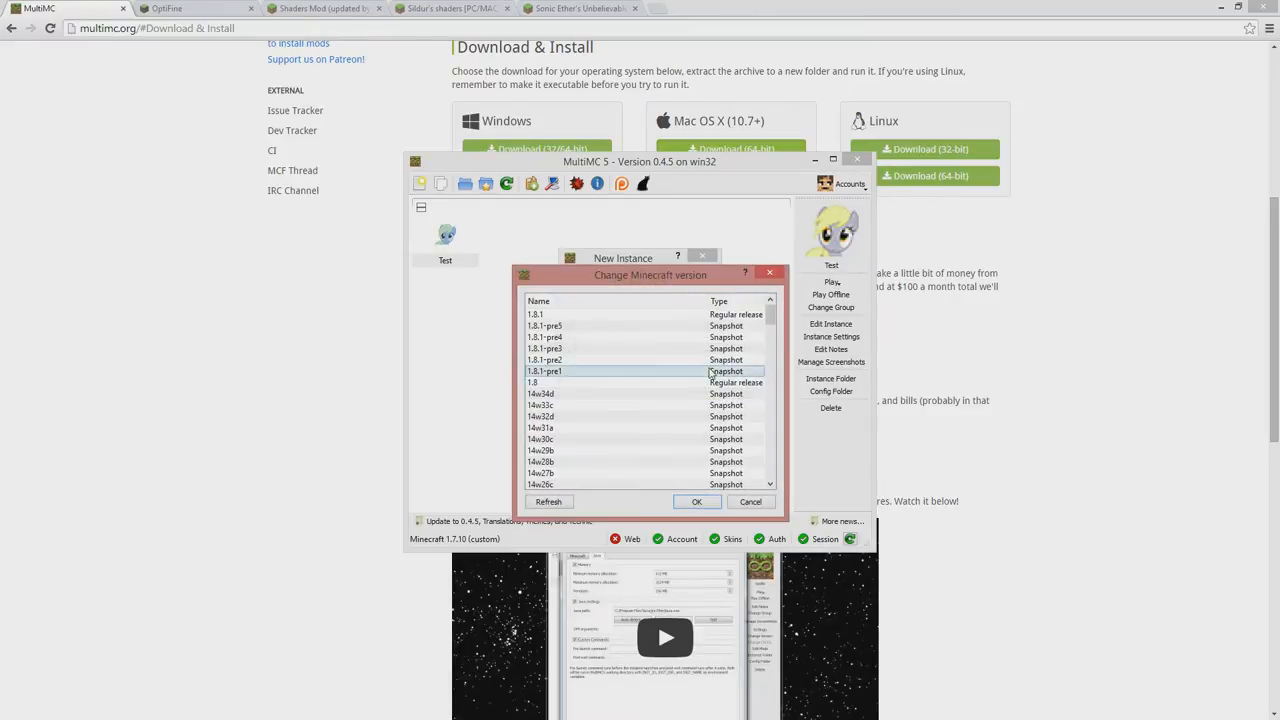
{"action": "scroll", "scroll_direction": "down", "scroll_amount": 3}
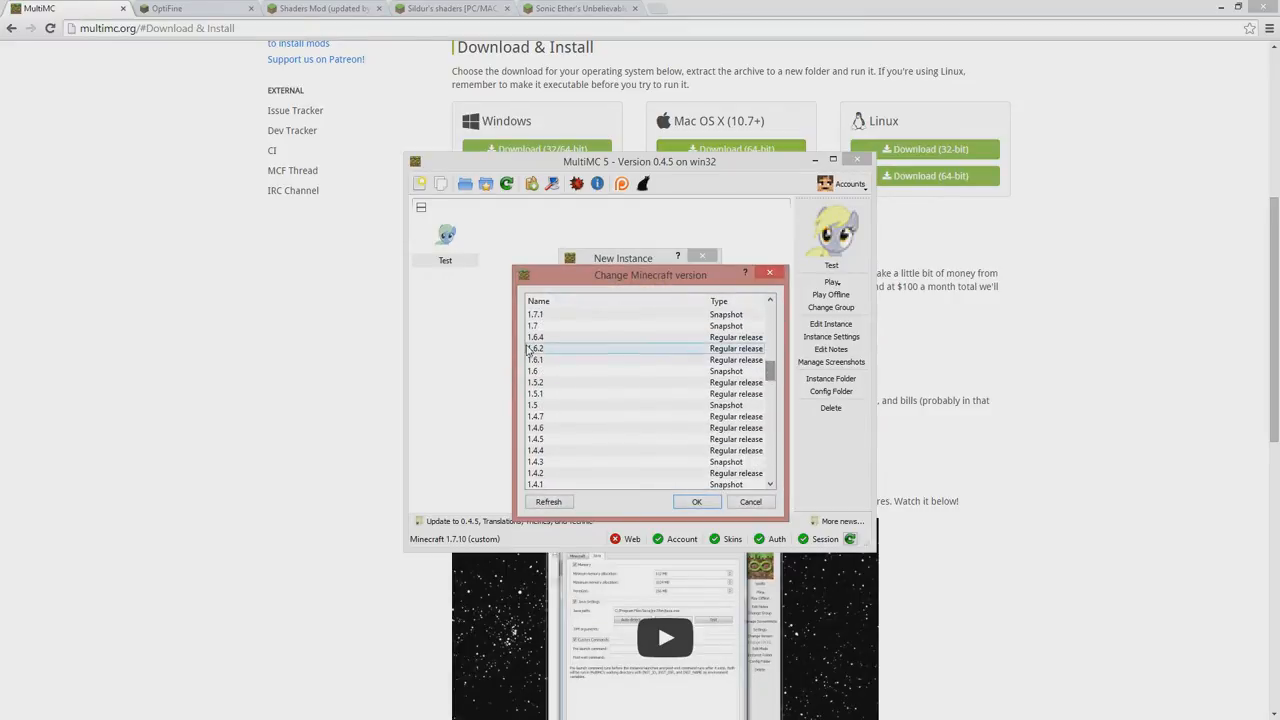
{"action": "left_click", "coordinate": [696, 500]}
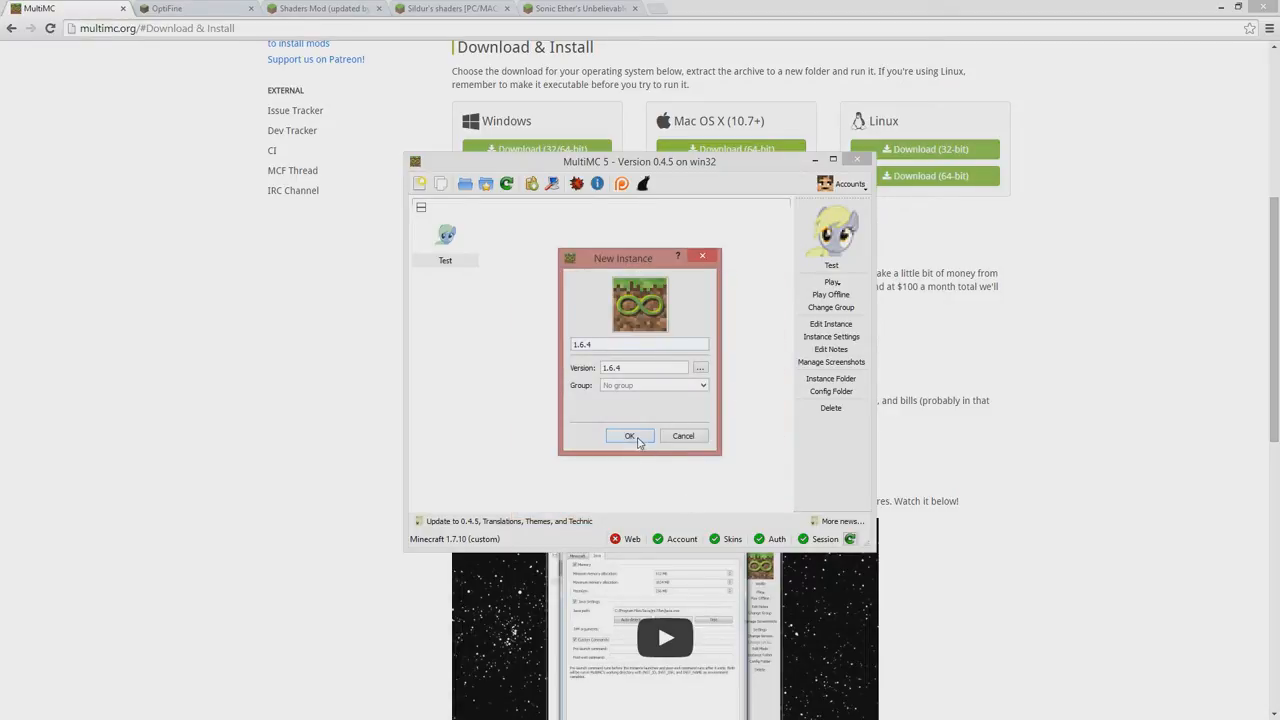
{"action": "left_click", "coordinate": [630, 436]}
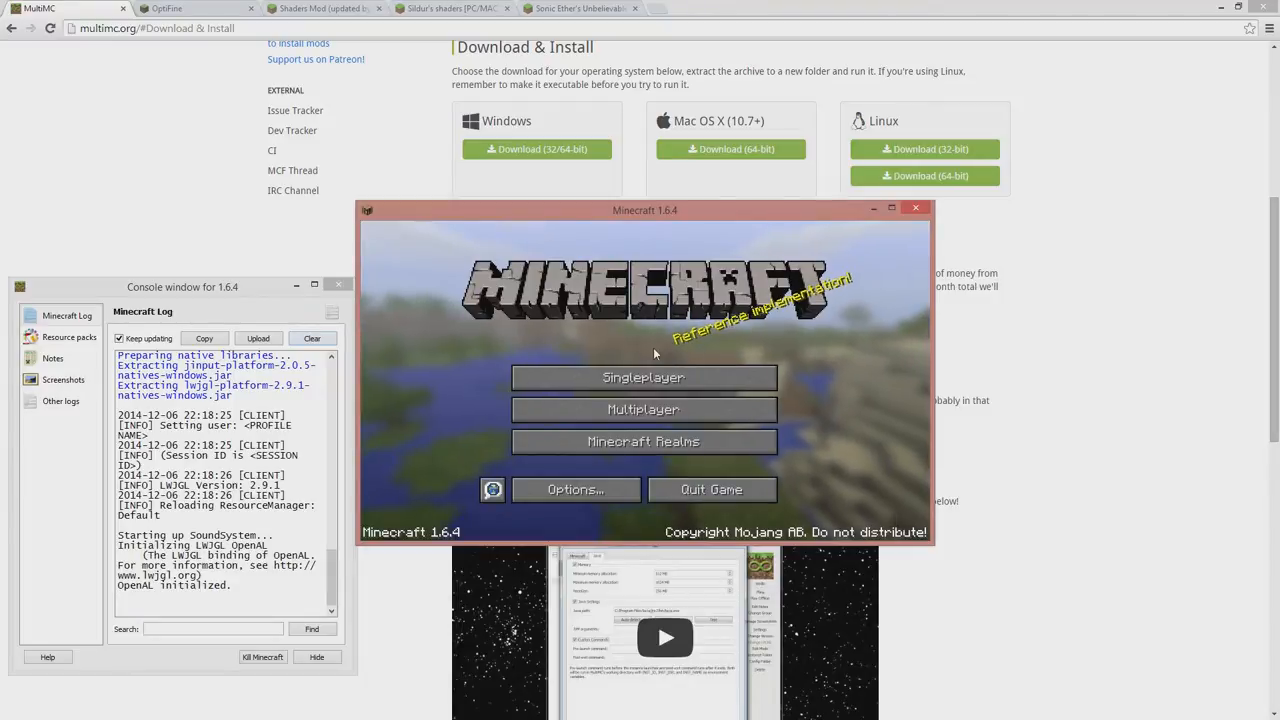
{"action": "mouse_move", "coordinate": [712, 488]}
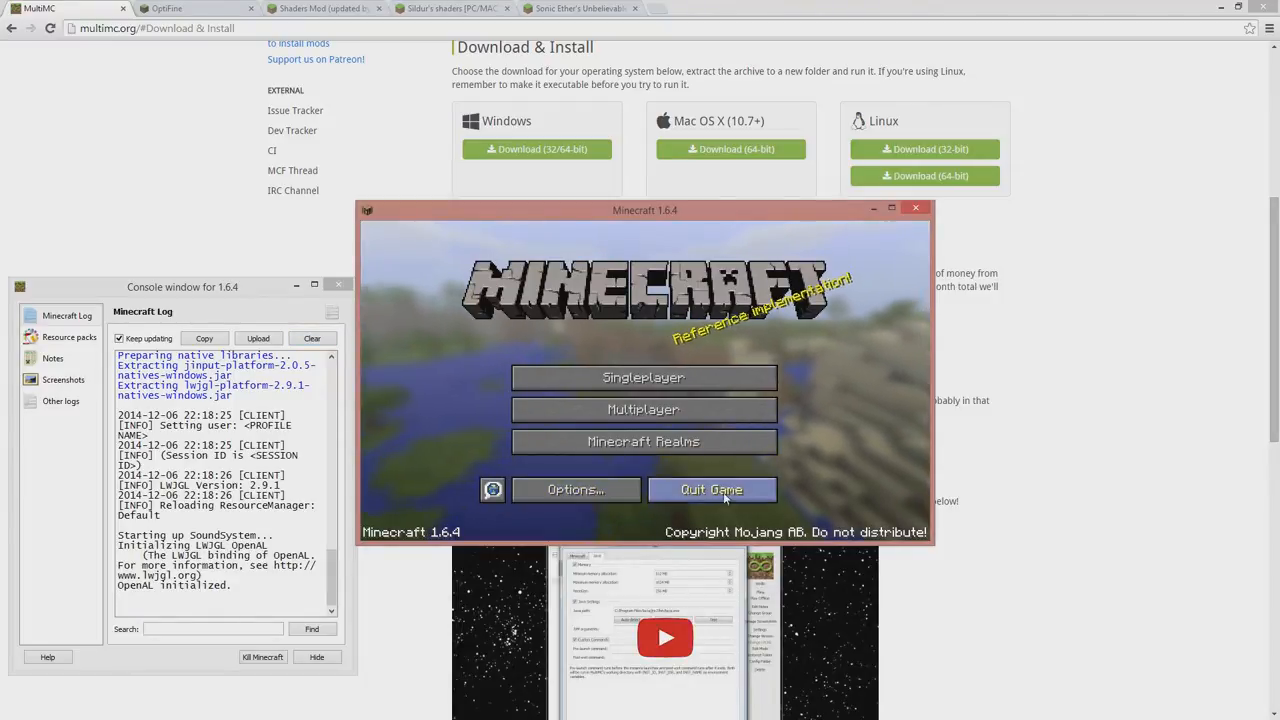
Quit the game and reopen the 1.6.4 instance for editing.
{"action": "left_click", "coordinate": [712, 488]}
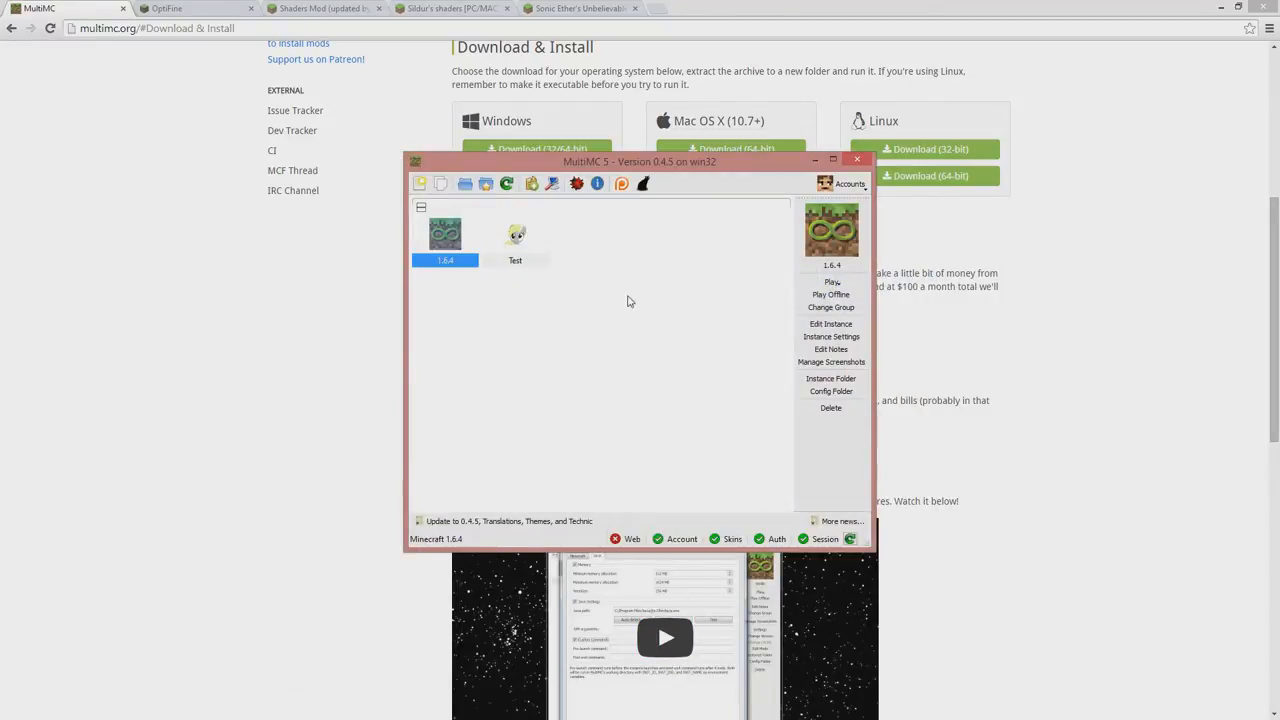
{"action": "left_click", "coordinate": [832, 324]}
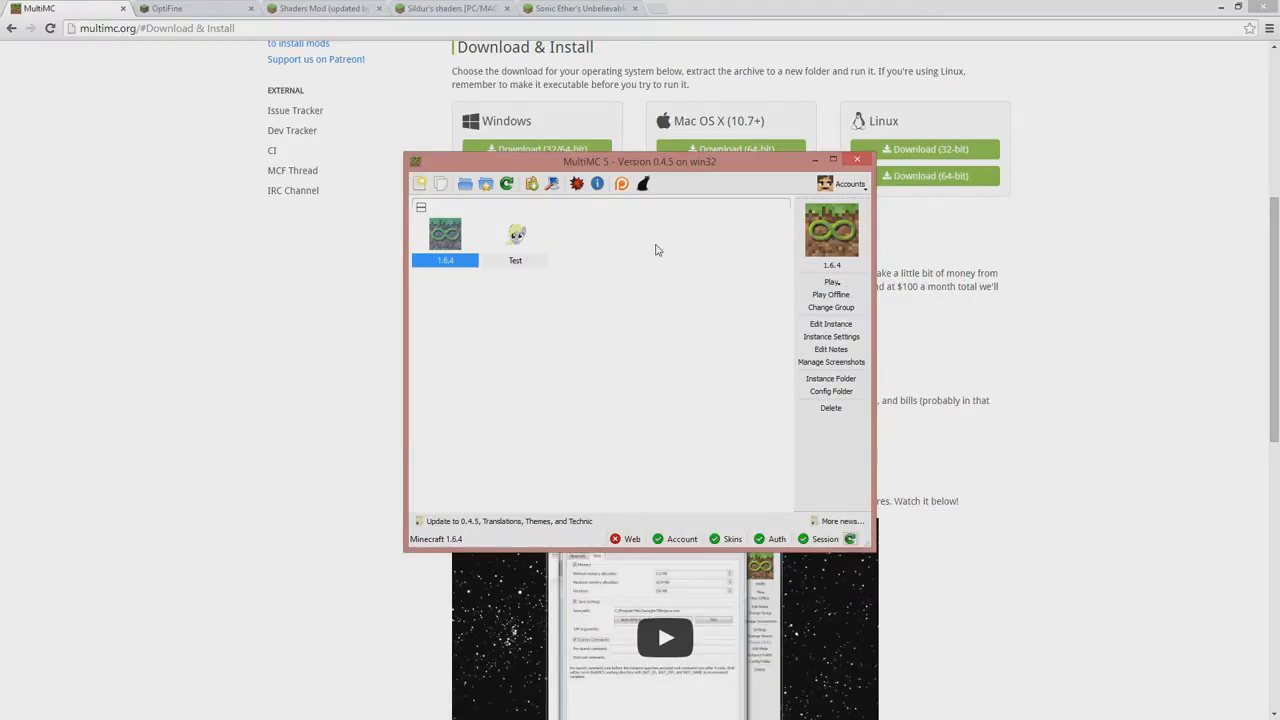
{"action": "mouse_move", "coordinate": [882, 332]}
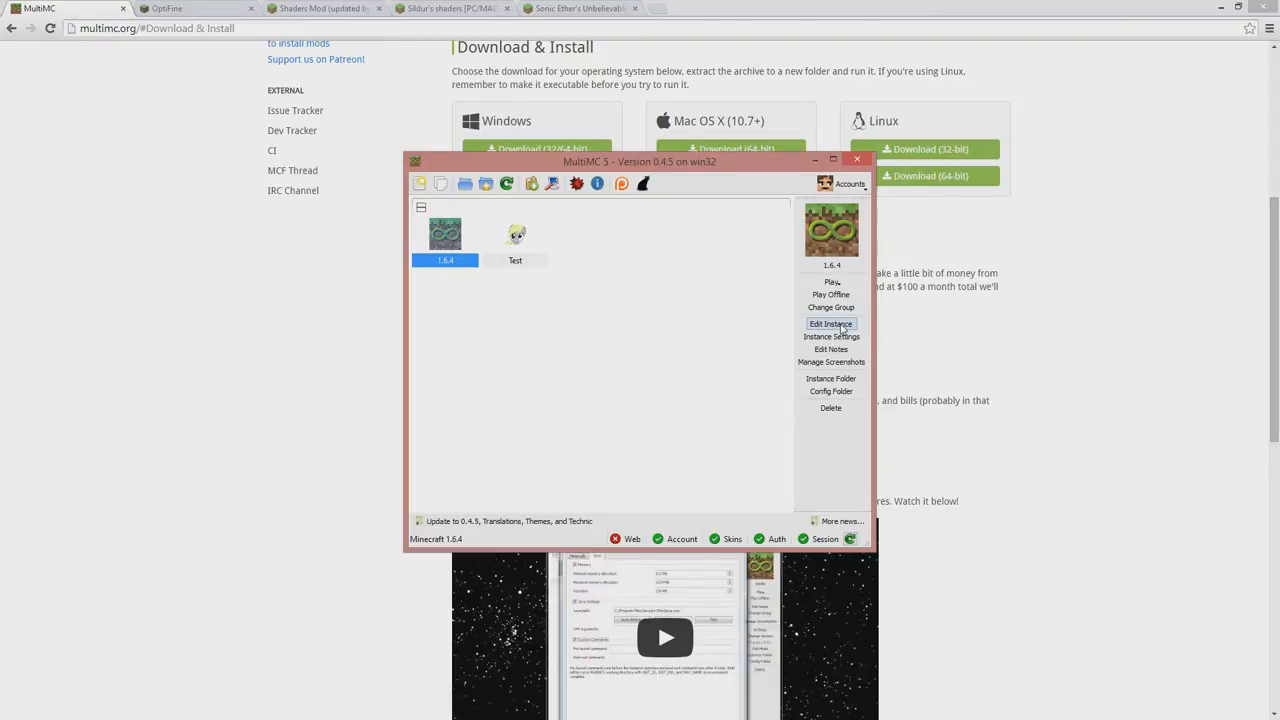
{"action": "left_click", "coordinate": [832, 324]}
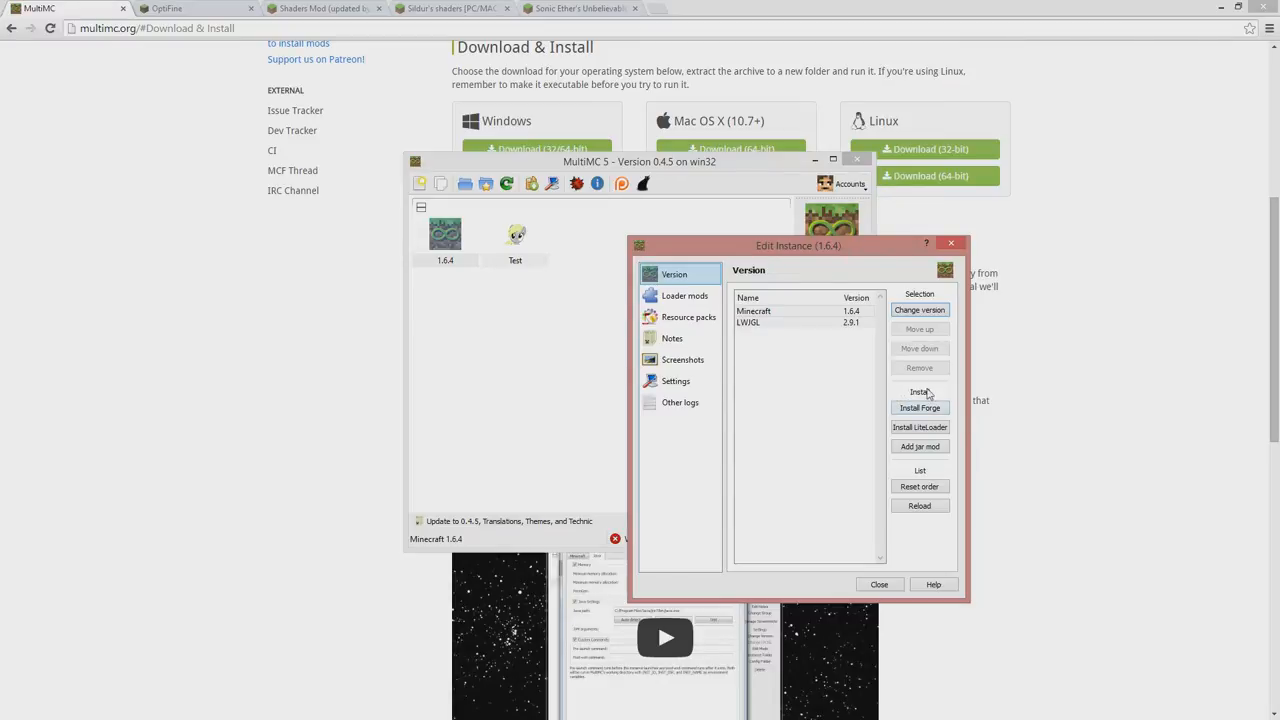
Install Forge 9.11.1.965 into the instance and leave the editor.
{"action": "left_click", "coordinate": [920, 408]}
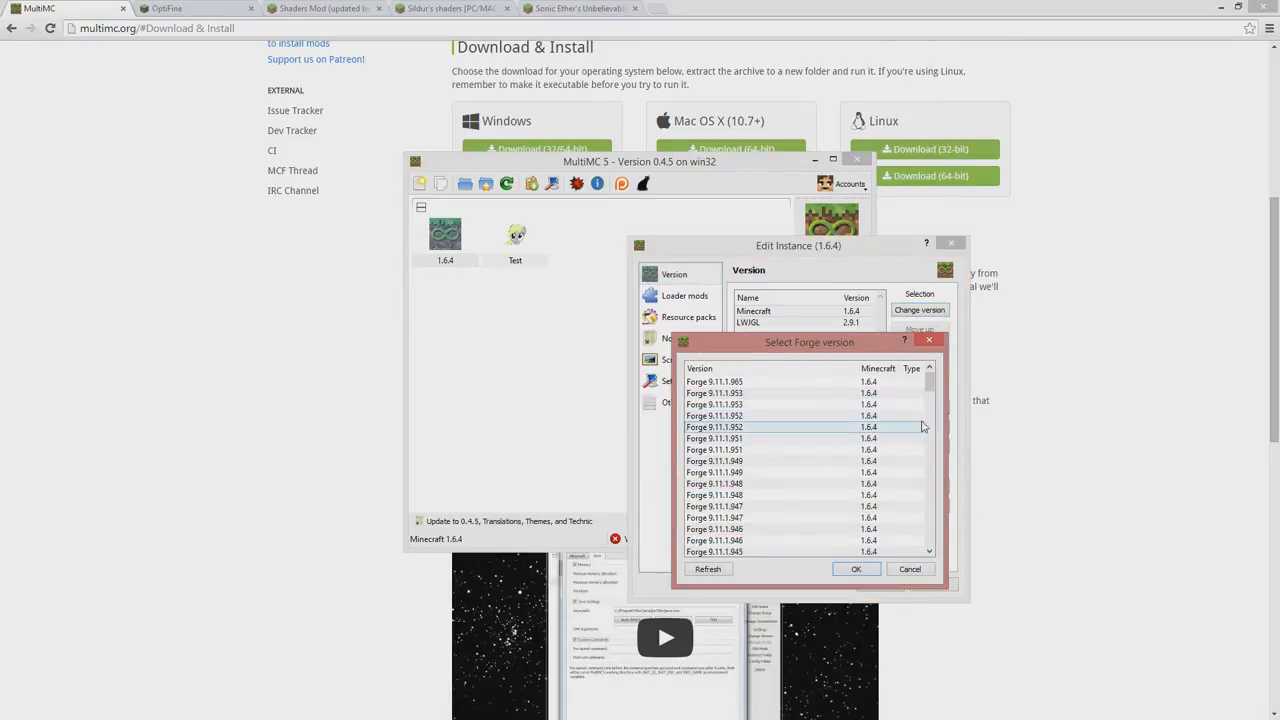
{"action": "left_click", "coordinate": [714, 380]}
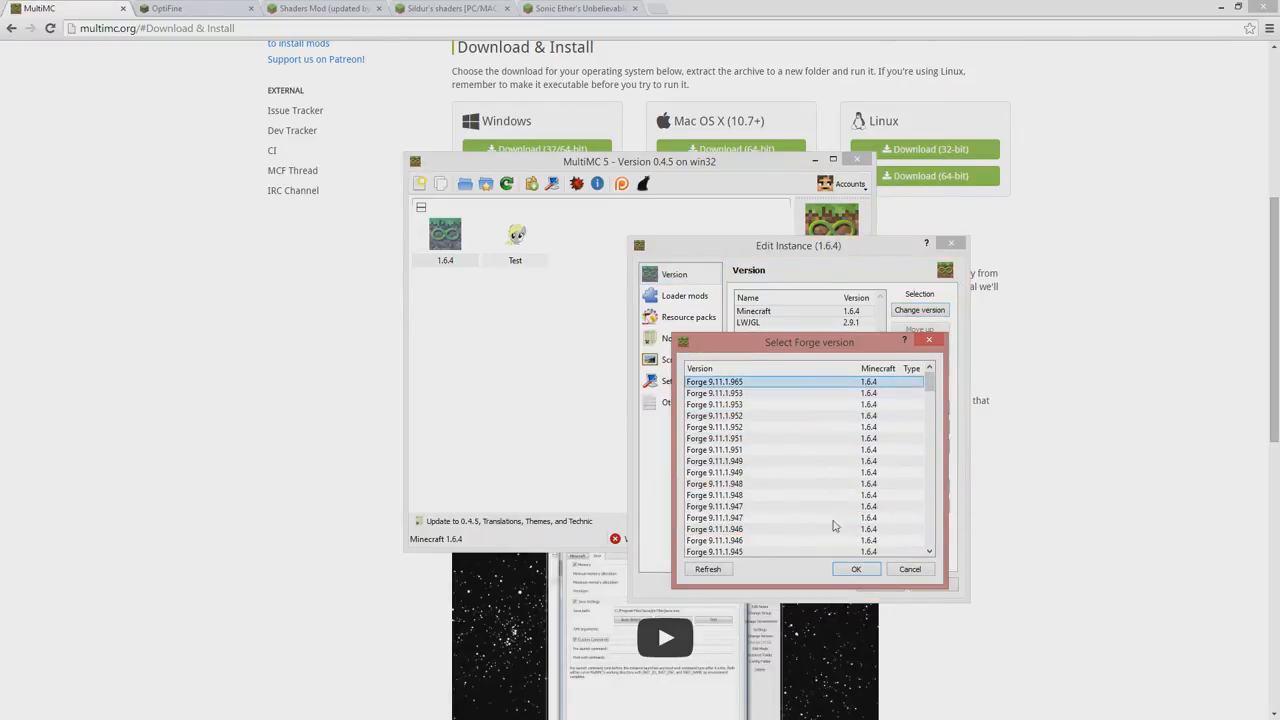
{"action": "left_click", "coordinate": [856, 568]}
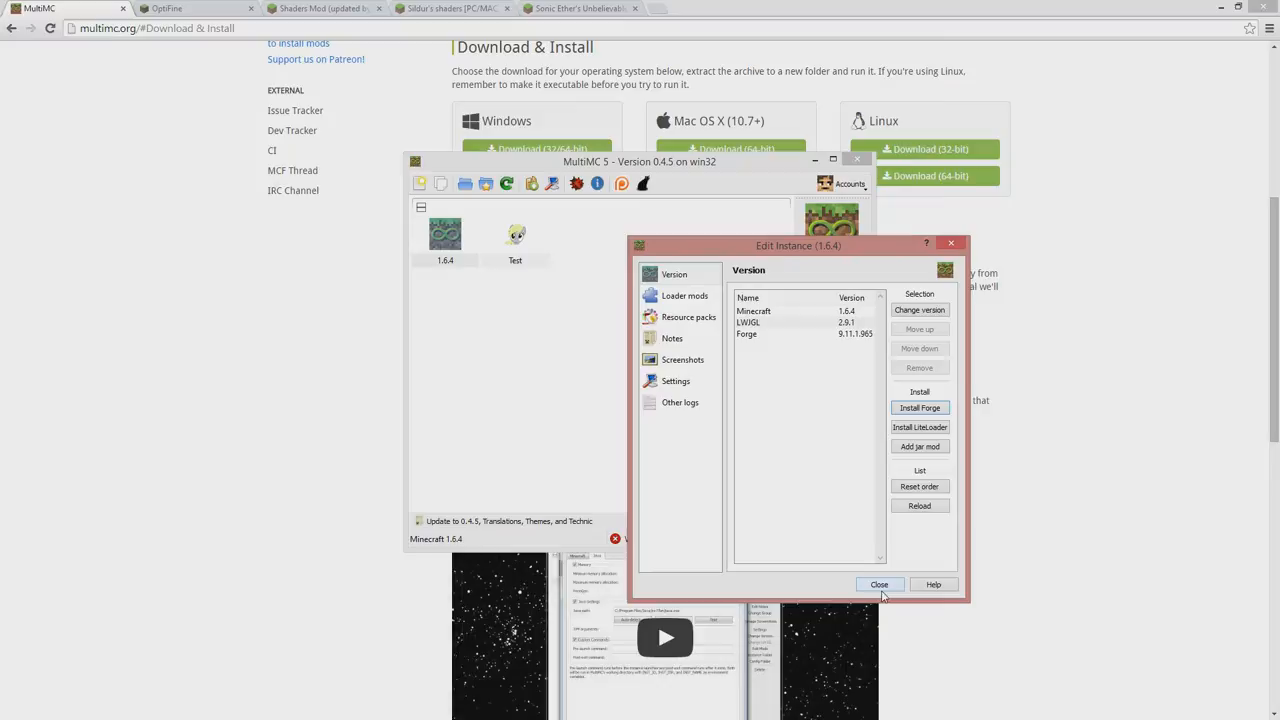
{"action": "left_click", "coordinate": [878, 584]}
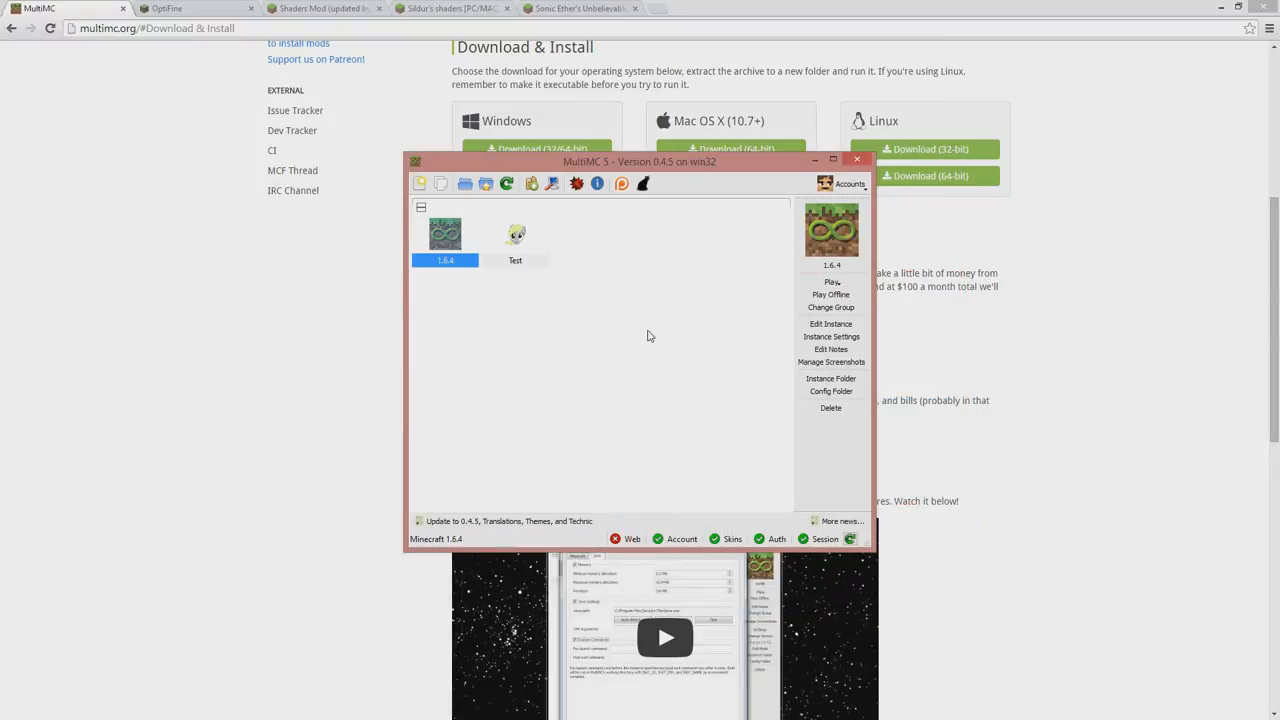
View the 1.6.4 instance's Loader mods list and its empty mods folder.
{"action": "left_click", "coordinate": [832, 324]}
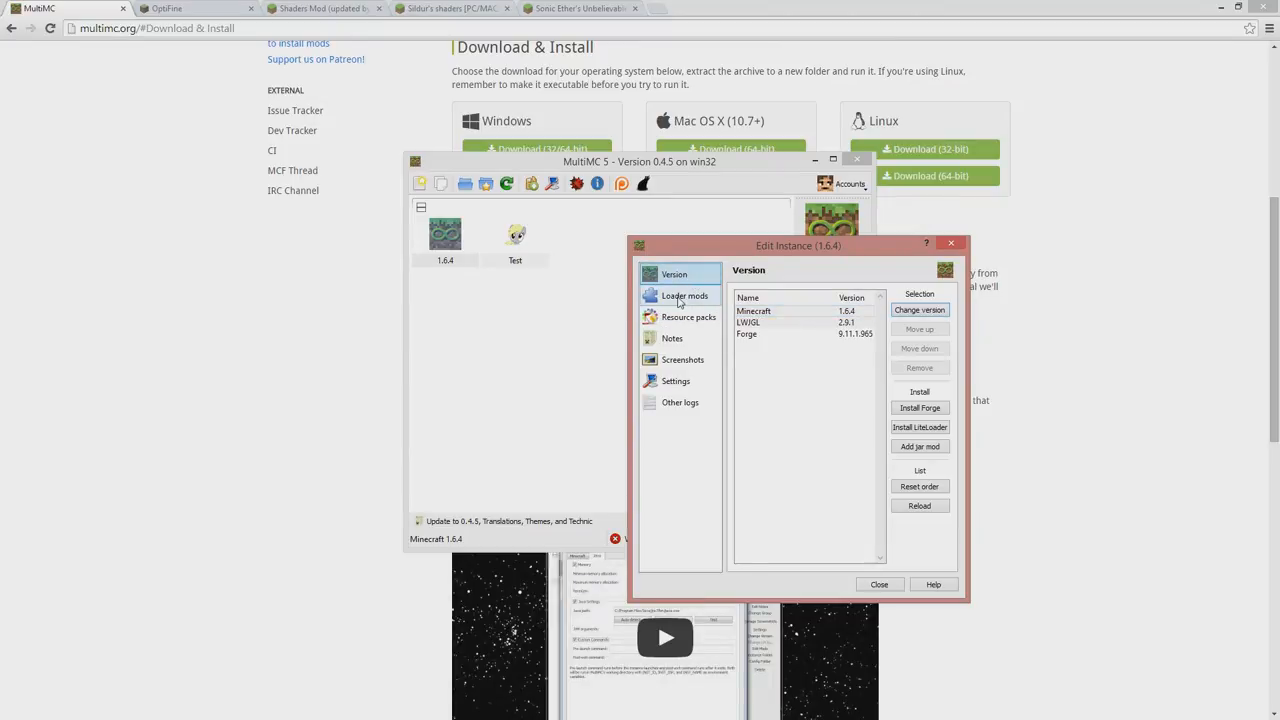
{"action": "left_click", "coordinate": [684, 296]}
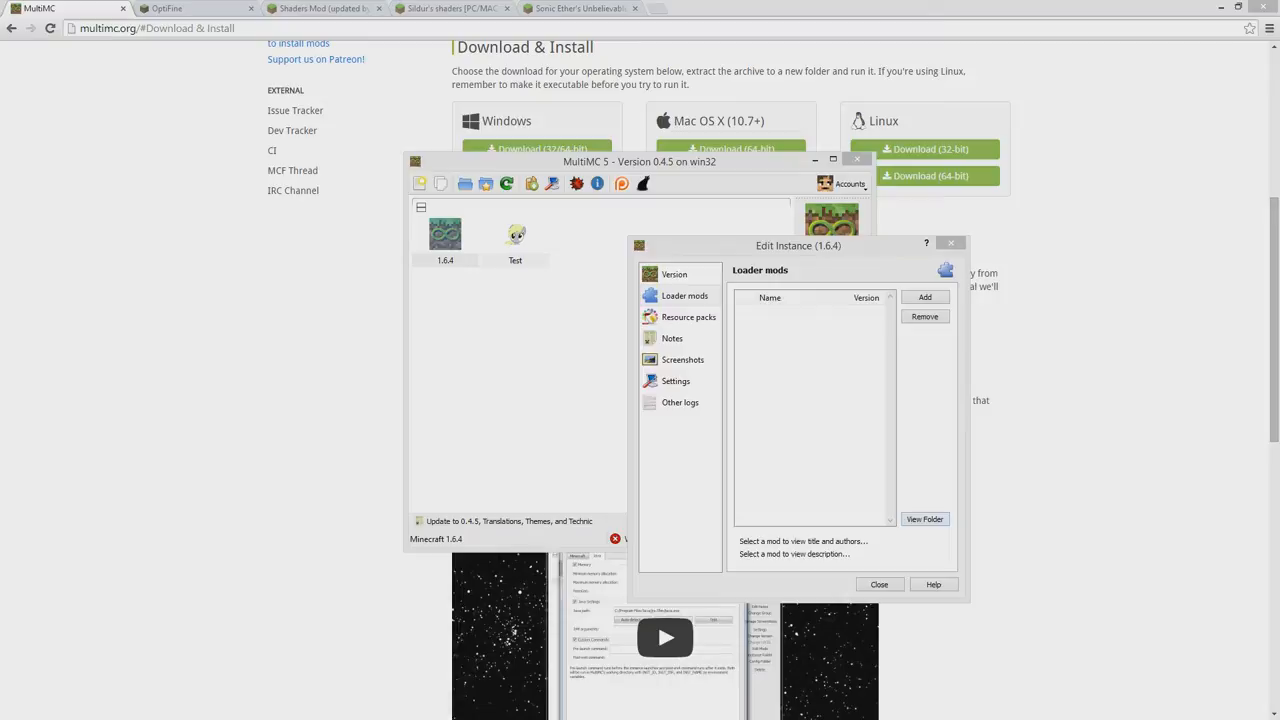
{"action": "left_click", "coordinate": [924, 520]}
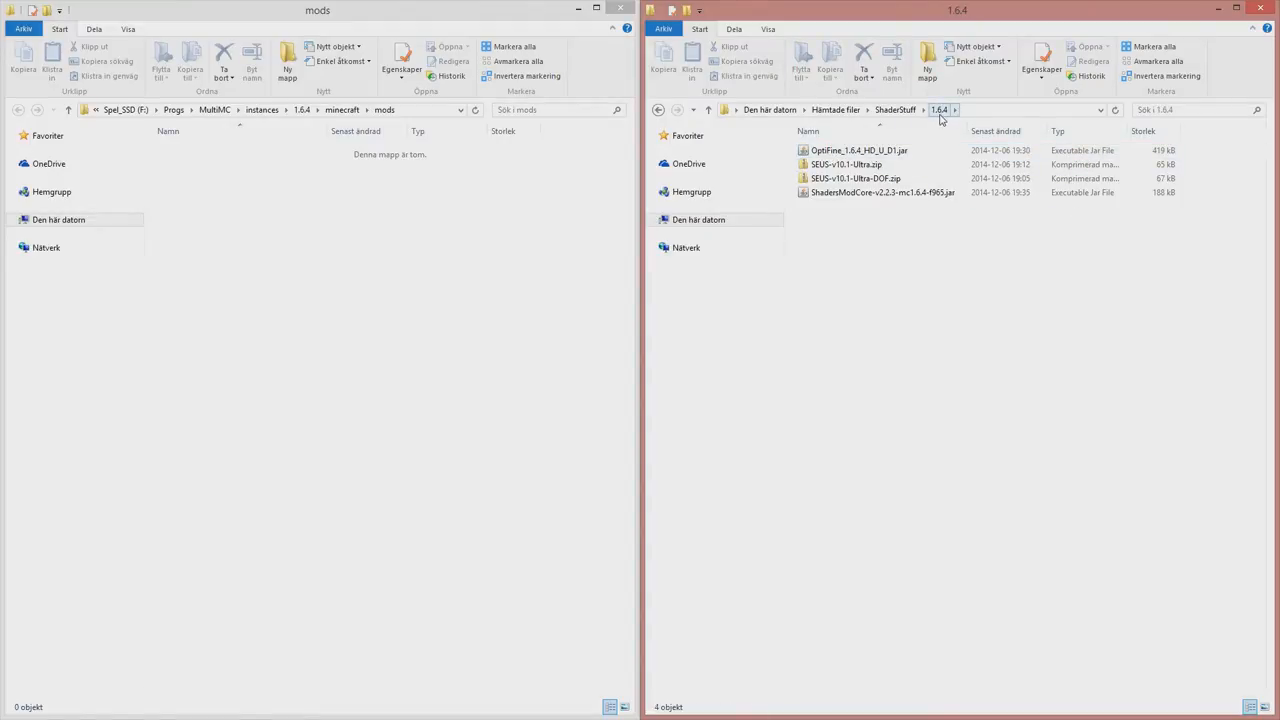
Highlight the OptiFine 1.6.4 HD U D1 jar in the ShaderStuff\1.6.4 folder.
{"action": "left_click", "coordinate": [856, 150]}
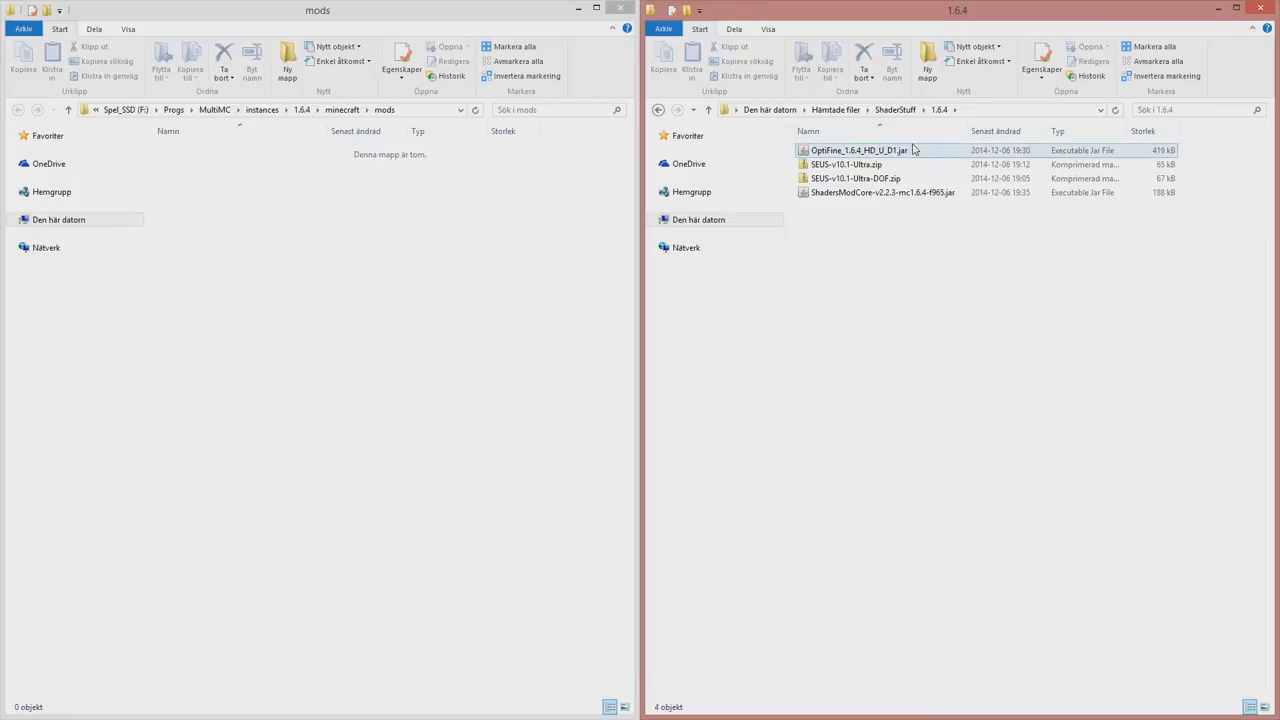
{"action": "left_click", "coordinate": [860, 220]}
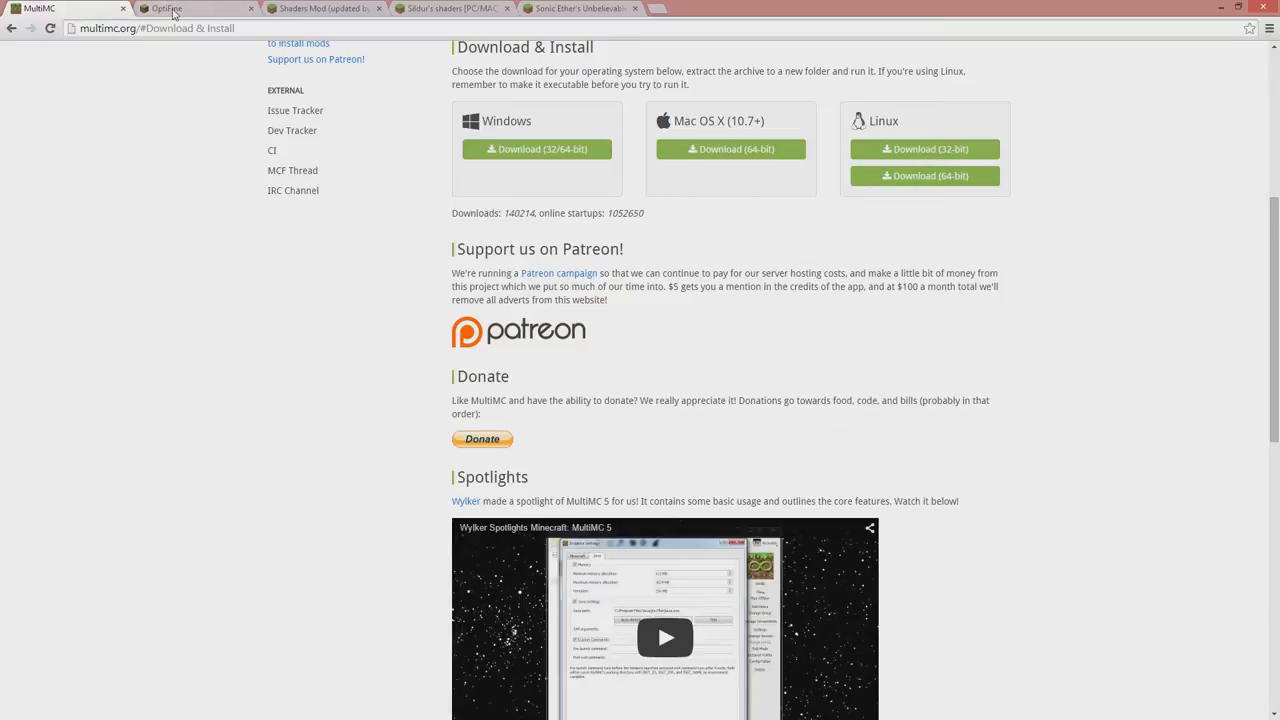
Scroll OptiFine's downloads page down to the Minecraft 1.6.4 HD U D1 build.
{"action": "left_click", "coordinate": [190, 8]}
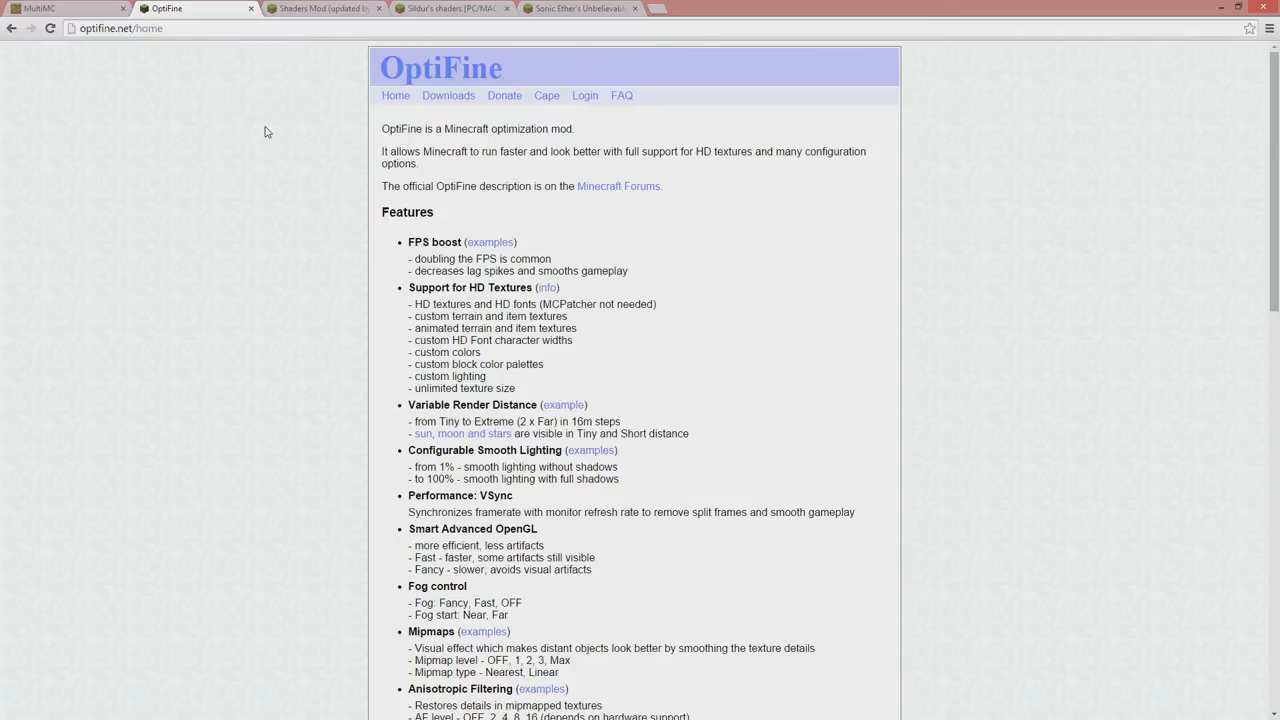
{"action": "mouse_move", "coordinate": [244, 150]}
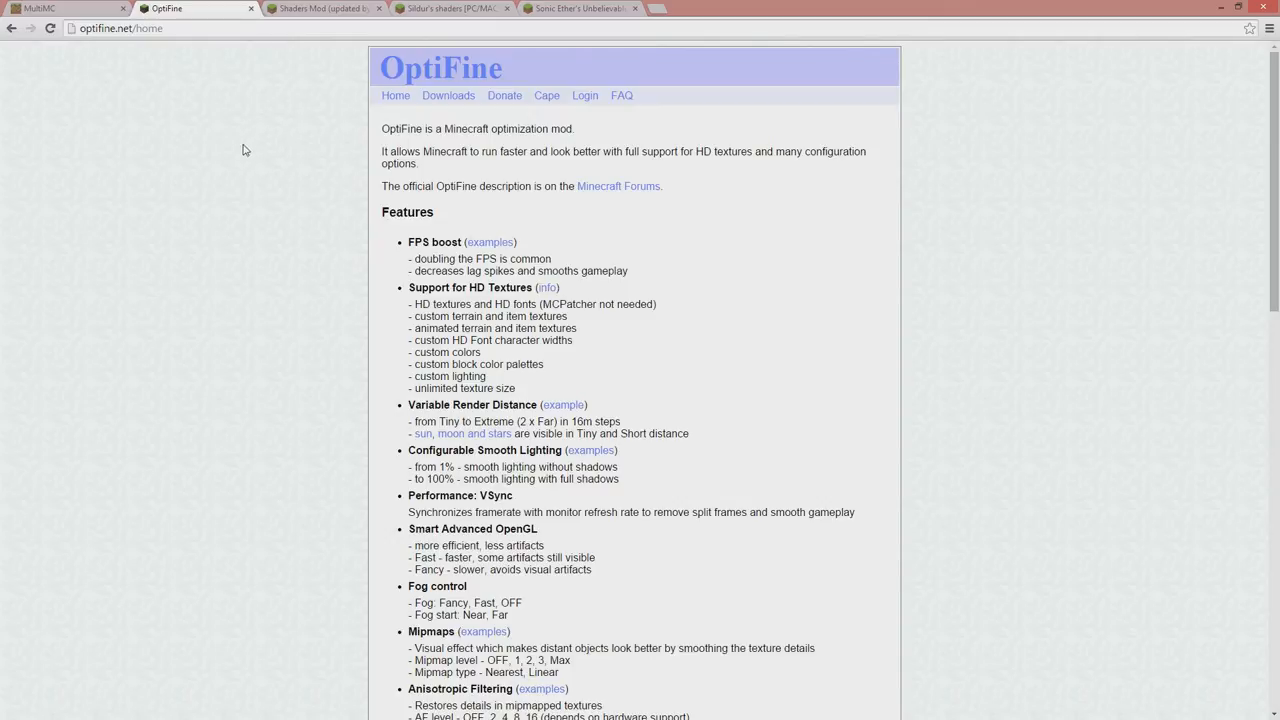
{"action": "mouse_move", "coordinate": [260, 162]}
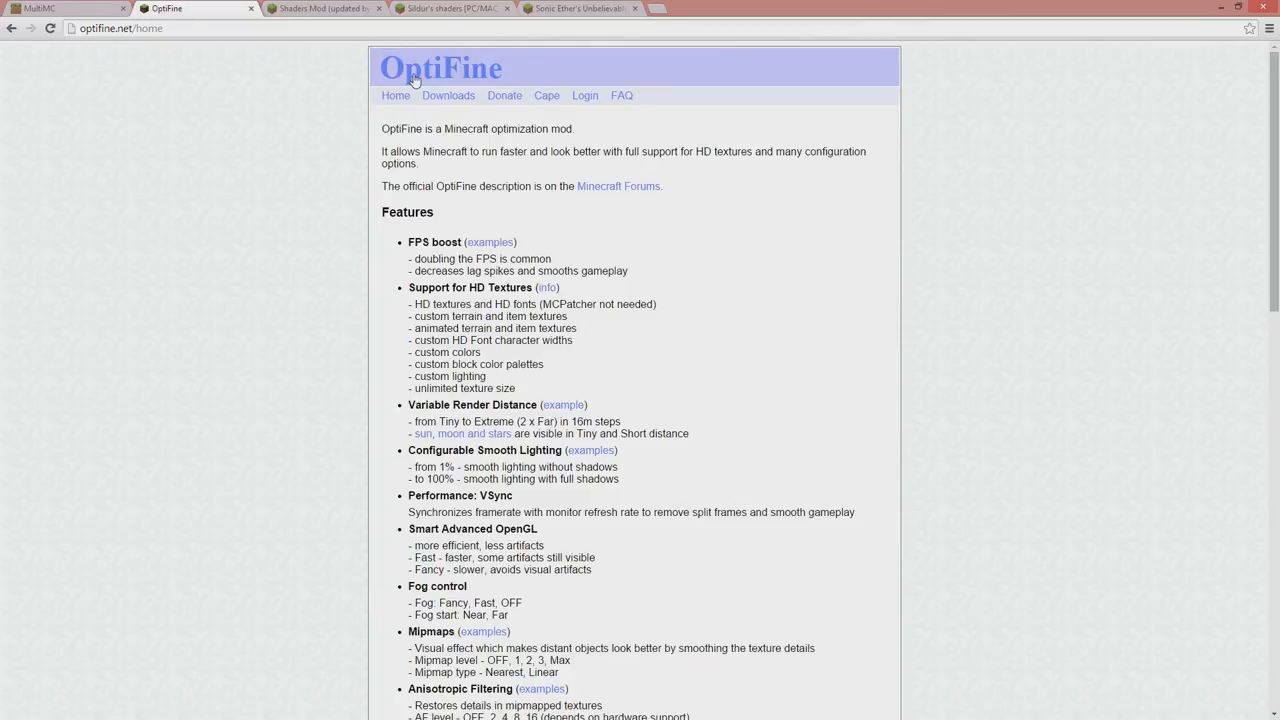
{"action": "mouse_move", "coordinate": [340, 96]}
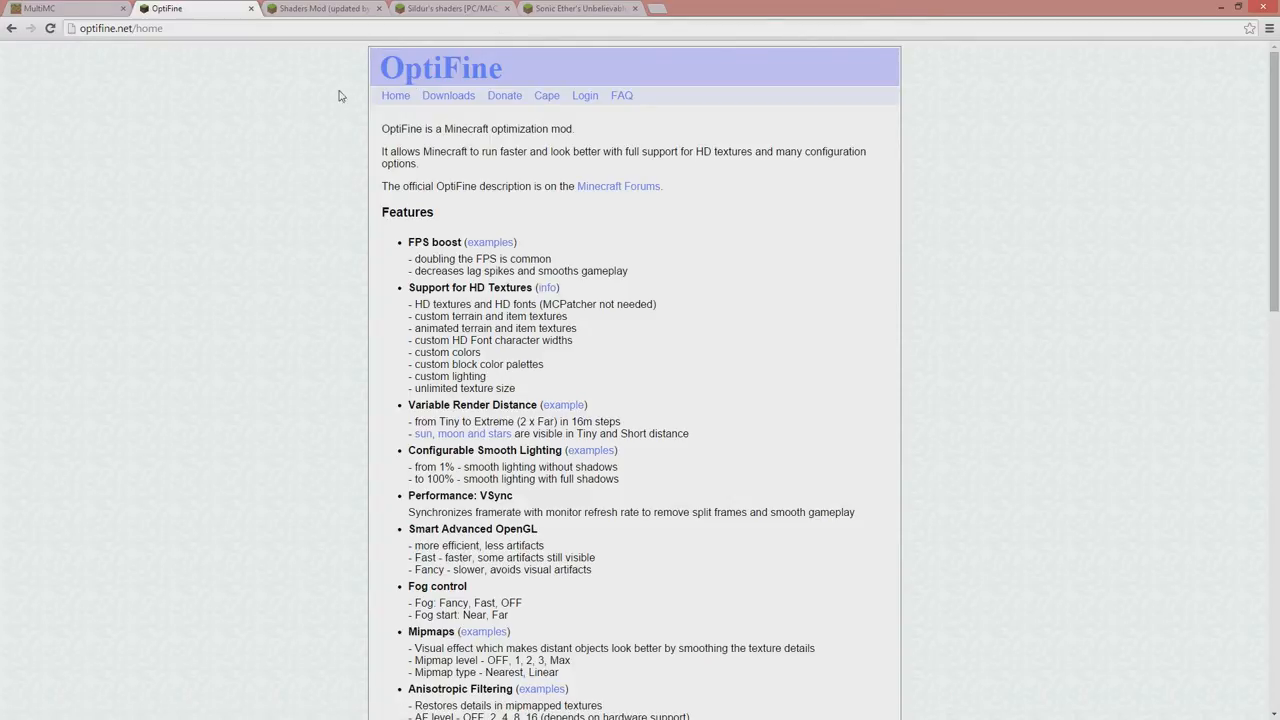
{"action": "left_click", "coordinate": [448, 96]}
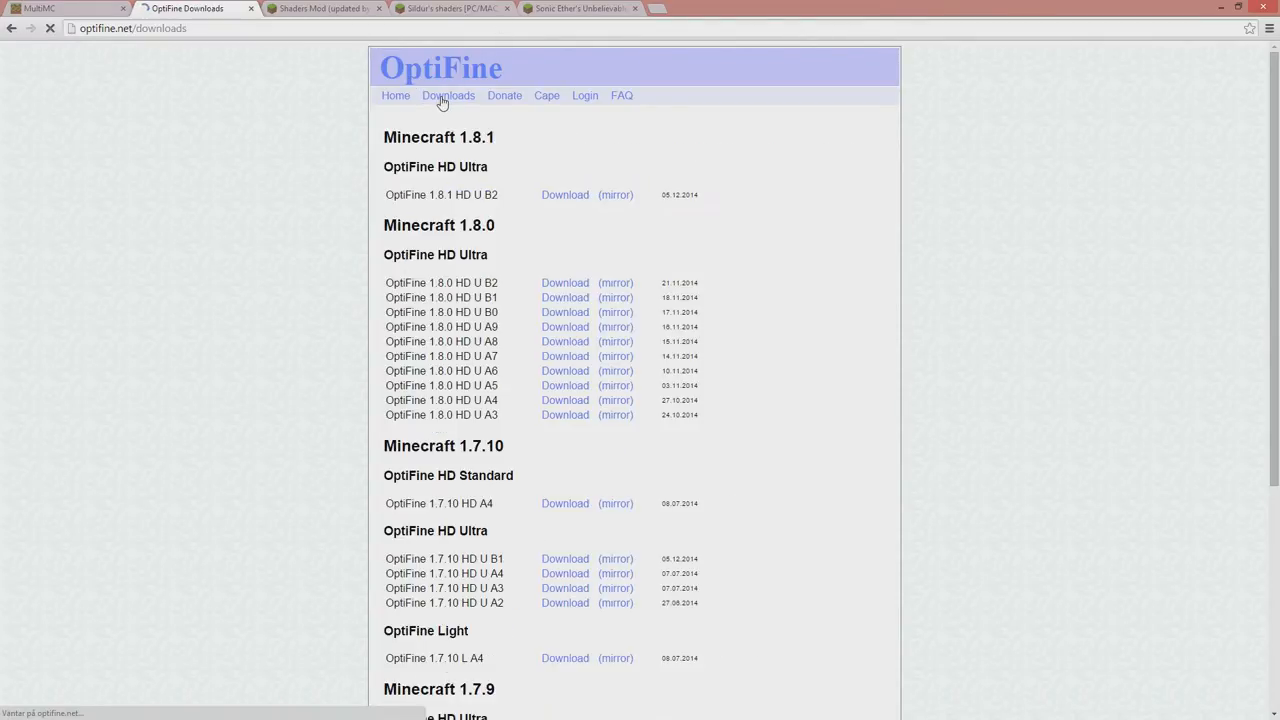
{"action": "scroll", "scroll_direction": "down", "scroll_amount": 3}
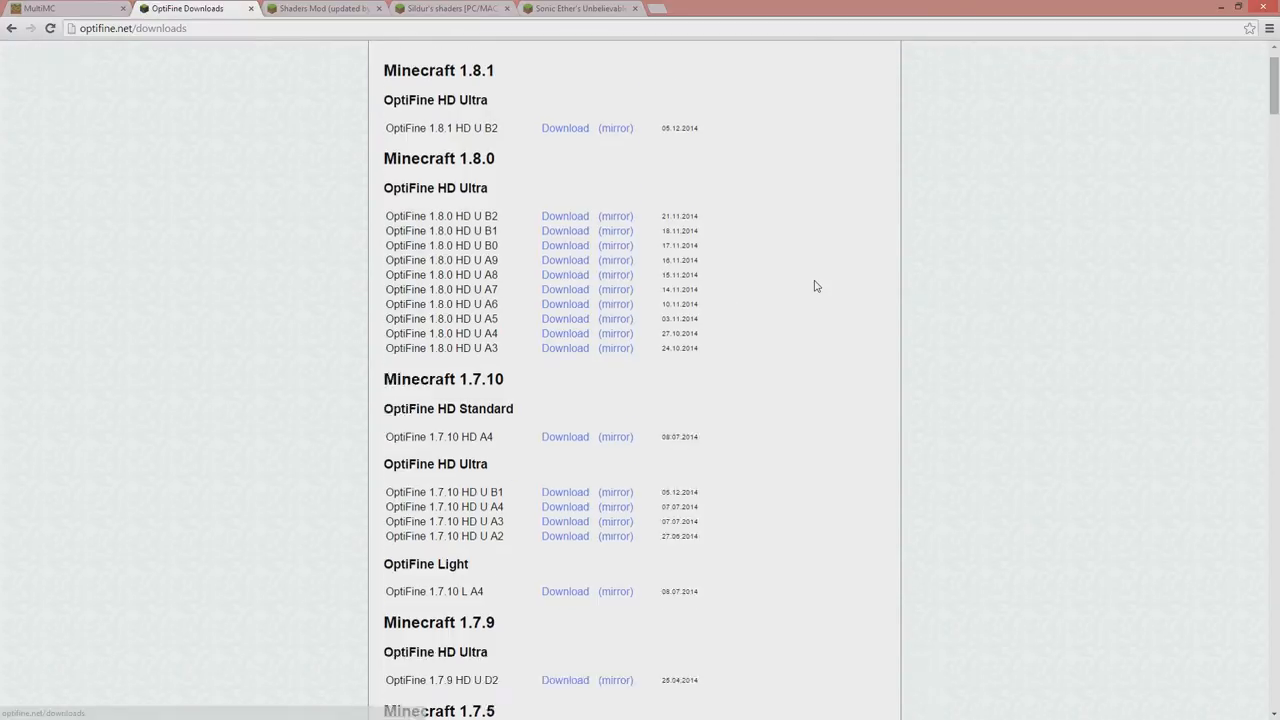
{"action": "scroll", "scroll_direction": "down", "scroll_amount": 3}
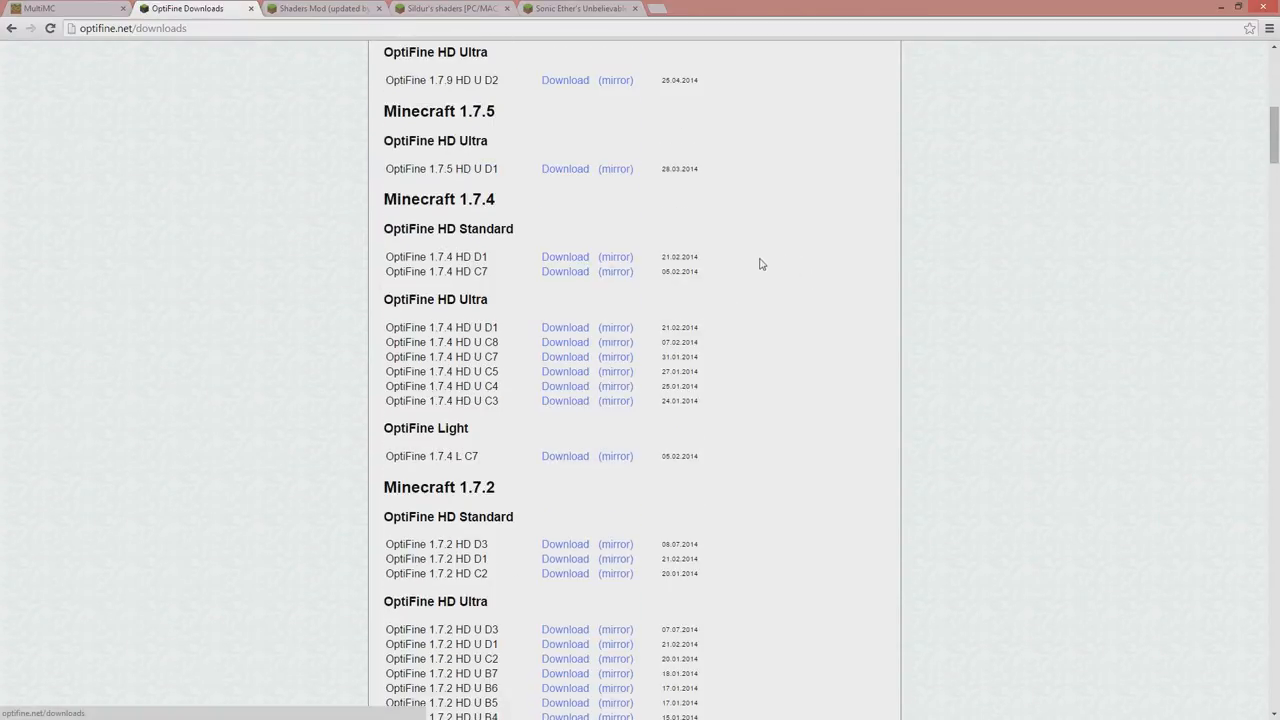
{"action": "scroll", "scroll_direction": "down", "scroll_amount": 3}
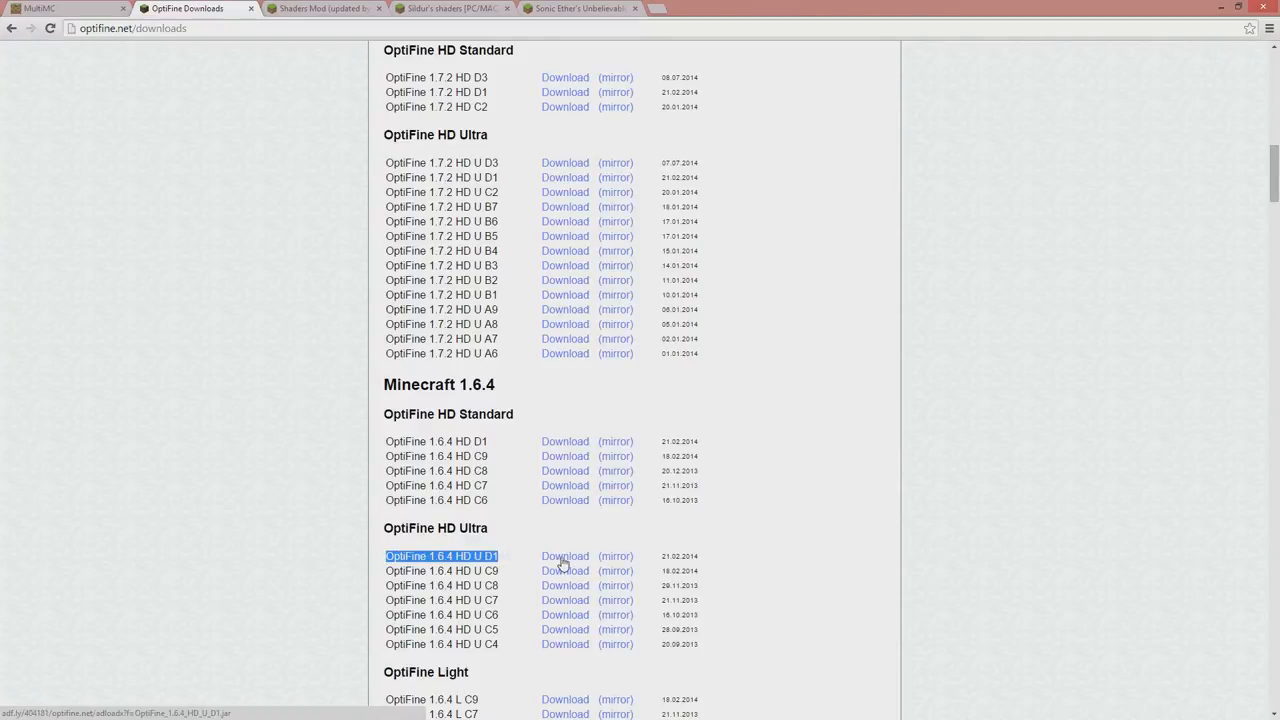
{"action": "mouse_move", "coordinate": [564, 560]}
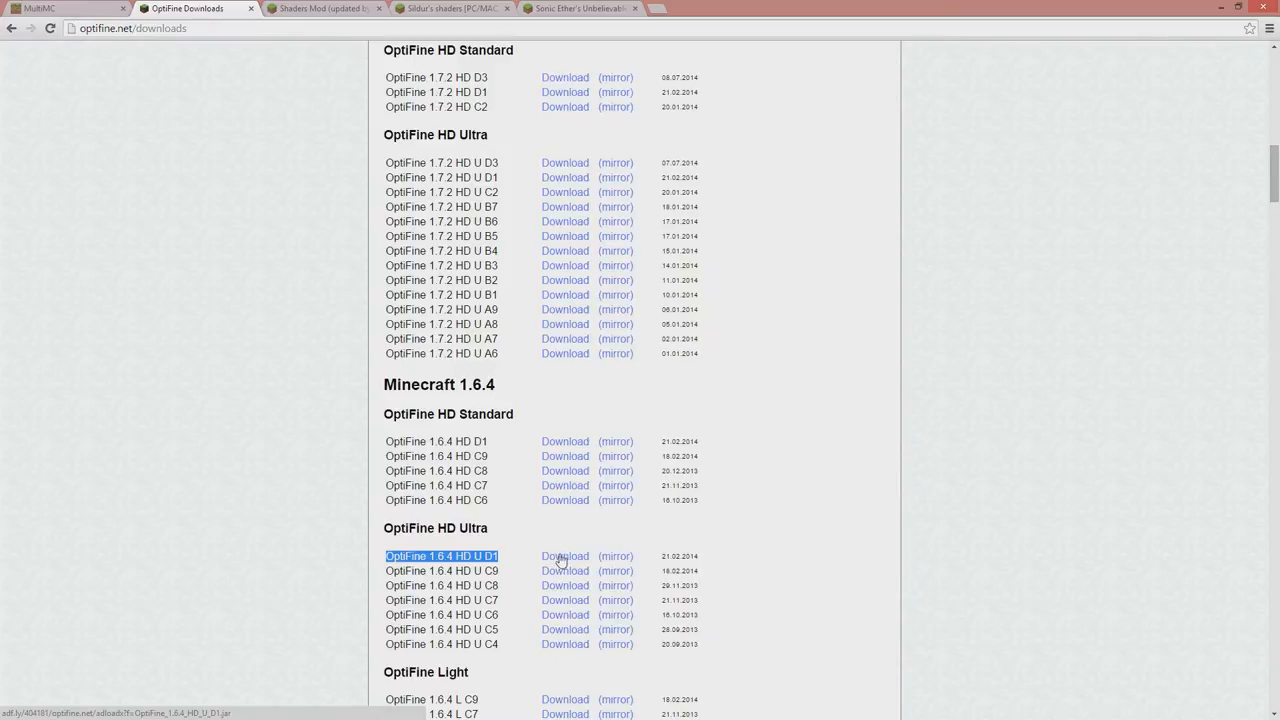
{"action": "mouse_move", "coordinate": [564, 560]}
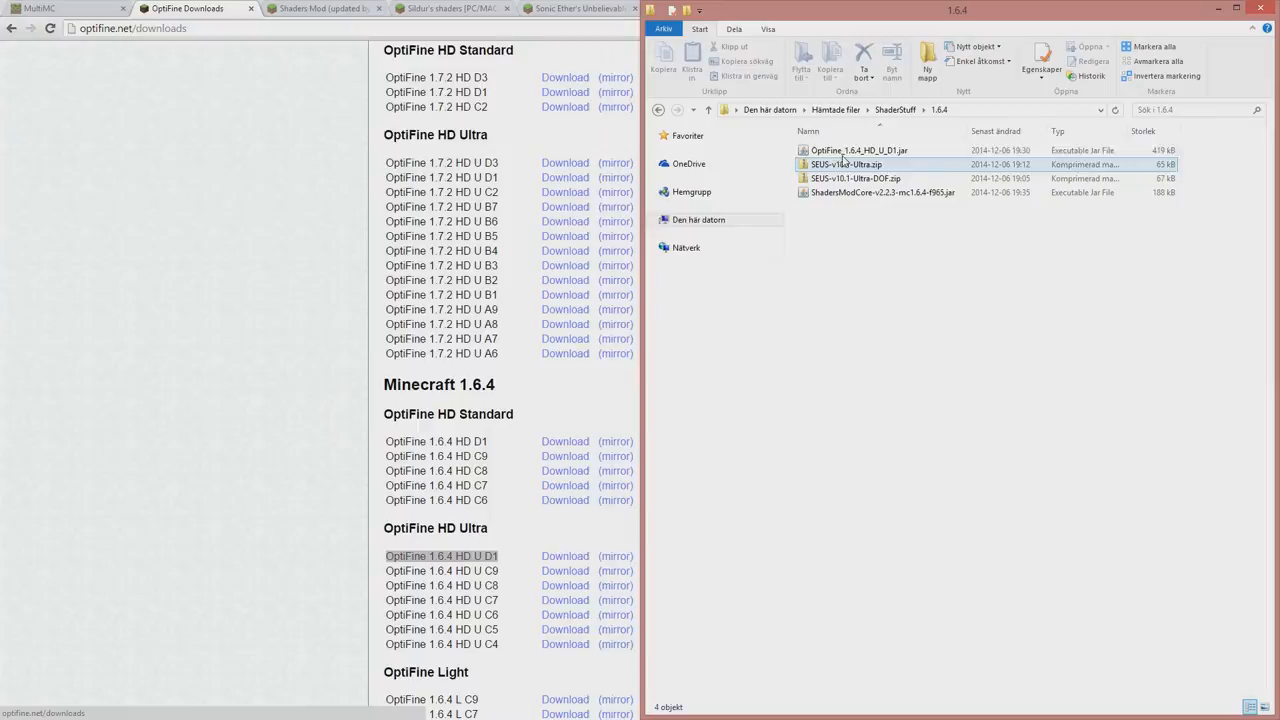
Select SEUS-v10.1-Ultra.zip in the 1.6.4 shader downloads folder.
{"action": "left_click", "coordinate": [858, 150]}
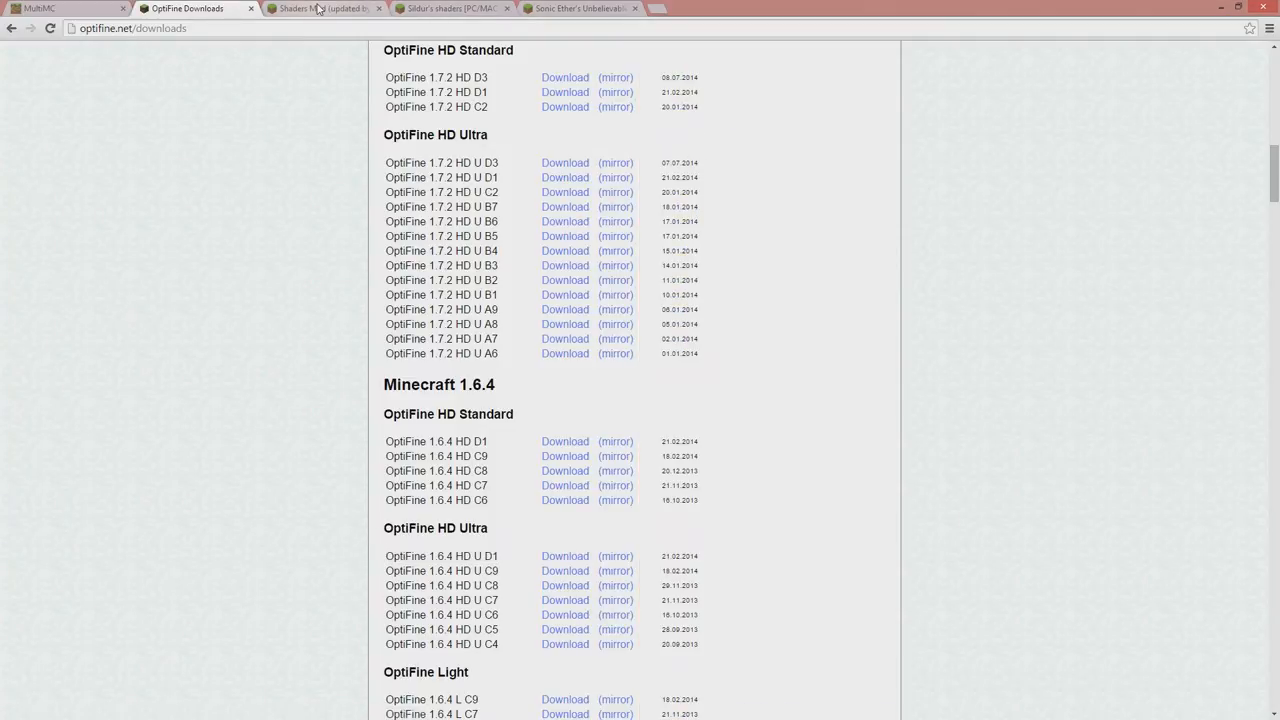
Download Shaders Mod v2.2.3 Forge Edition from the forum thread's Minecraft 1.6.4 section.
{"action": "left_click", "coordinate": [320, 8]}
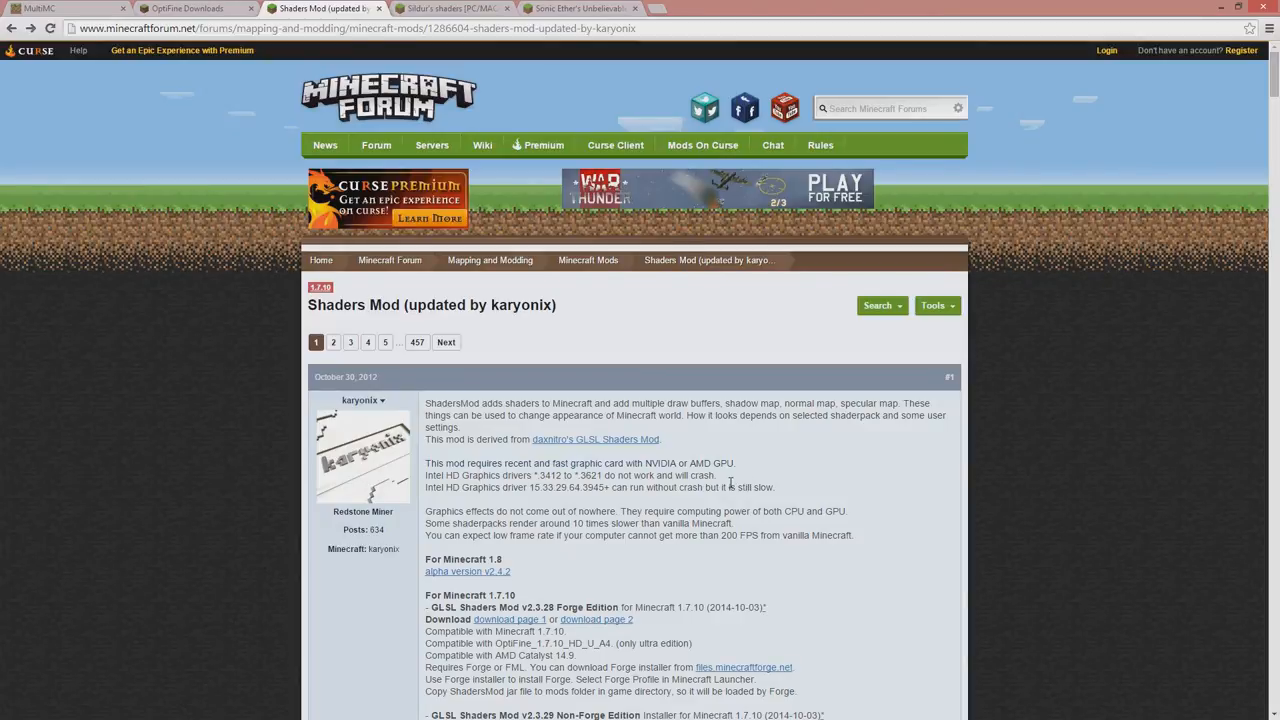
{"action": "mouse_move", "coordinate": [720, 486]}
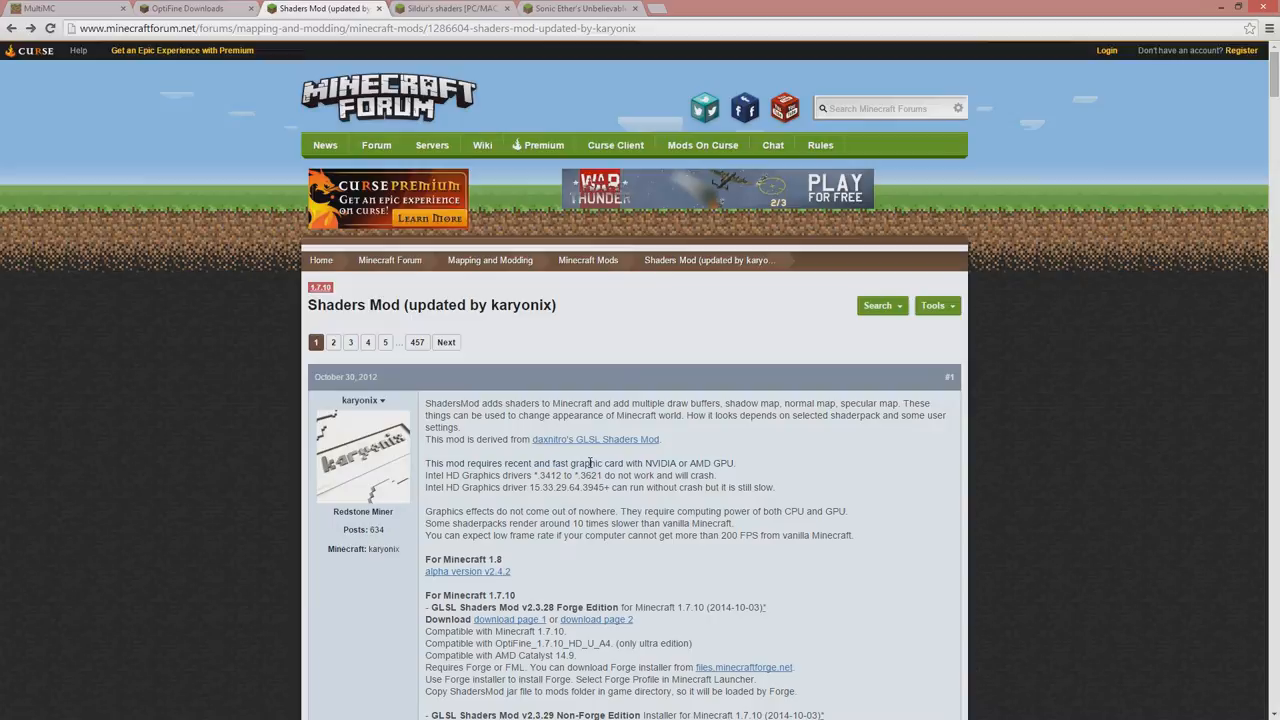
{"action": "mouse_move", "coordinate": [588, 446]}
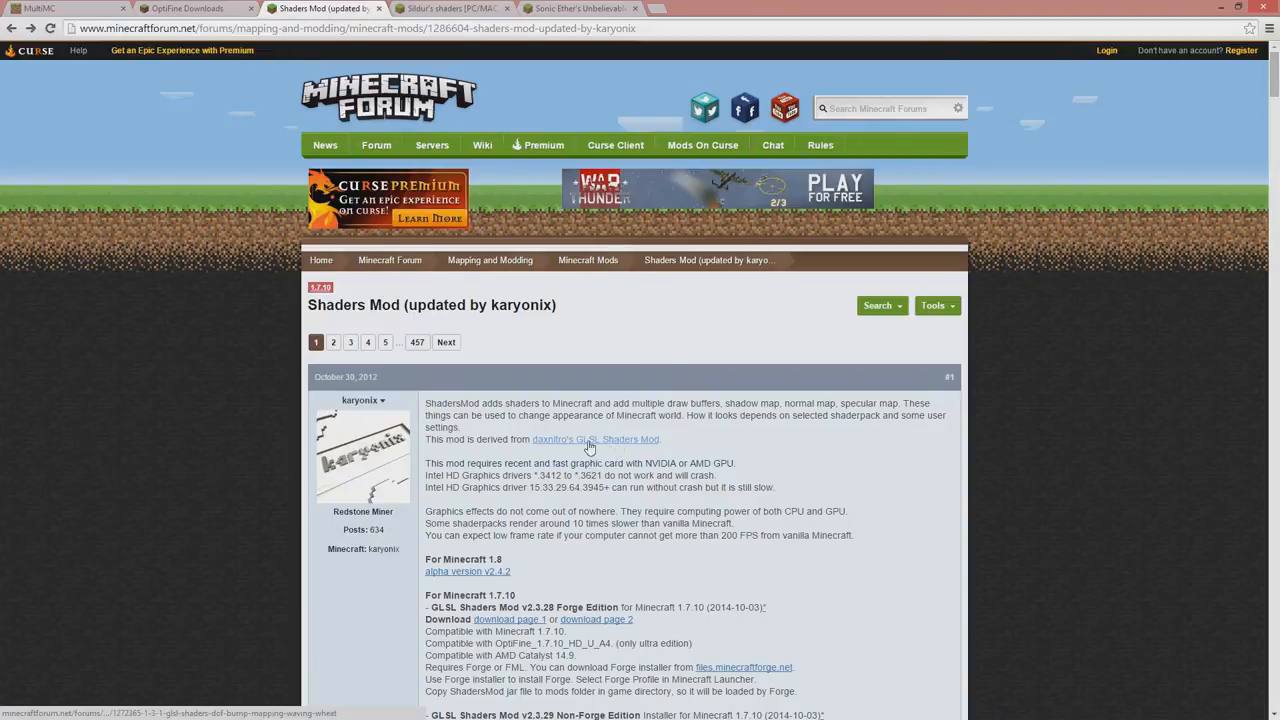
{"action": "mouse_move", "coordinate": [532, 452]}
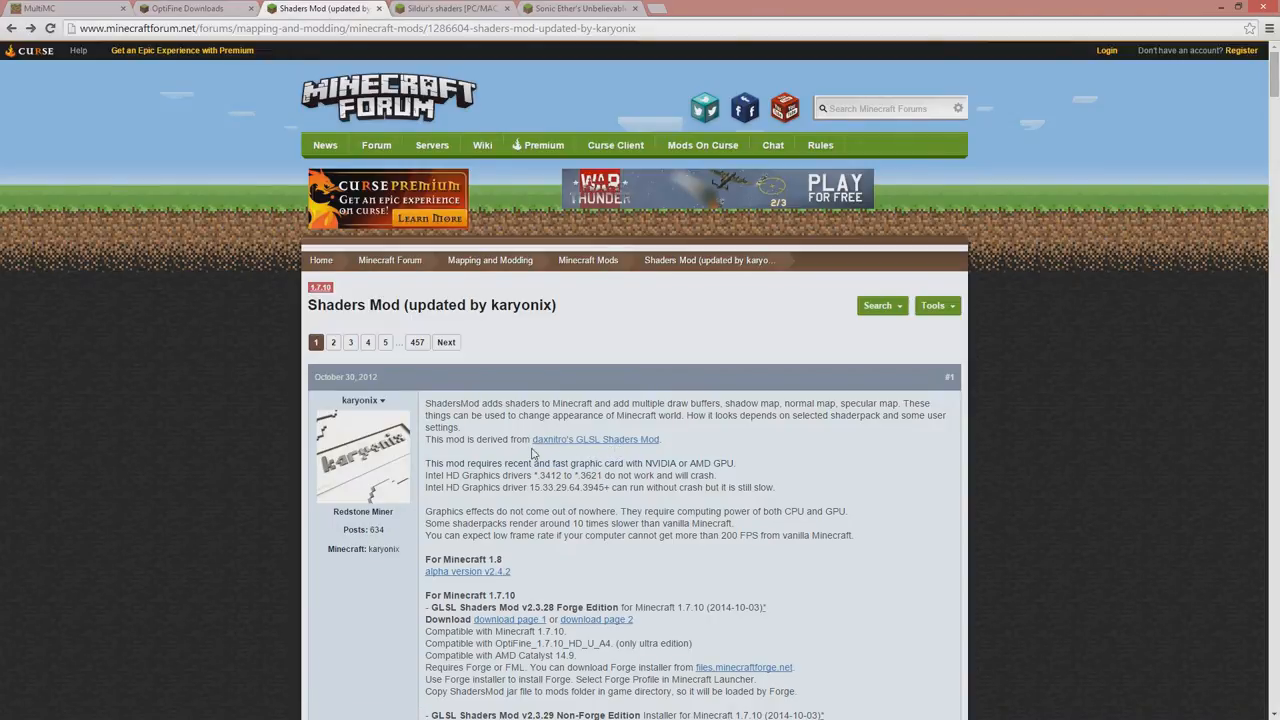
{"action": "mouse_move", "coordinate": [440, 340]}
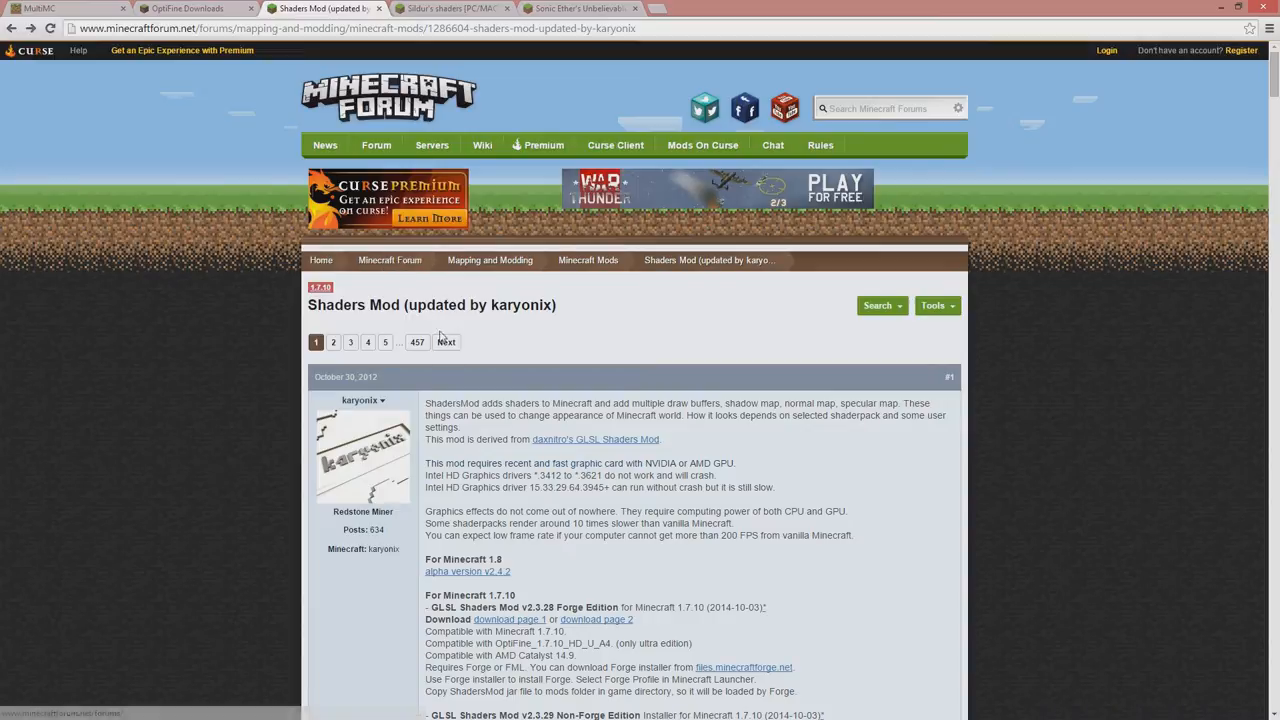
{"action": "mouse_move", "coordinate": [592, 476]}
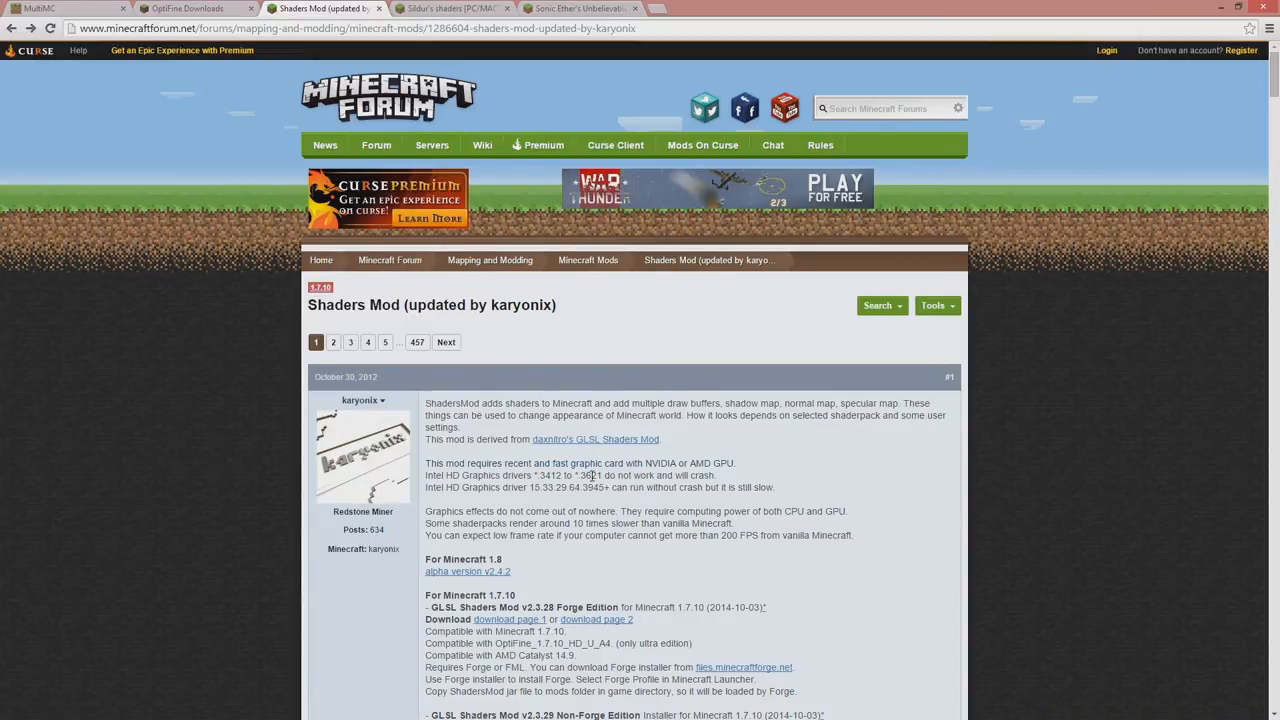
{"action": "scroll", "scroll_direction": "down", "scroll_amount": 3}
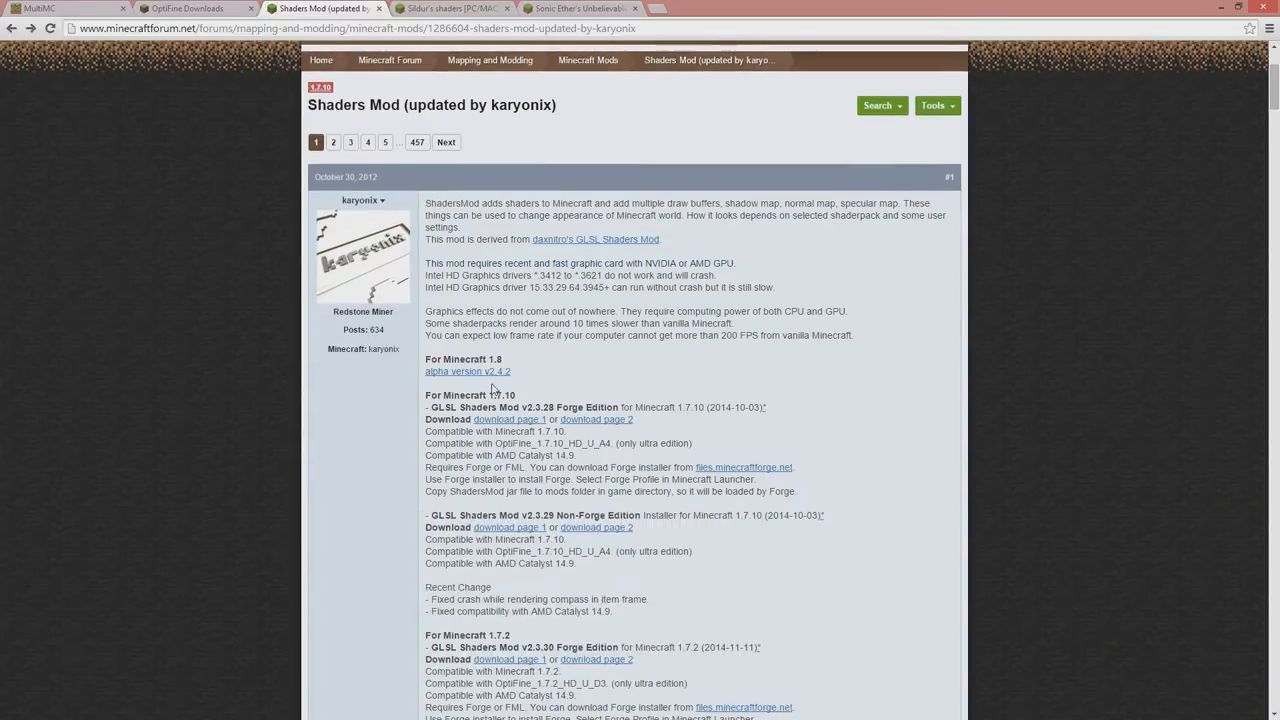
{"action": "scroll", "scroll_direction": "down", "scroll_amount": 3}
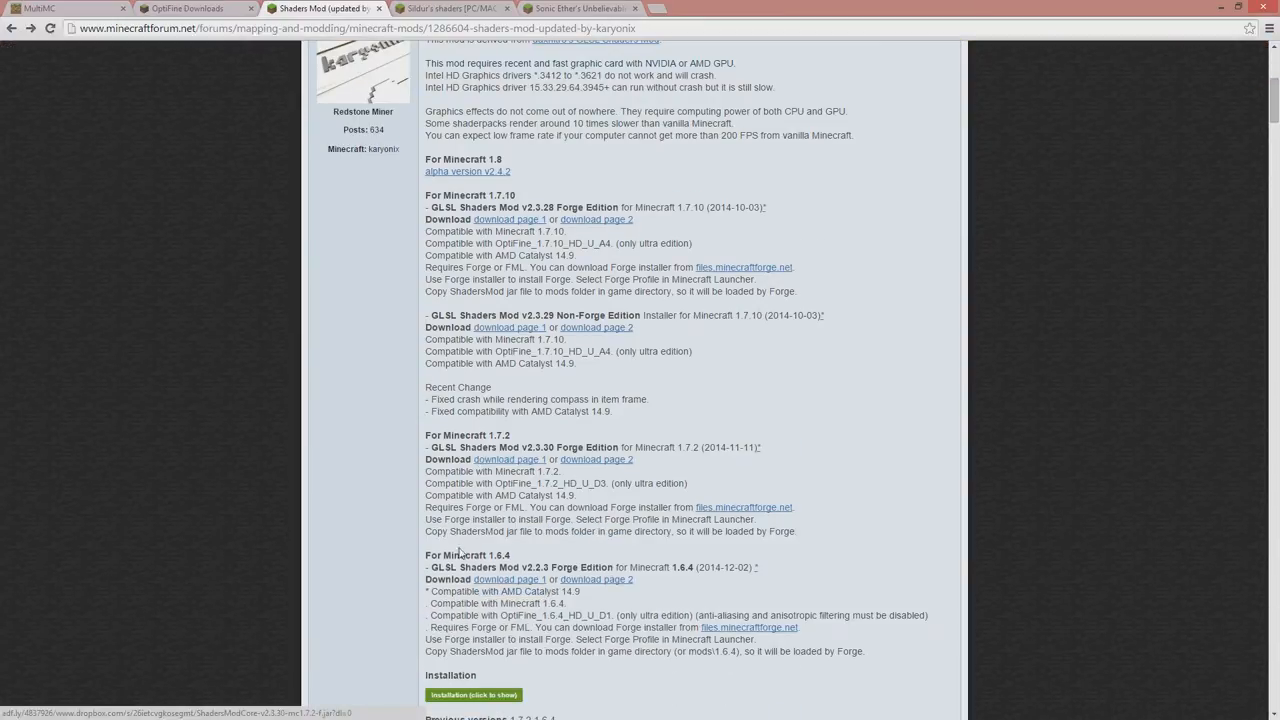
{"action": "double_click", "coordinate": [468, 556]}
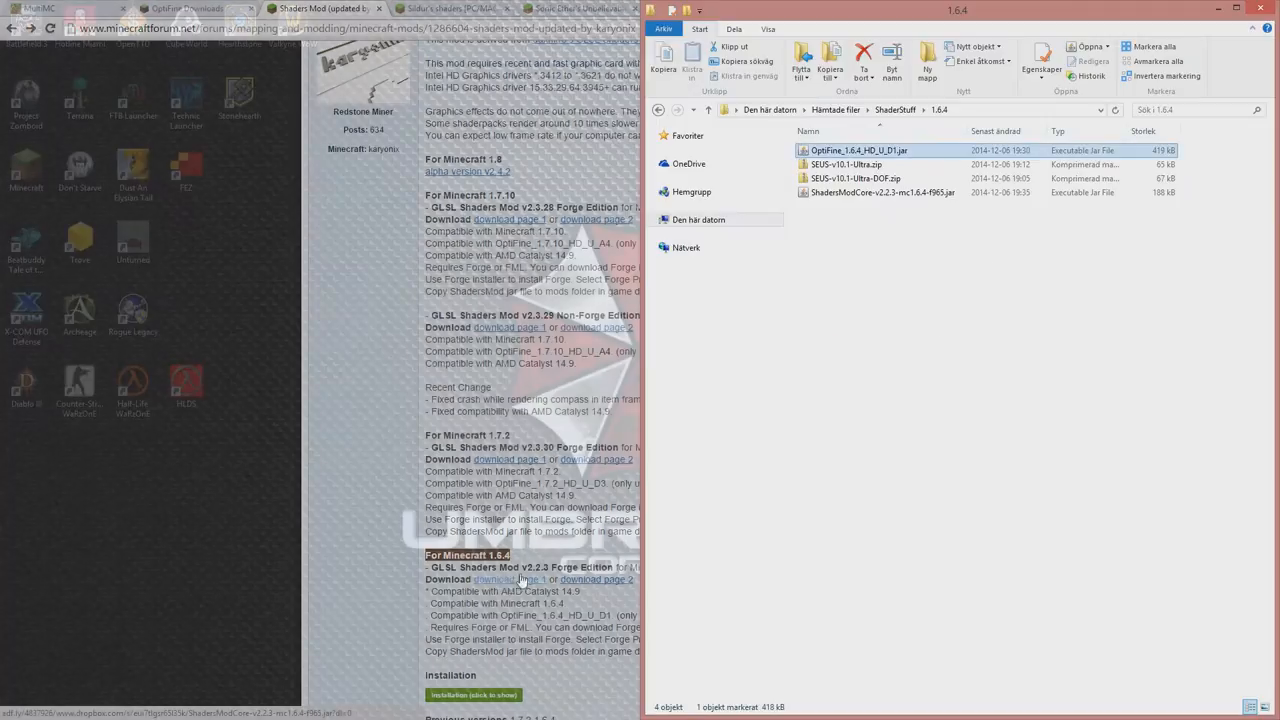
Bring the Shaders Mod forum thread back into view in Chrome.
{"action": "left_click", "coordinate": [880, 192]}
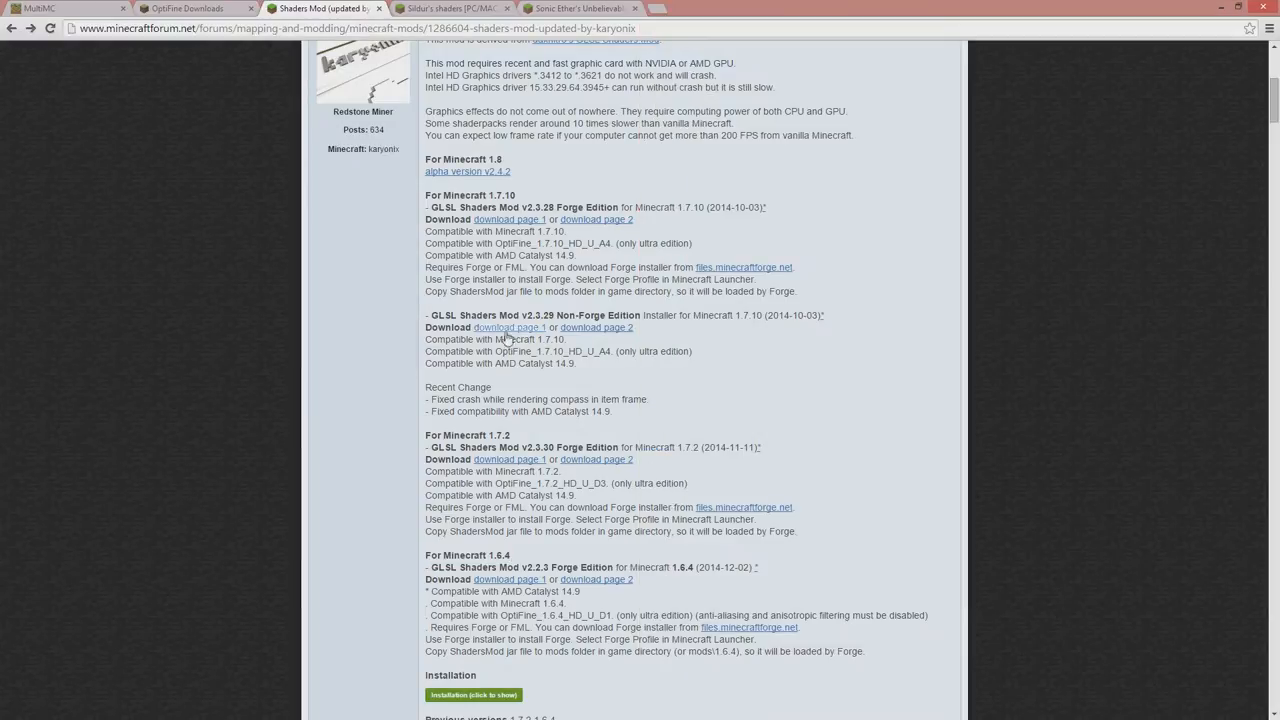
{"action": "mouse_move", "coordinate": [356, 176]}
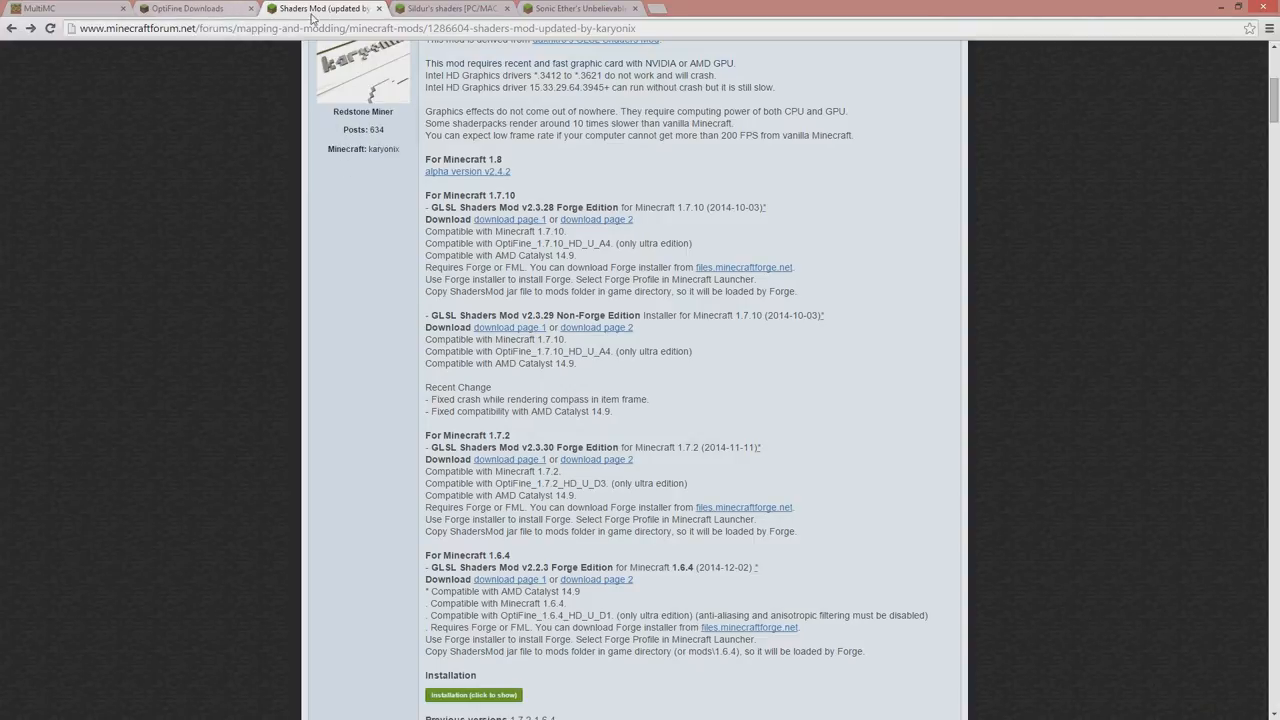
{"action": "mouse_move", "coordinate": [780, 310]}
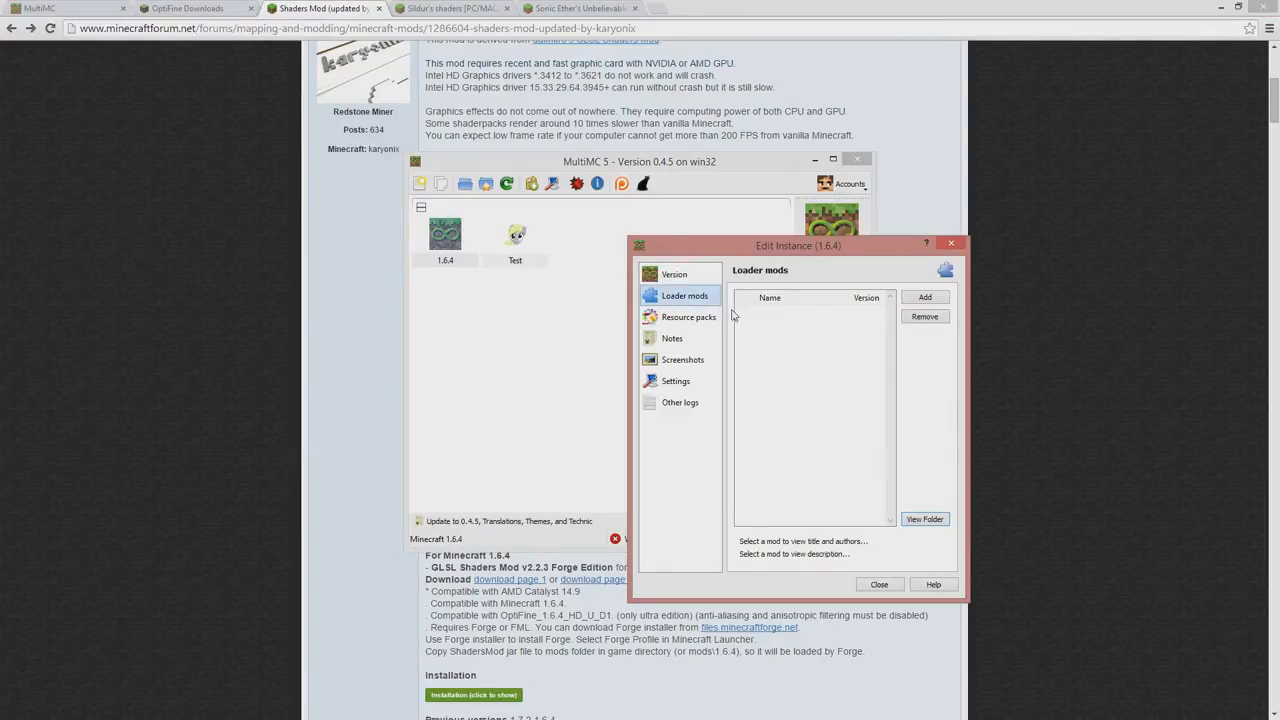
Return to MultiMC with OptiFine and GLSL Shaders Mod listed as loader mods, and close the editor.
{"action": "key", "text": "alt+tab"}
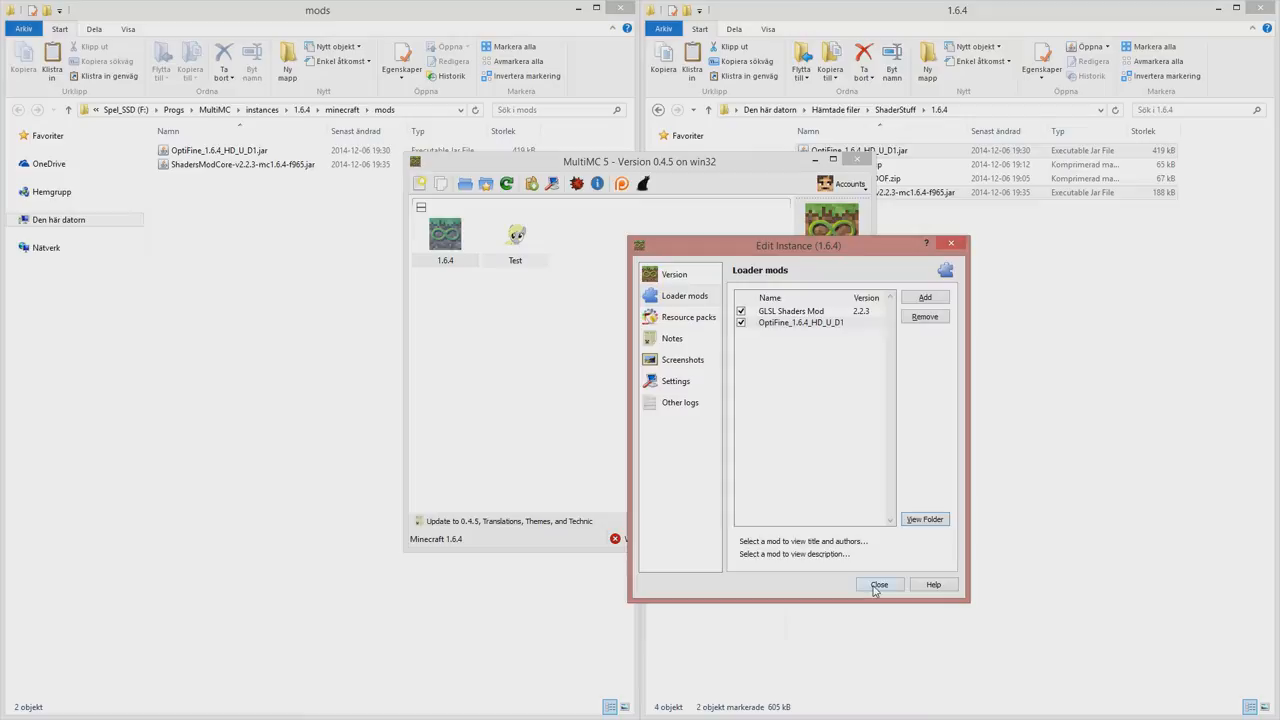
{"action": "left_click", "coordinate": [880, 584]}
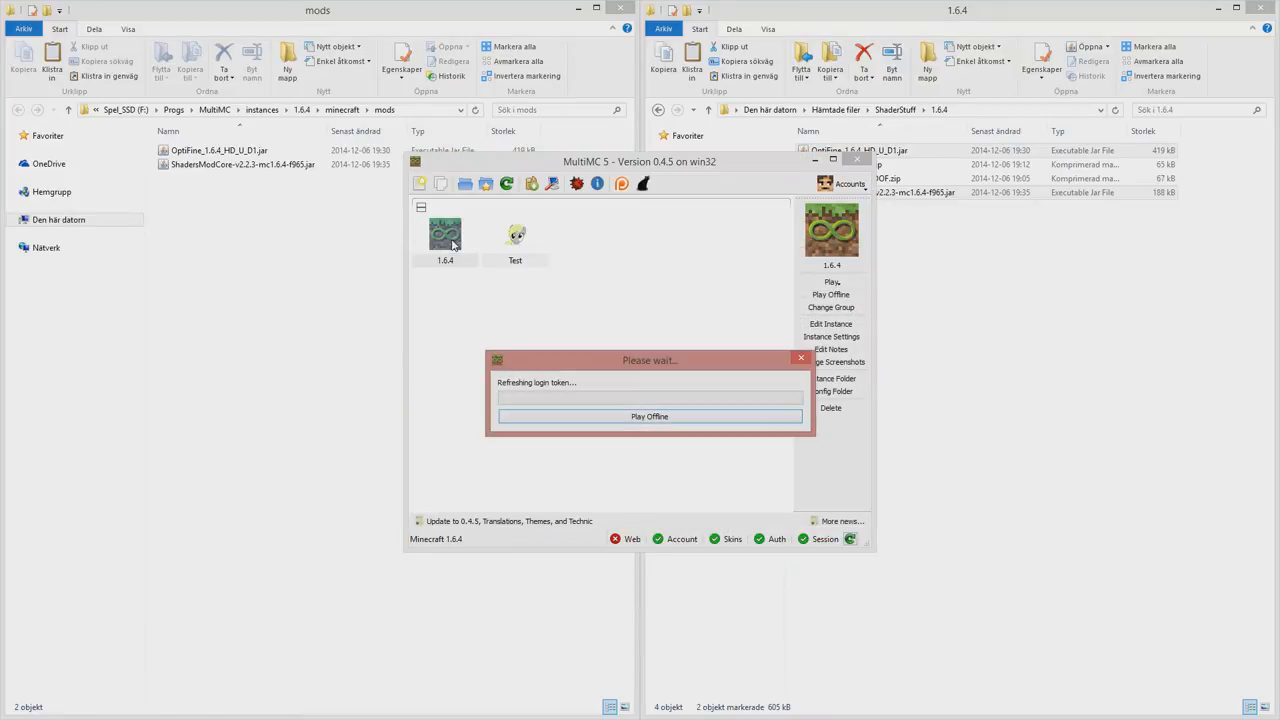
Play offline into Minecraft 1.6.4 and reach the Shaders menu via Options.
{"action": "left_click", "coordinate": [648, 416]}
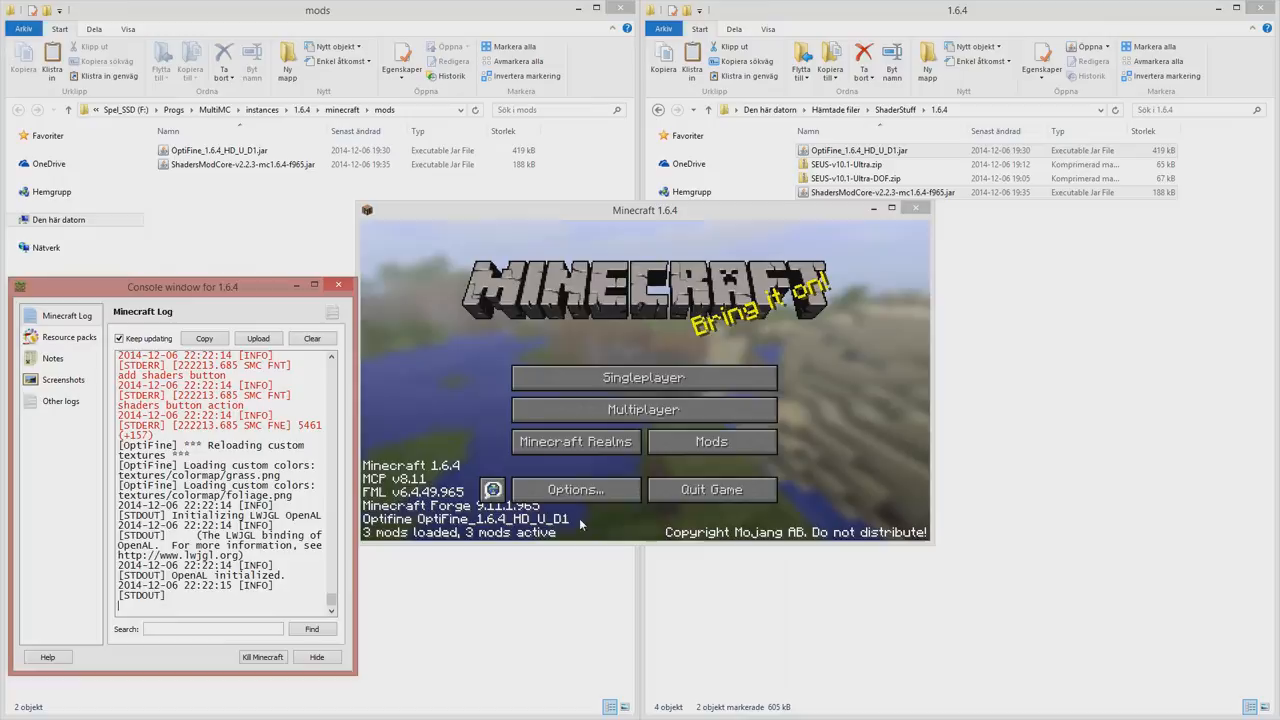
{"action": "left_click", "coordinate": [576, 488]}
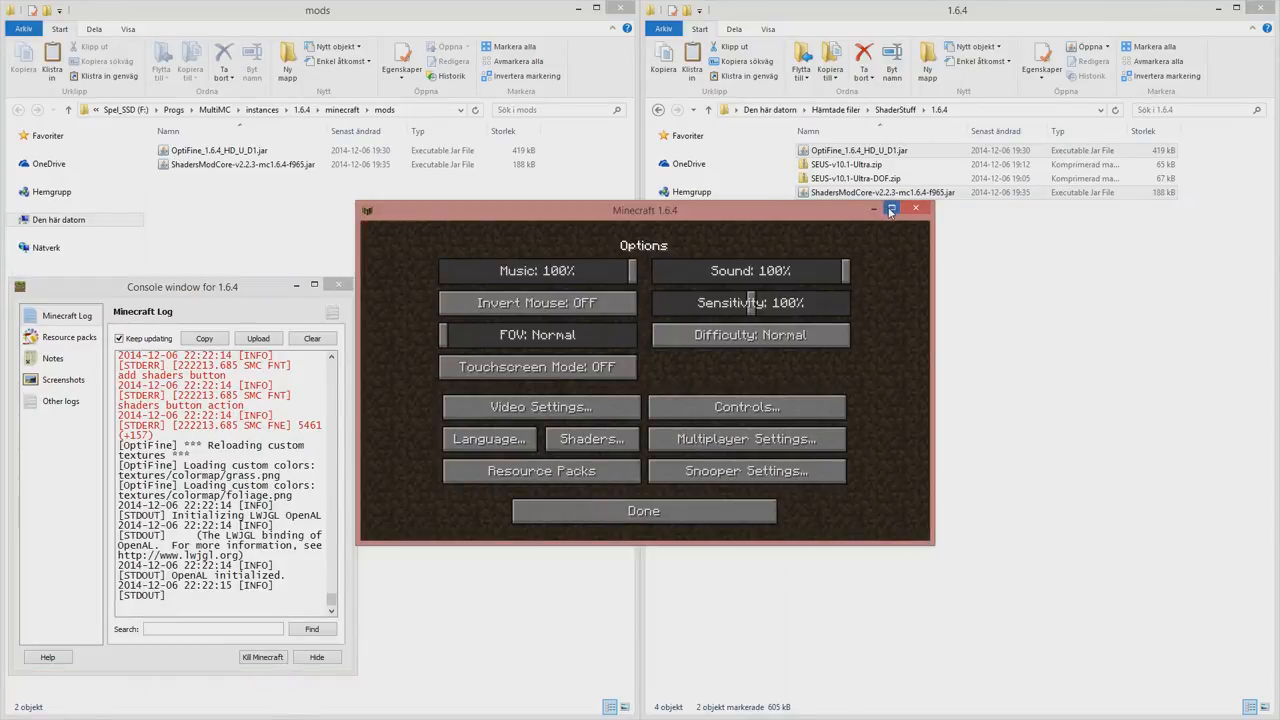
{"action": "mouse_move", "coordinate": [630, 388]}
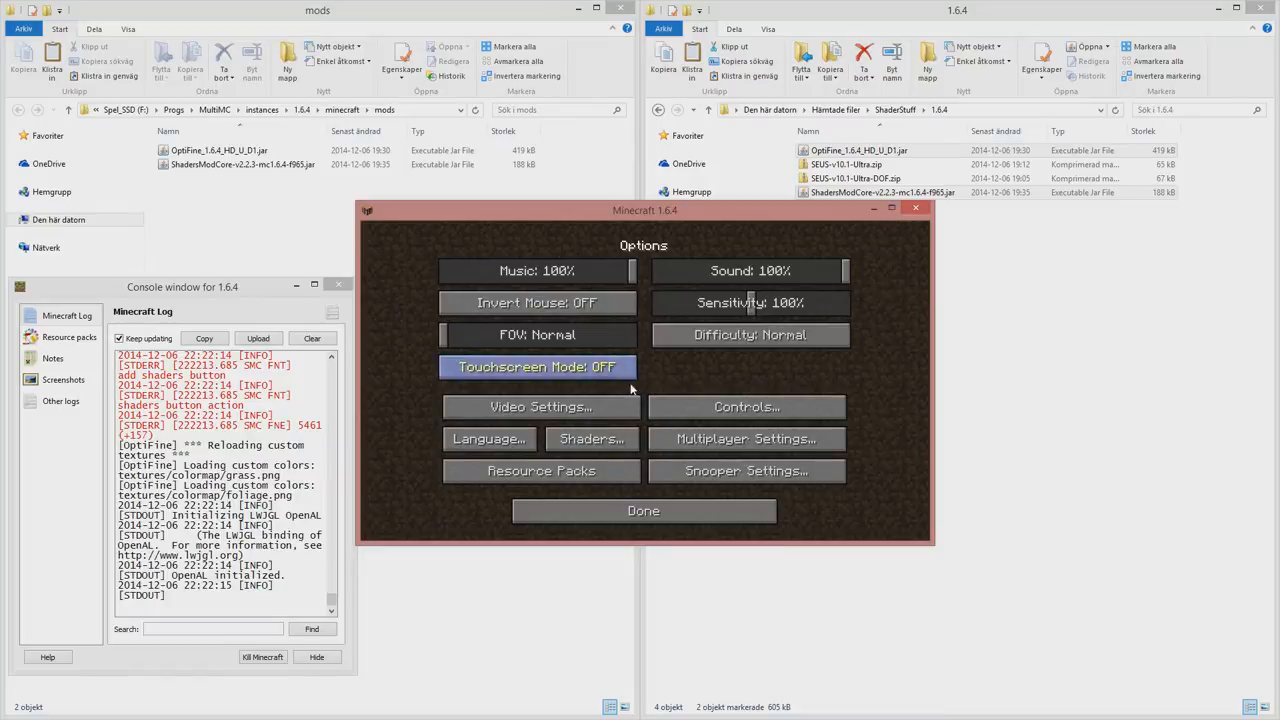
{"action": "left_click", "coordinate": [592, 438]}
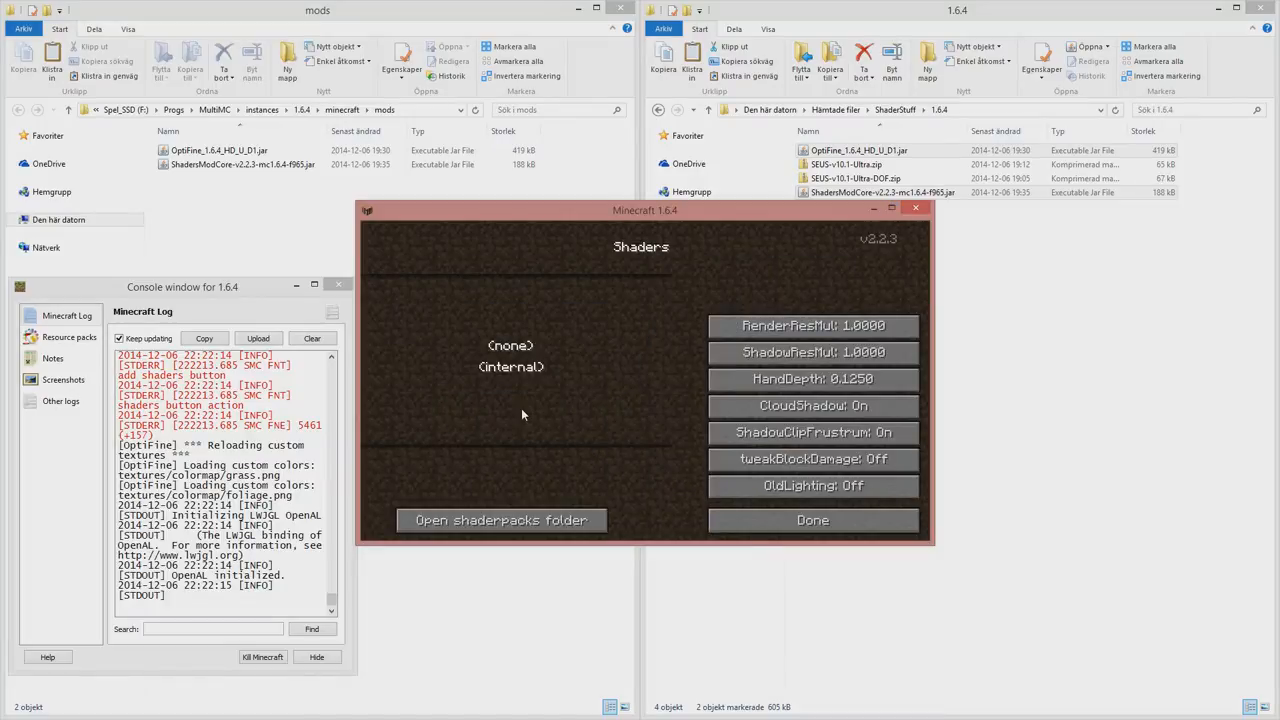
{"action": "mouse_move", "coordinate": [810, 544]}
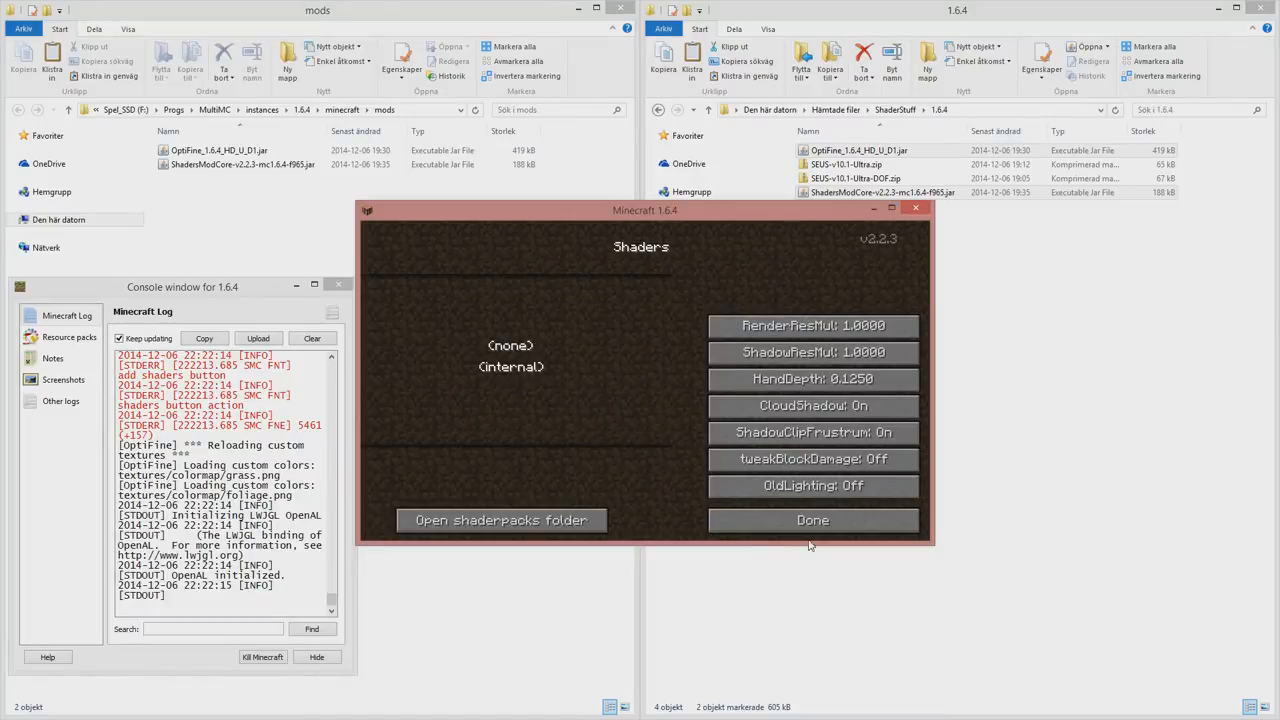
Close and reopen the Shaders menu, then copy both SEUS v10.1 zips from the download folder.
{"action": "left_click", "coordinate": [812, 520]}
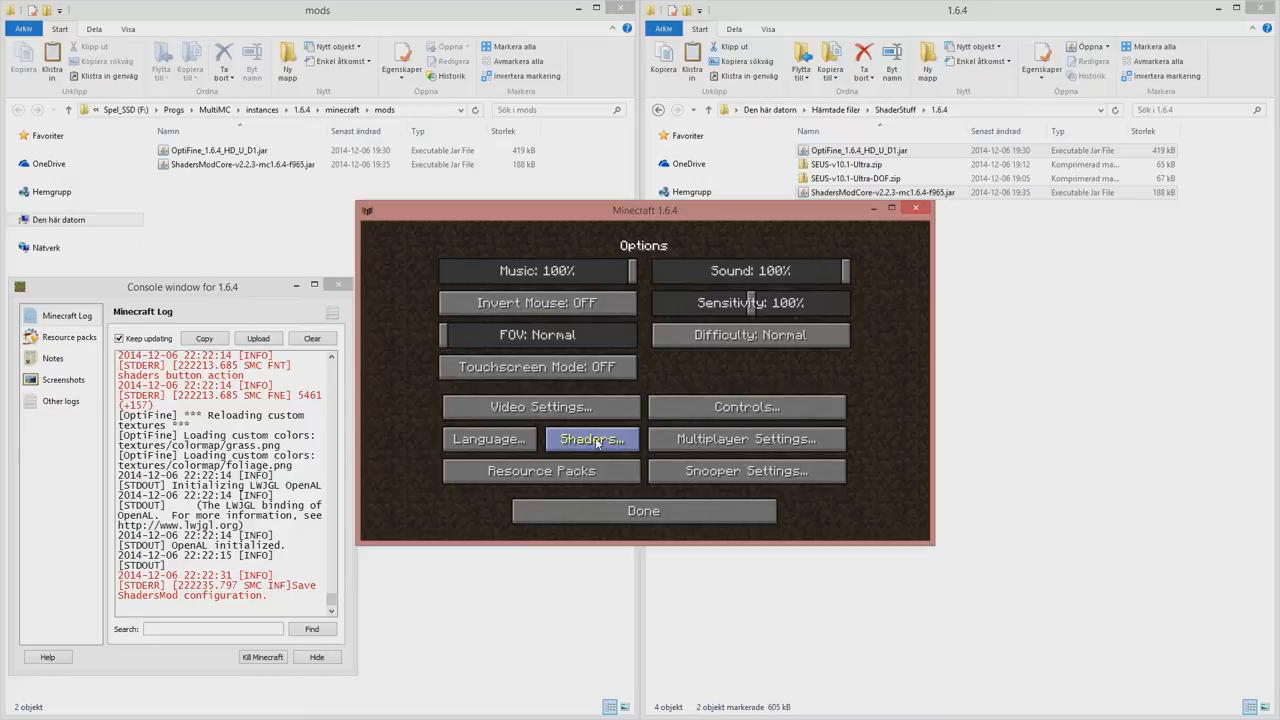
{"action": "left_click", "coordinate": [592, 438]}
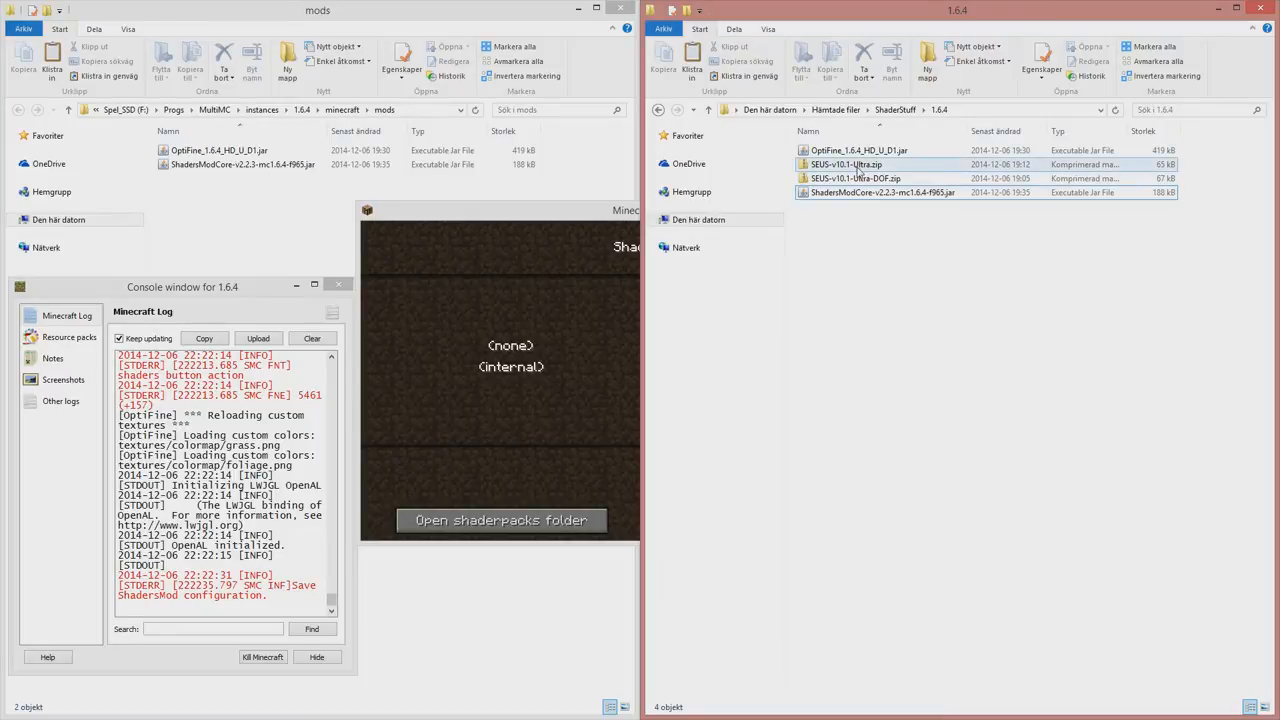
{"action": "left_click", "coordinate": [846, 164]}
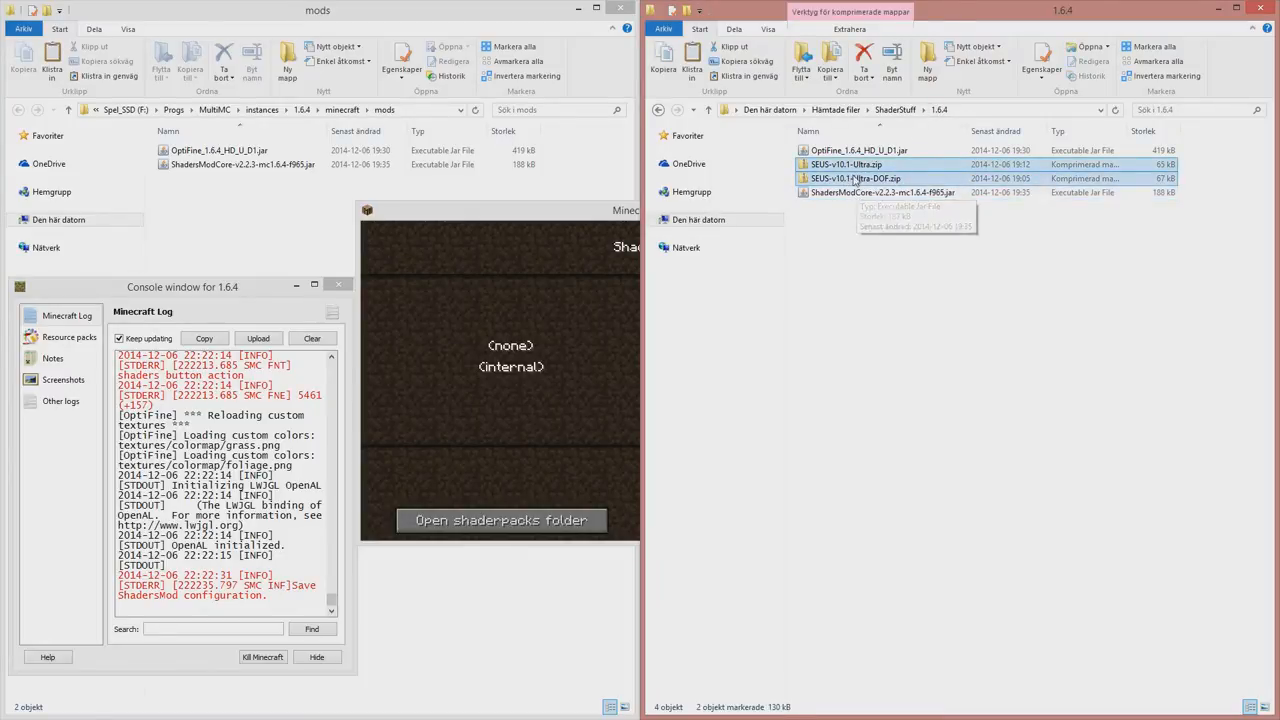
{"action": "key", "text": "alt+tab"}
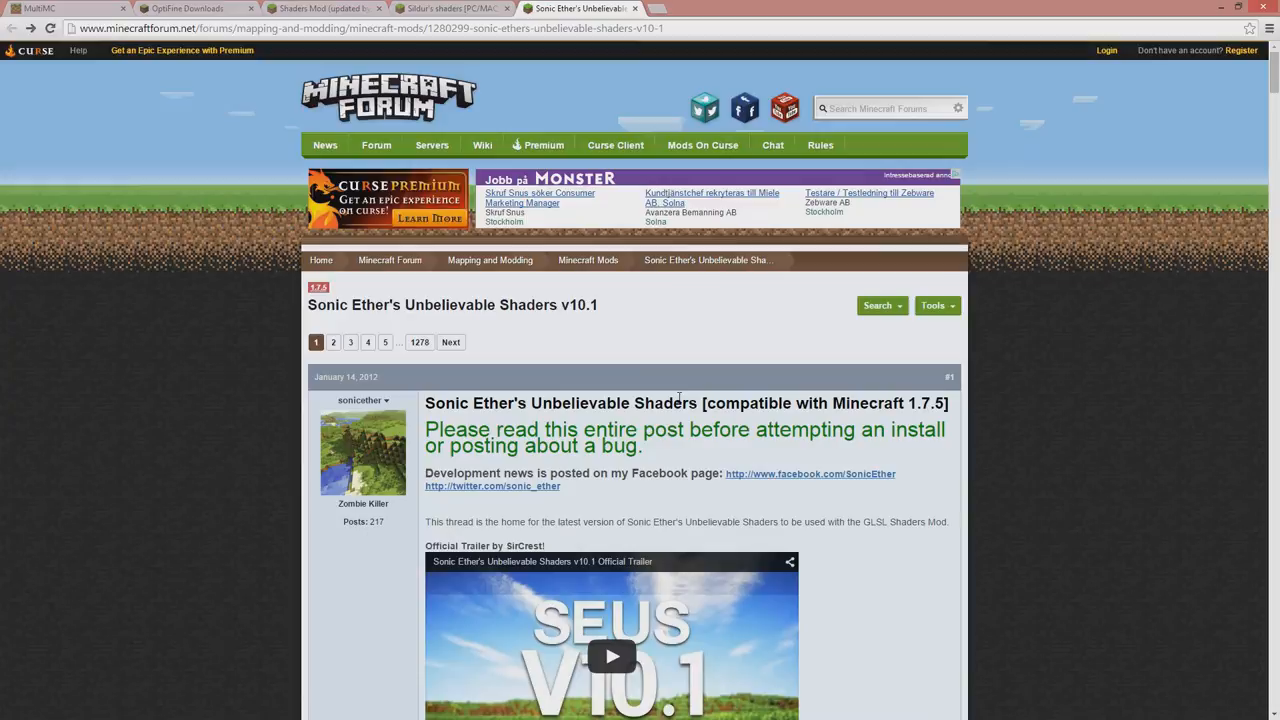
Scroll through the SEUS v10.1 forum thread before returning to the mods folder.
{"action": "scroll", "scroll_direction": "down", "scroll_amount": 3}
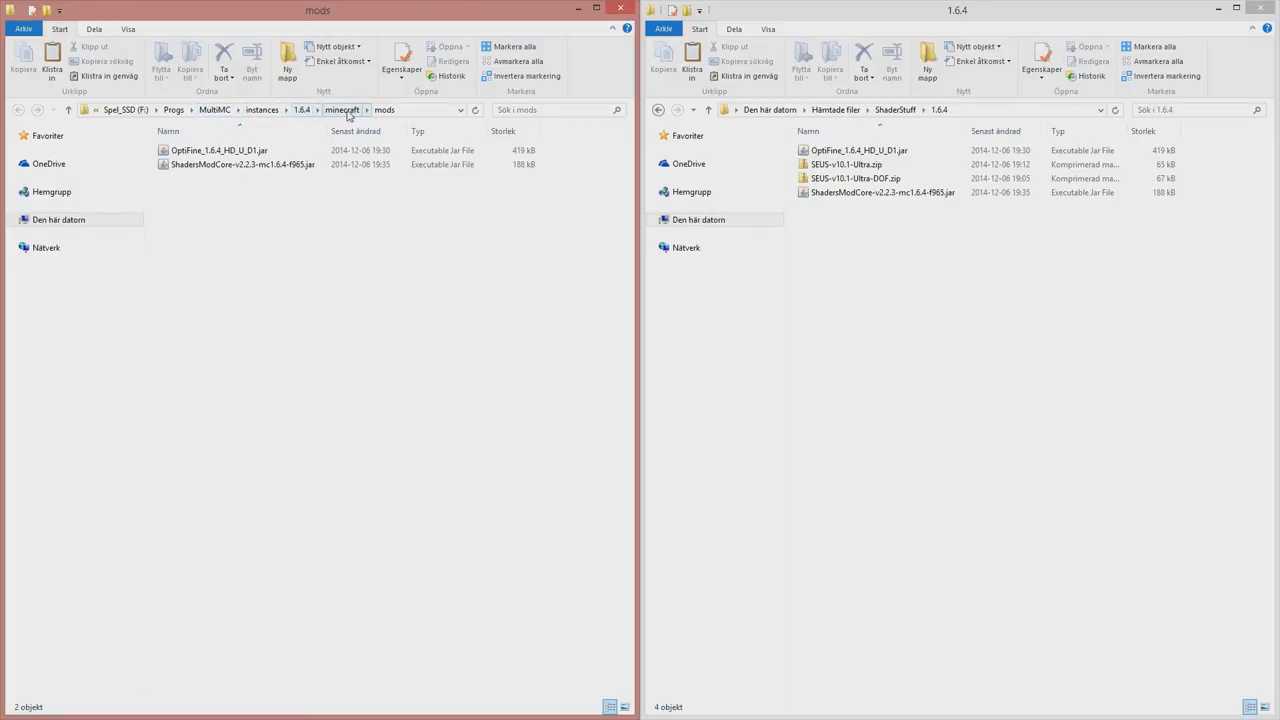
Navigate up to the instance's minecraft folder to reach the shaderpacks folder.
{"action": "left_click", "coordinate": [340, 108]}
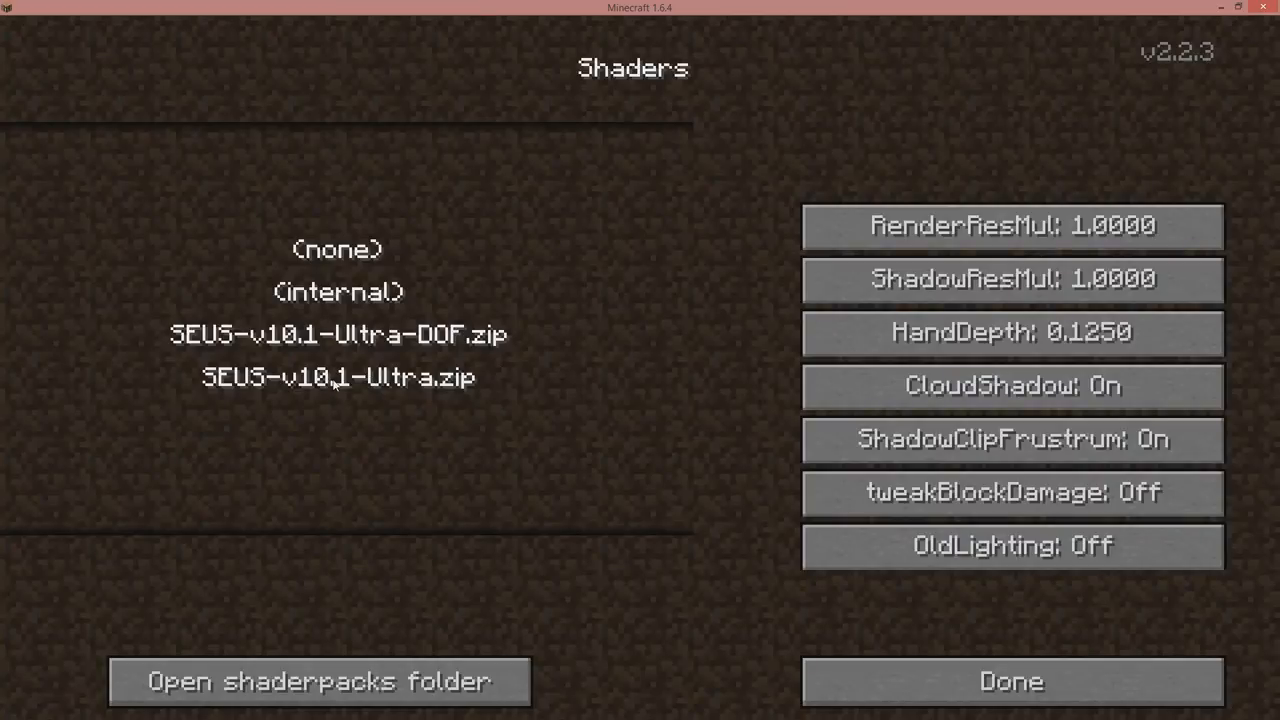
Select SEUS-v10.1-Ultra.zip, review Video Settings and Details, then start Create New World.
{"action": "left_click", "coordinate": [340, 378]}
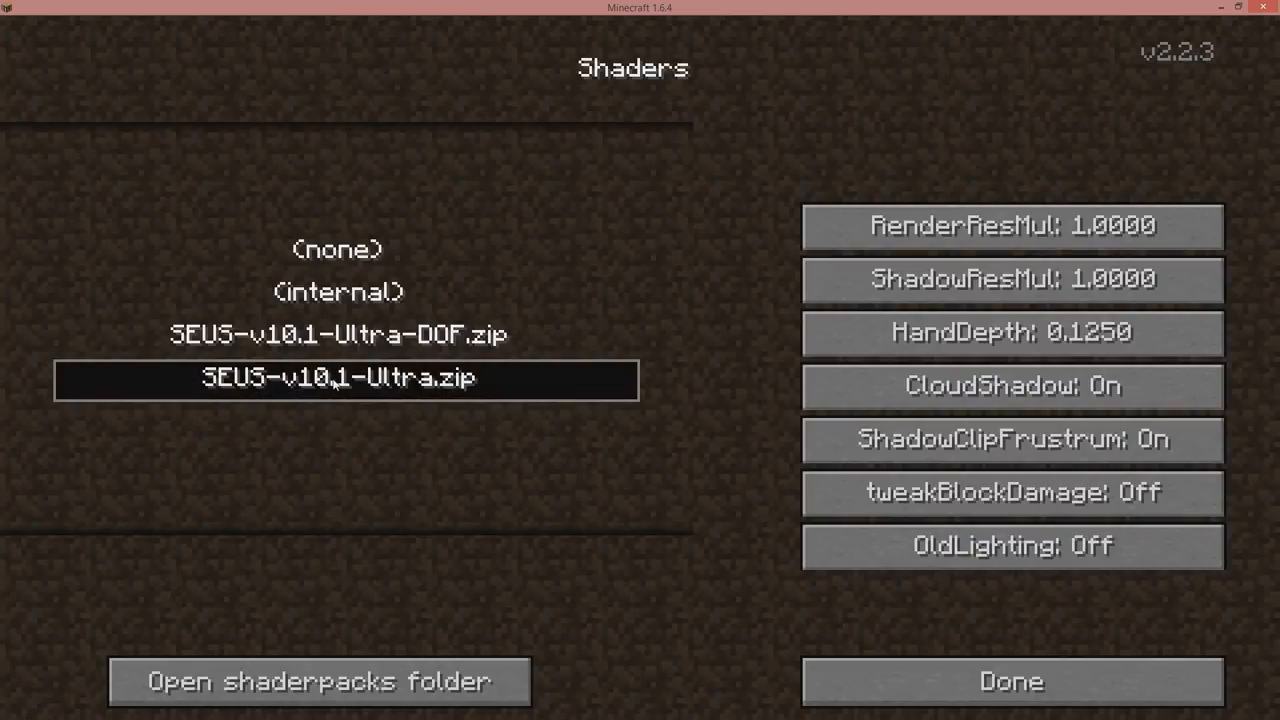
{"action": "left_click", "coordinate": [1010, 680]}
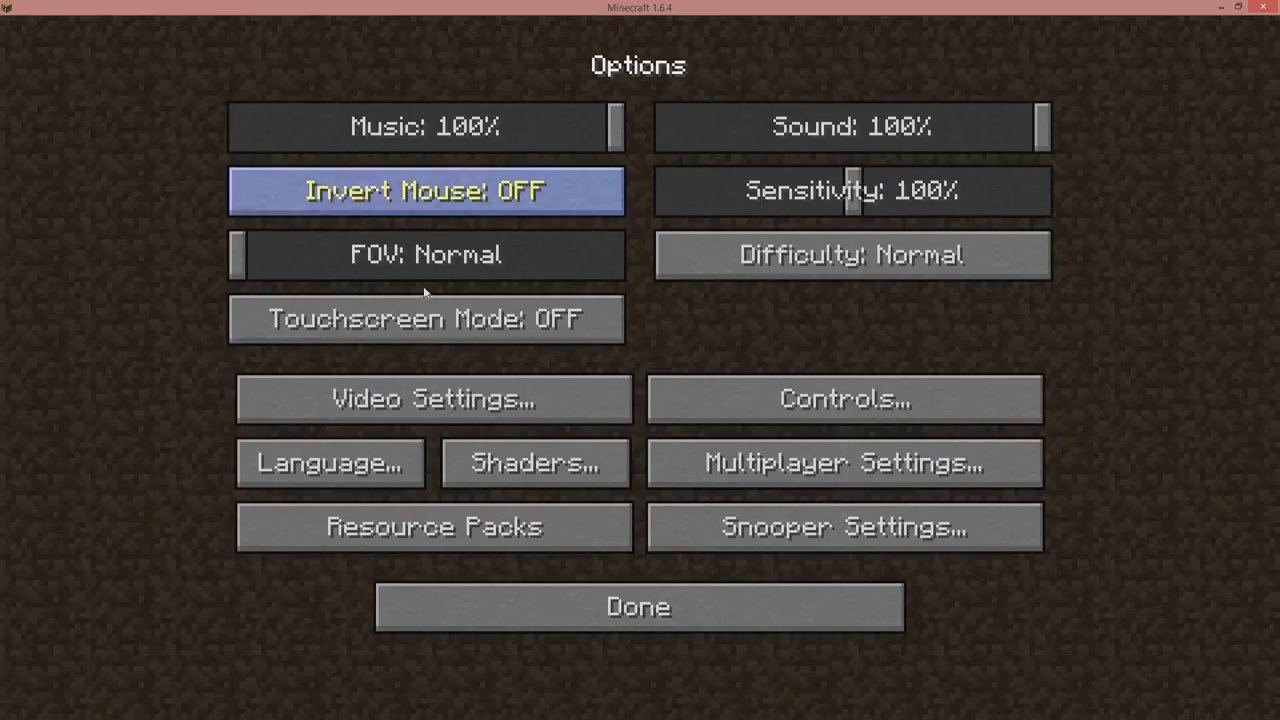
{"action": "mouse_move", "coordinate": [330, 464]}
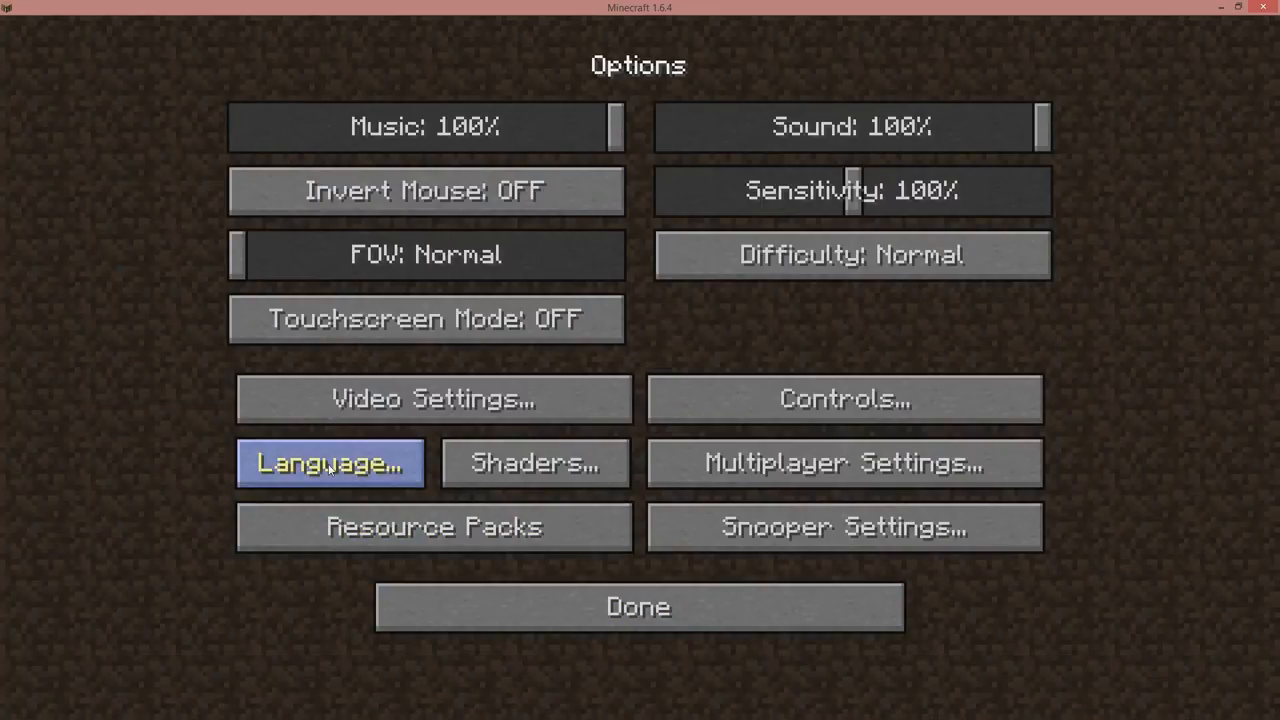
{"action": "left_click", "coordinate": [432, 398]}
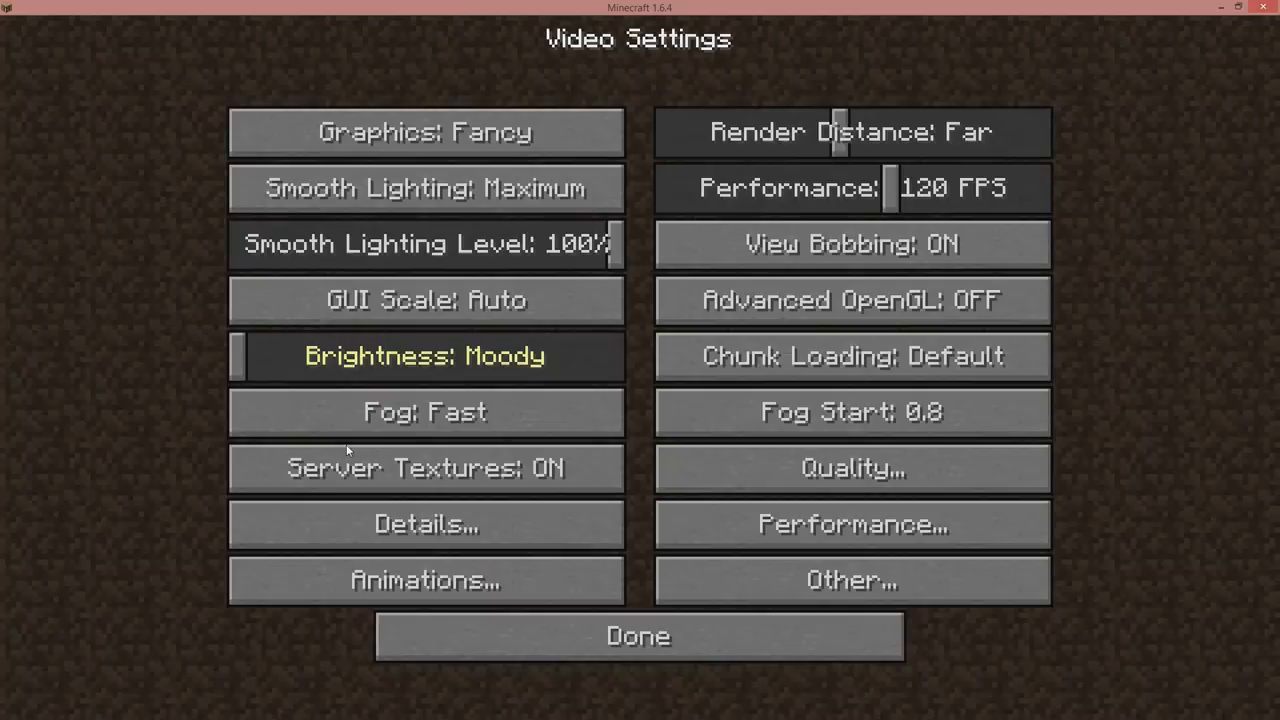
{"action": "left_click", "coordinate": [424, 524]}
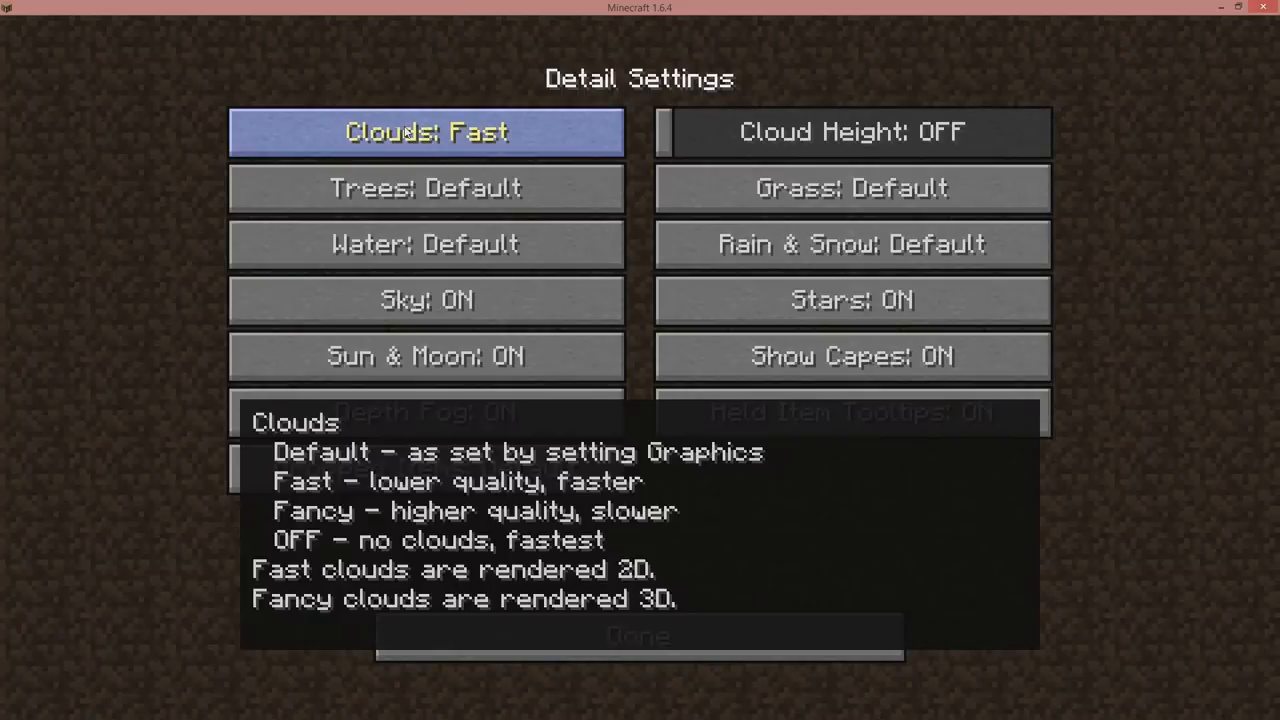
{"action": "left_click", "coordinate": [638, 636]}
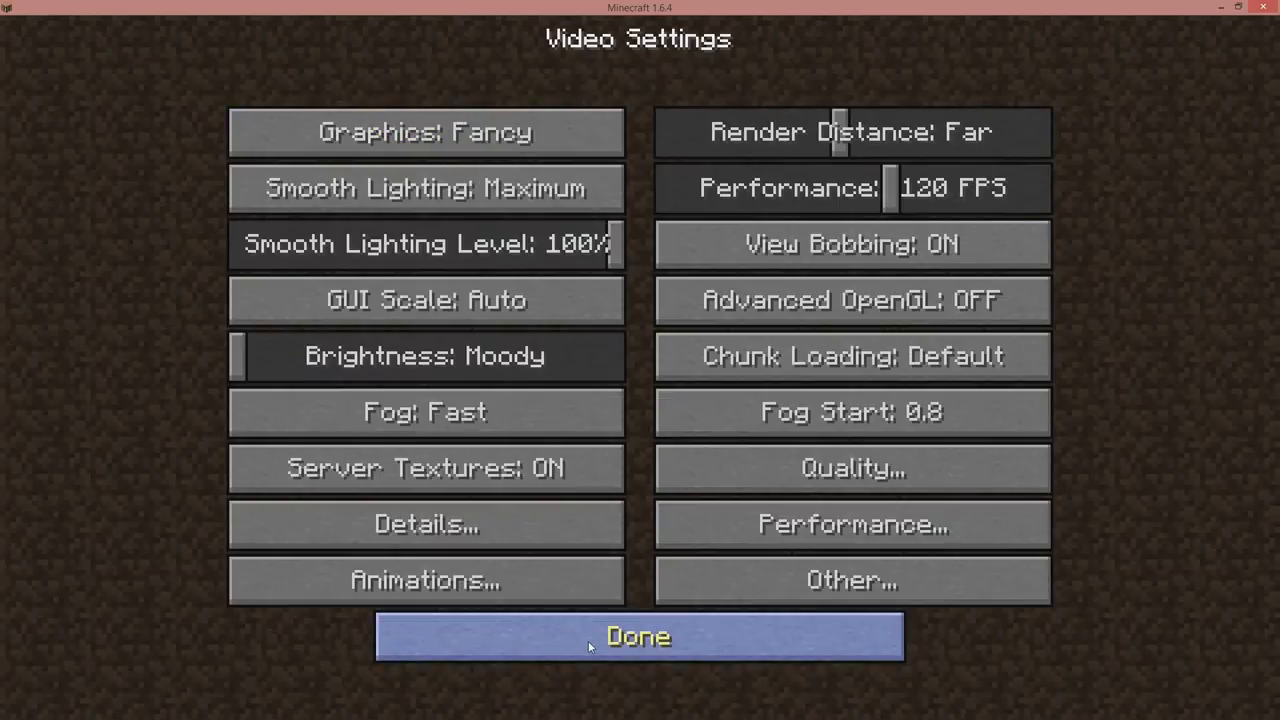
{"action": "left_click", "coordinate": [636, 636]}
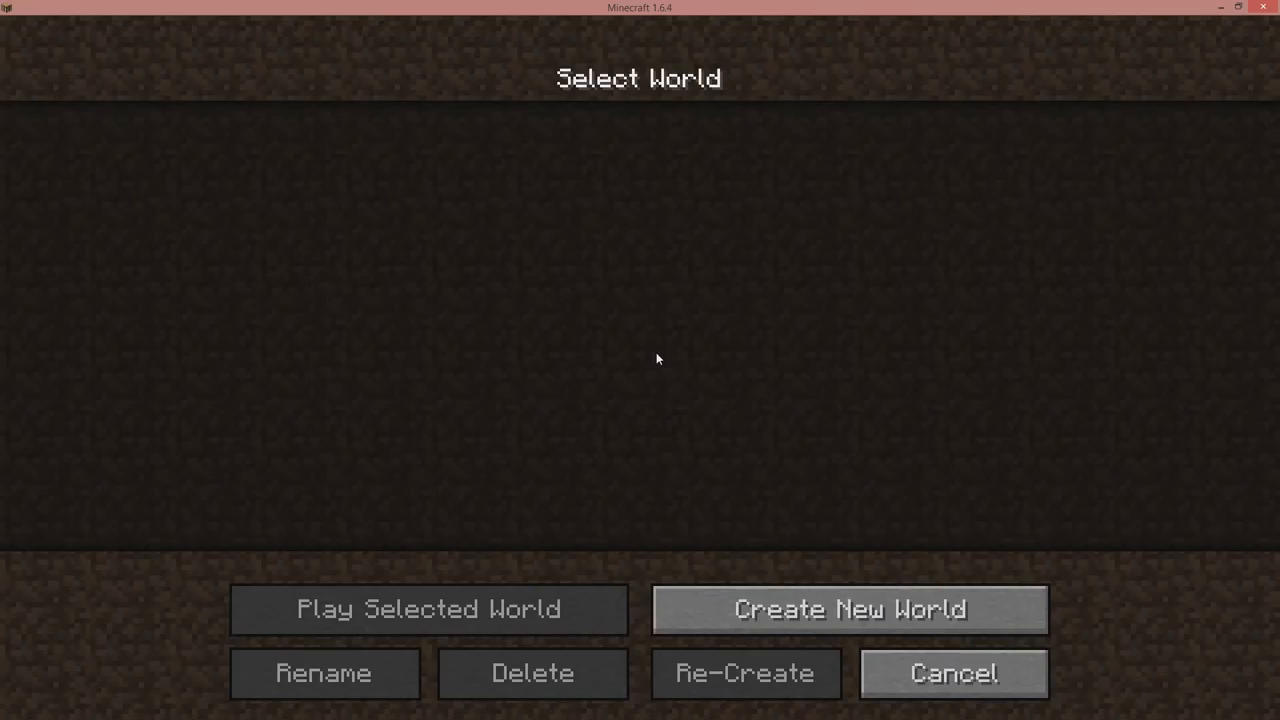
{"action": "left_click", "coordinate": [848, 608]}
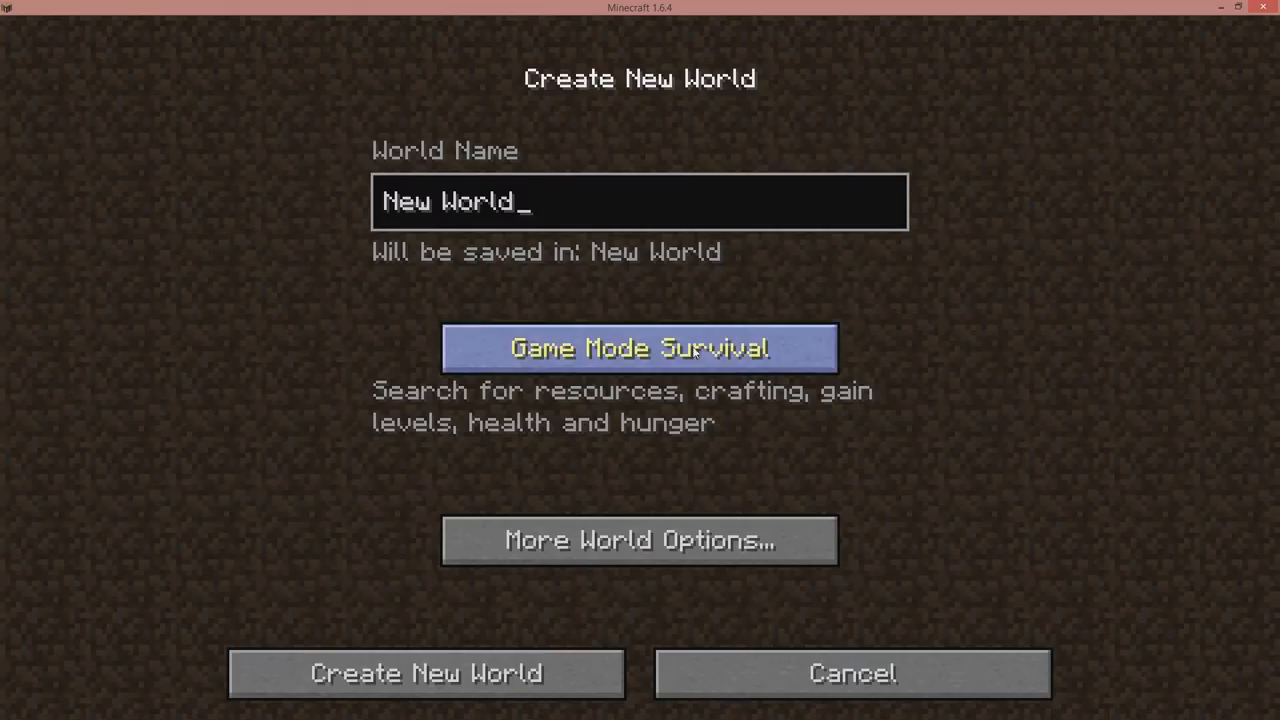
{"action": "left_click", "coordinate": [426, 672]}
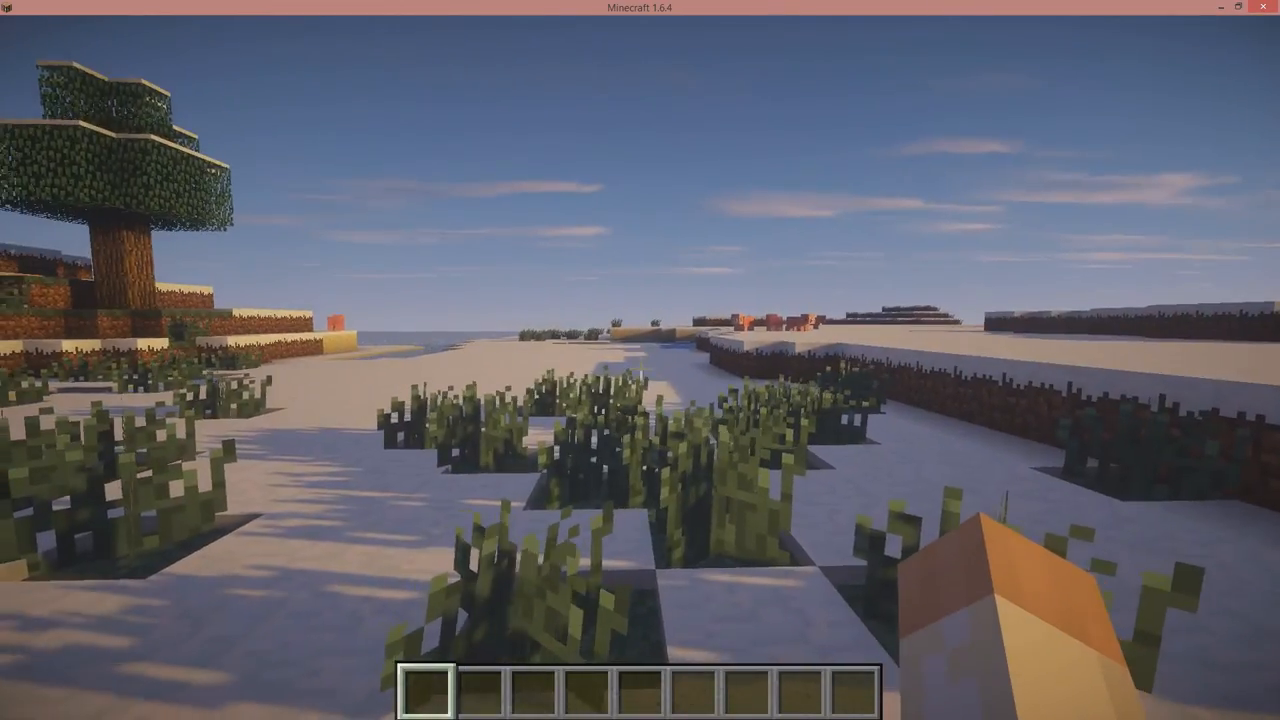
{"action": "mouse_move", "coordinate": [640, 360]}
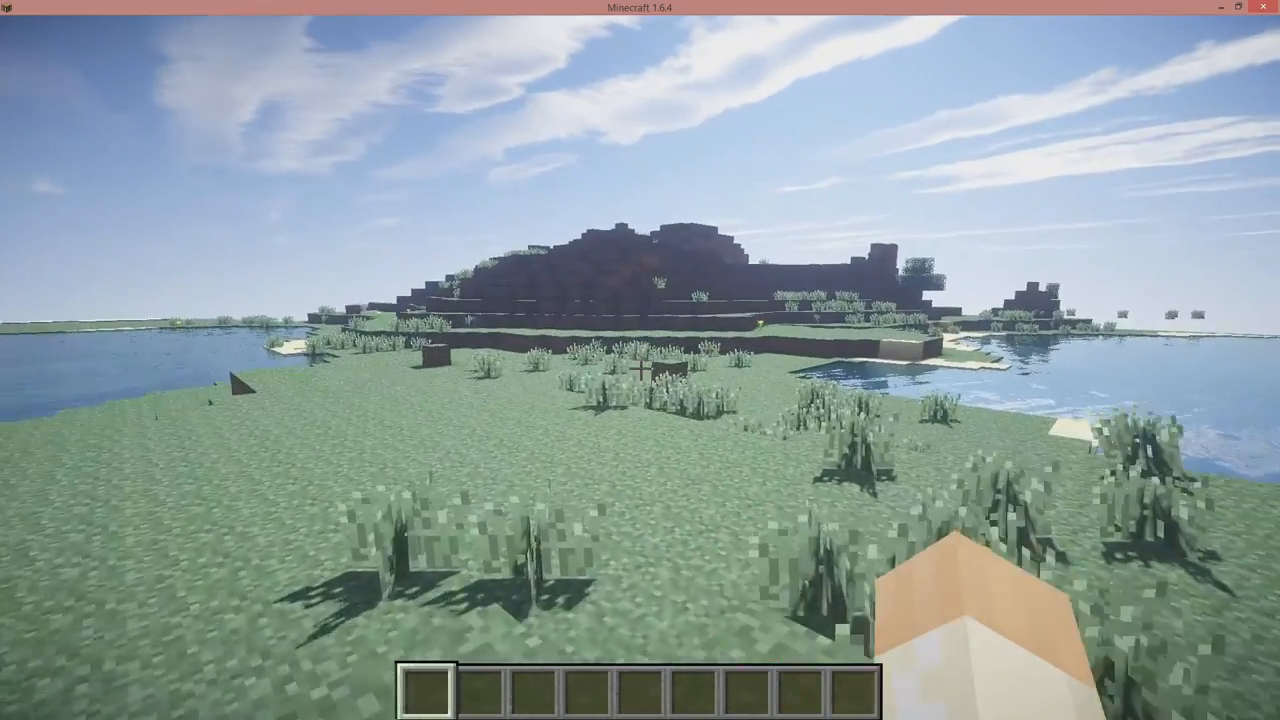
{"action": "mouse_move", "coordinate": [640, 360]}
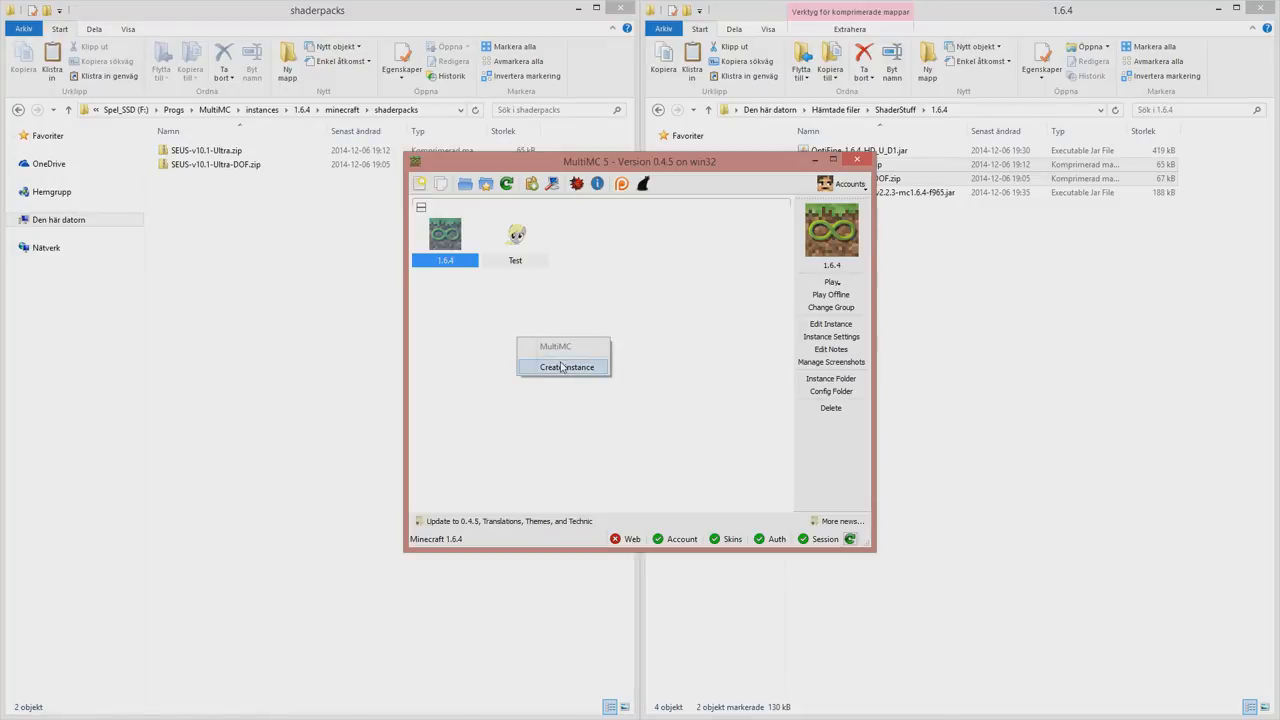
Create a new instance on Minecraft version 1.7.10 and launch it.
{"action": "left_click", "coordinate": [566, 368]}
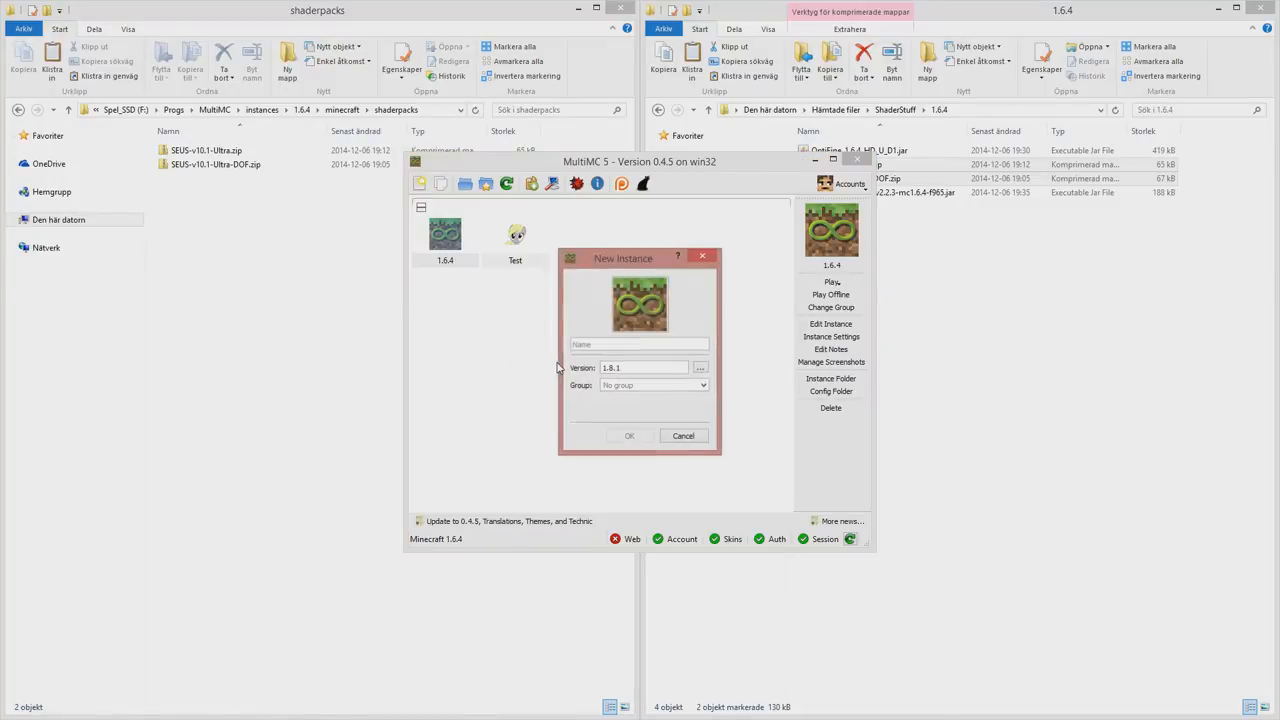
{"action": "left_click", "coordinate": [700, 368]}
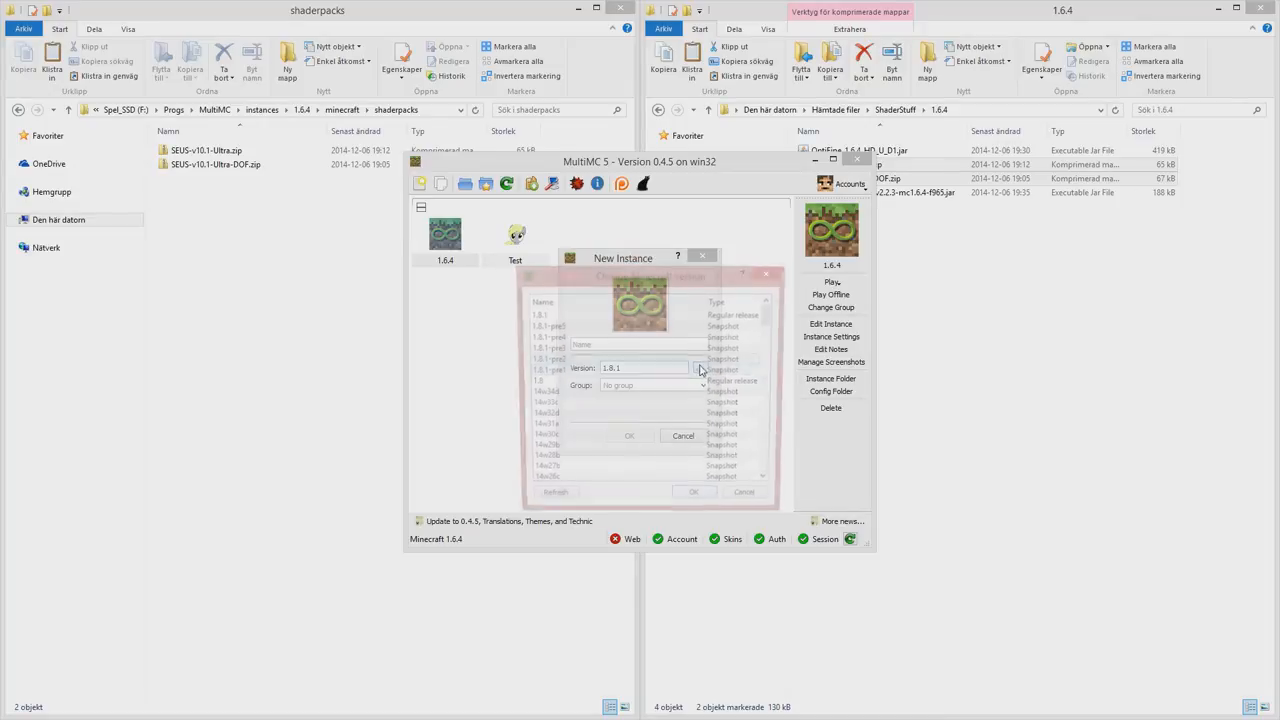
{"action": "left_click", "coordinate": [700, 368]}
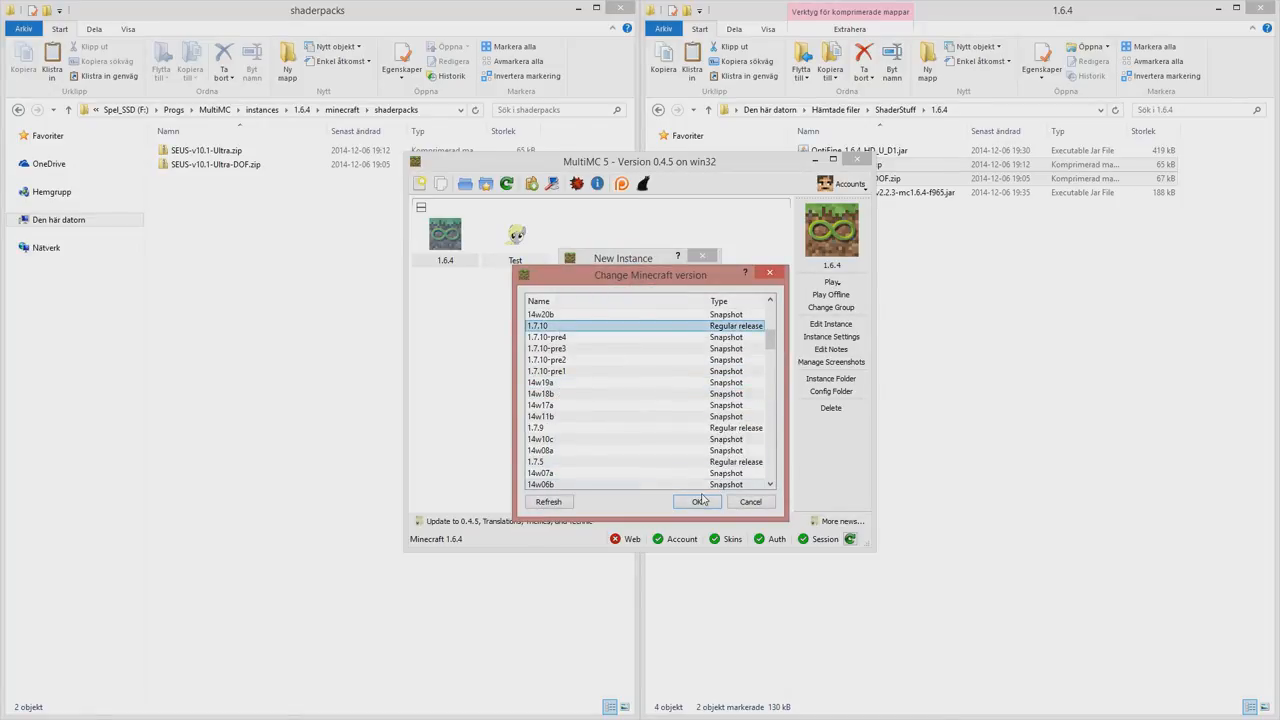
{"action": "left_click", "coordinate": [698, 500]}
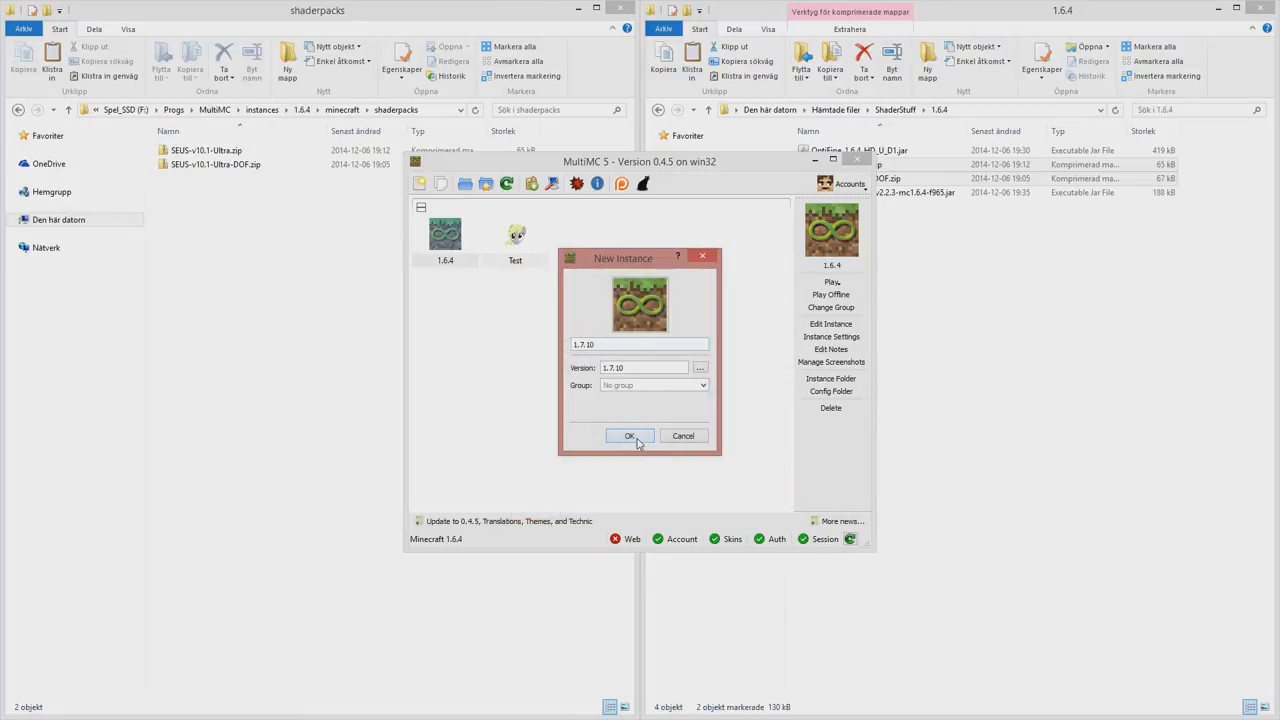
{"action": "left_click", "coordinate": [628, 436]}
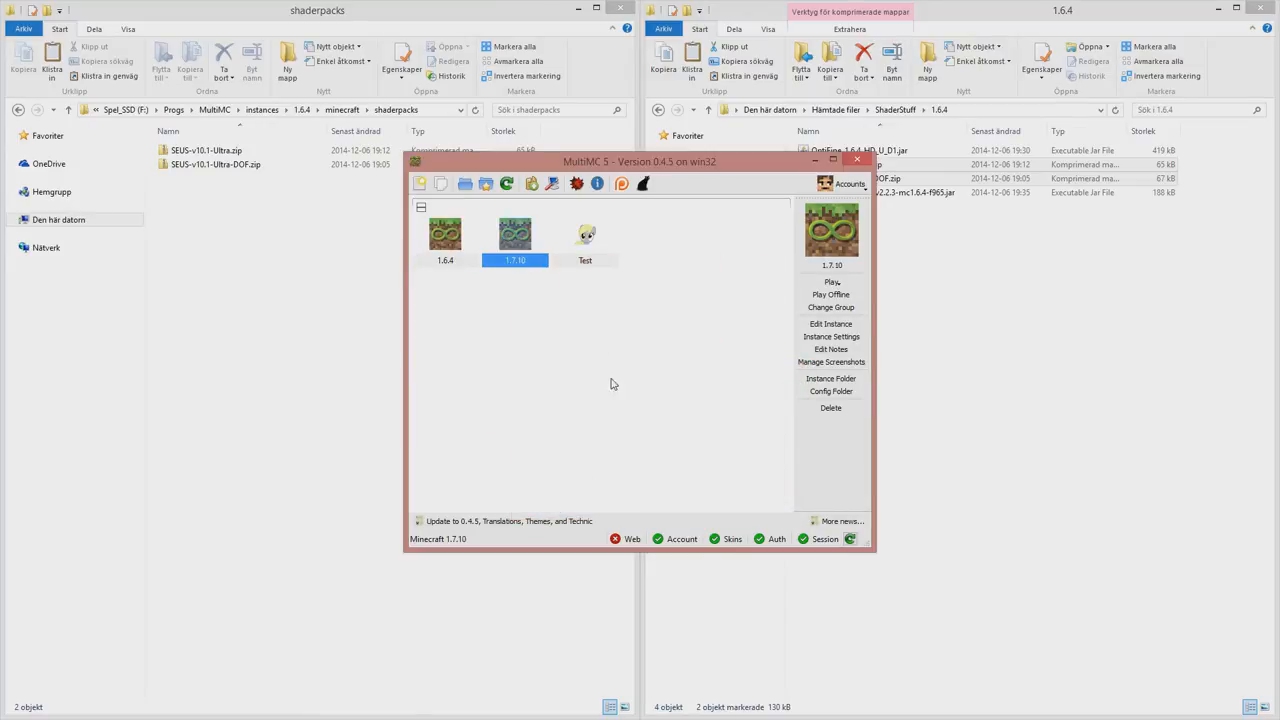
{"action": "left_click", "coordinate": [832, 280]}
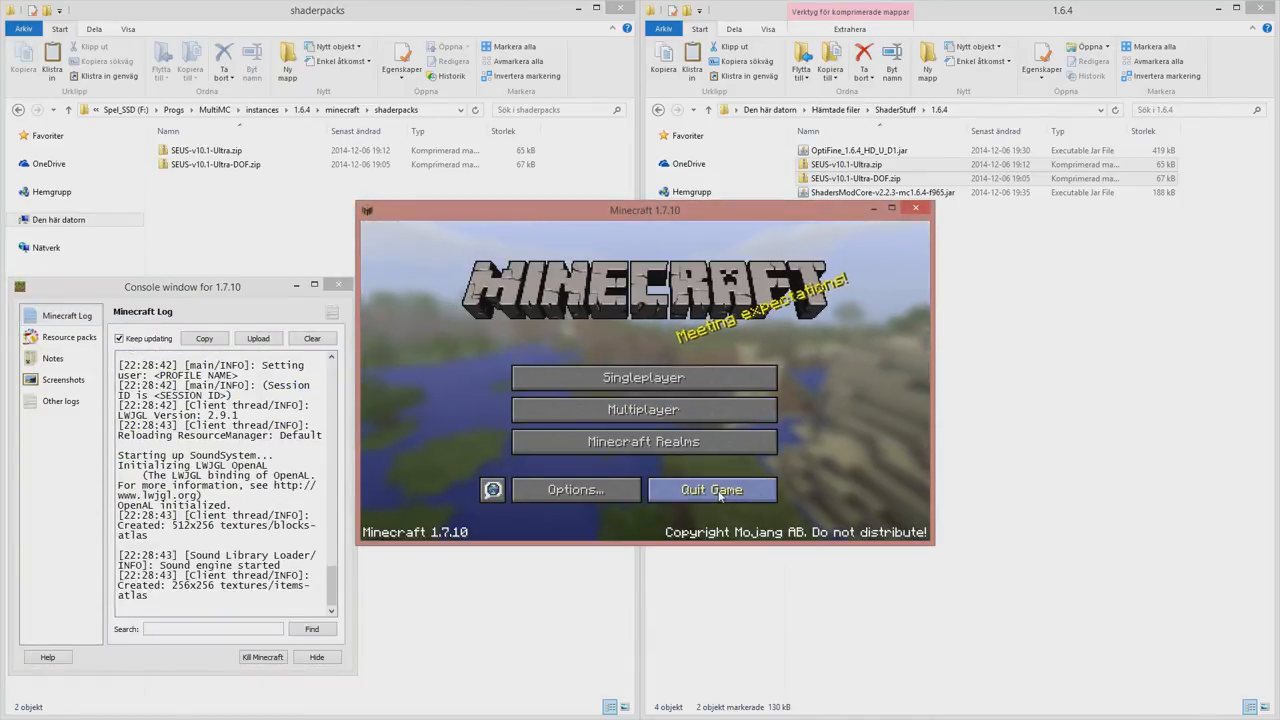
Quit the 1.7.10 game and switch to the OptiFine downloads page in Chrome.
{"action": "left_click", "coordinate": [712, 488]}
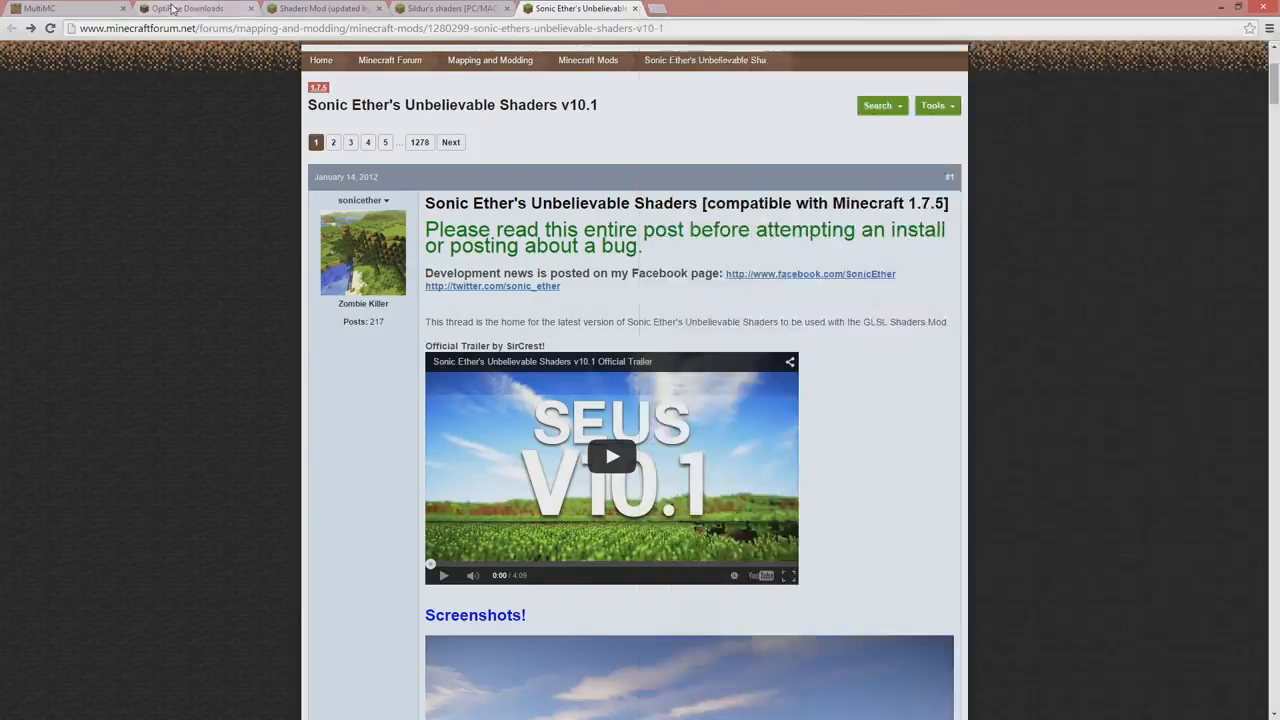
{"action": "left_click", "coordinate": [190, 8]}
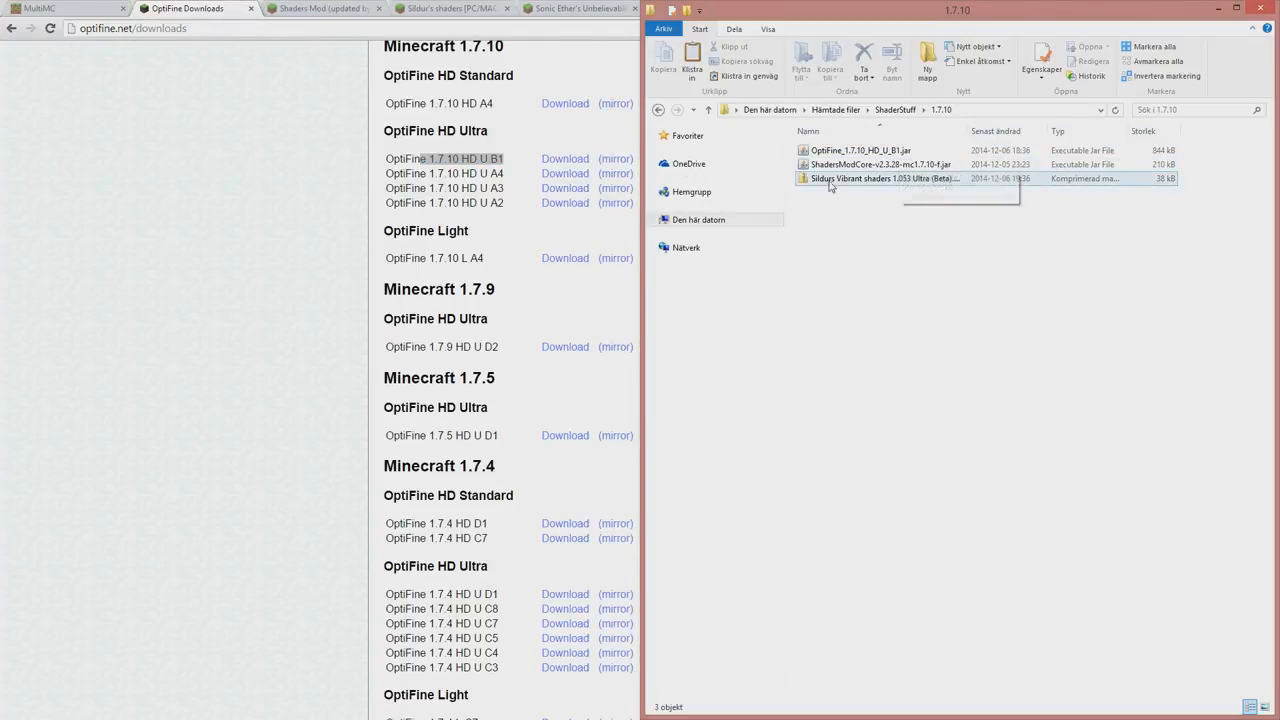
Check the ShadersModCore jar in the 1.7.10 folder, then return to Chrome.
{"action": "left_click", "coordinate": [880, 164]}
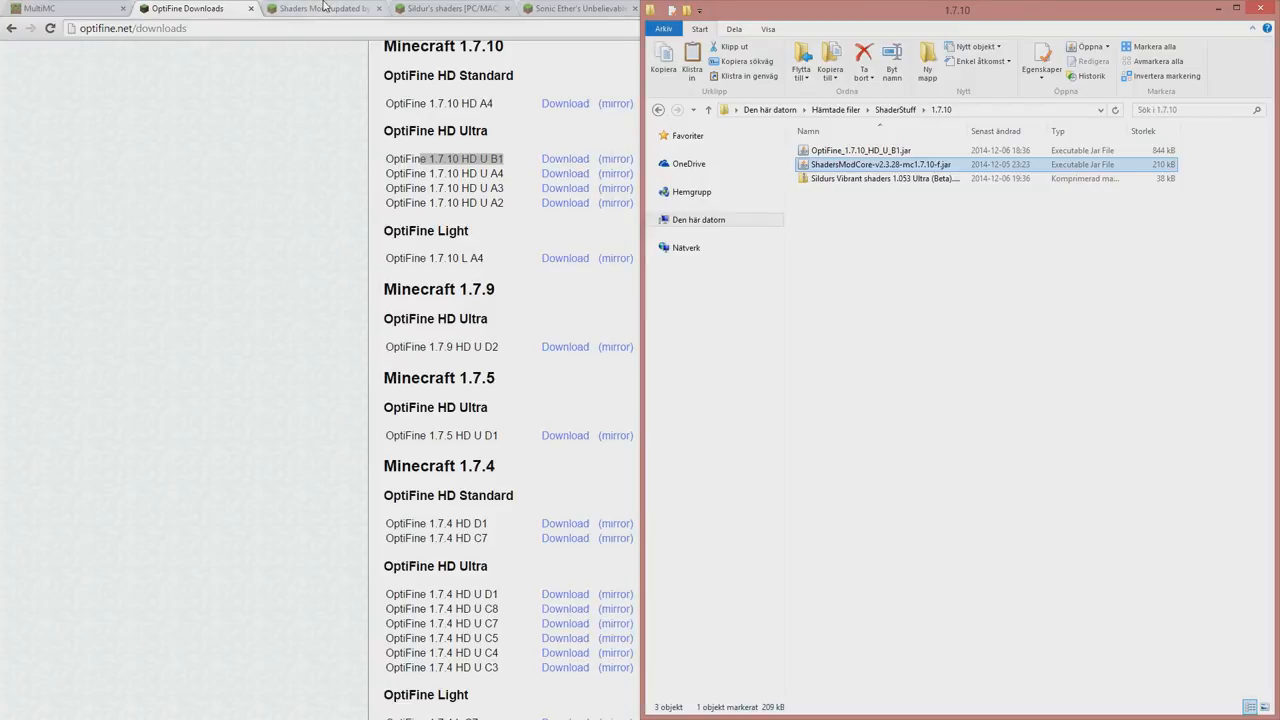
{"action": "left_click", "coordinate": [320, 8]}
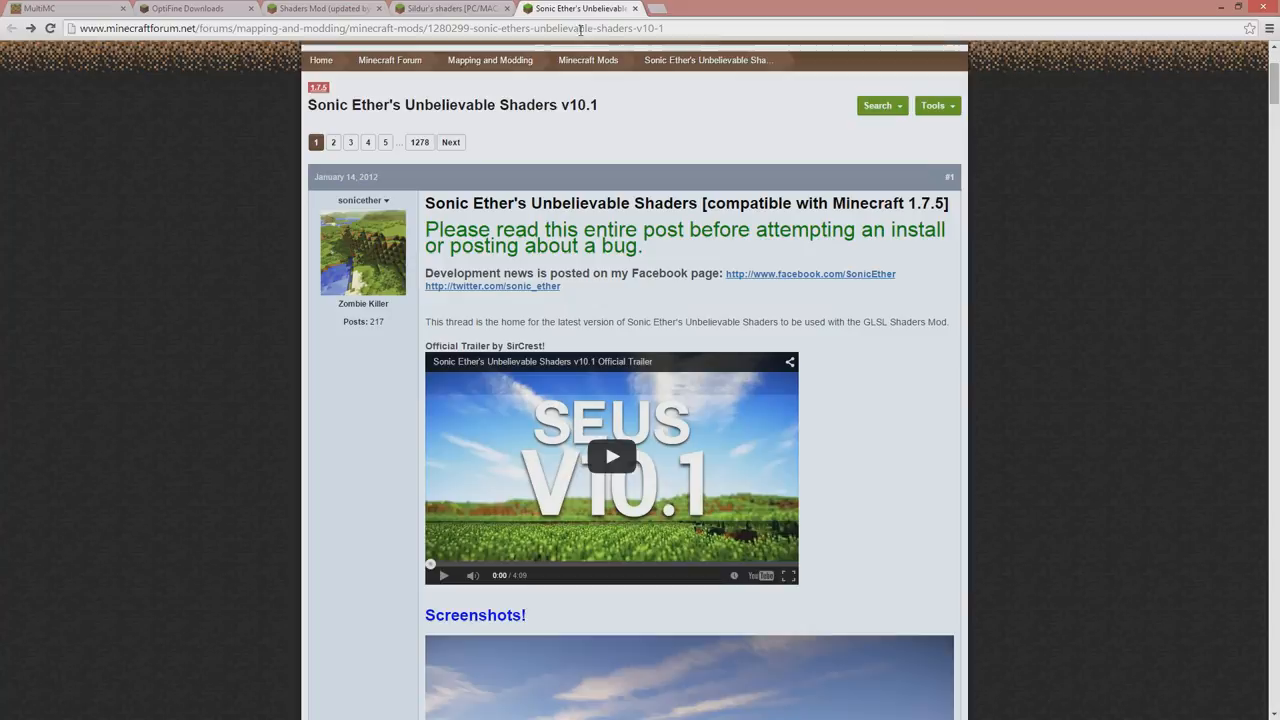
Read the Sildur's shaders thread's Downloads and Installation sections.
{"action": "left_click", "coordinate": [450, 8]}
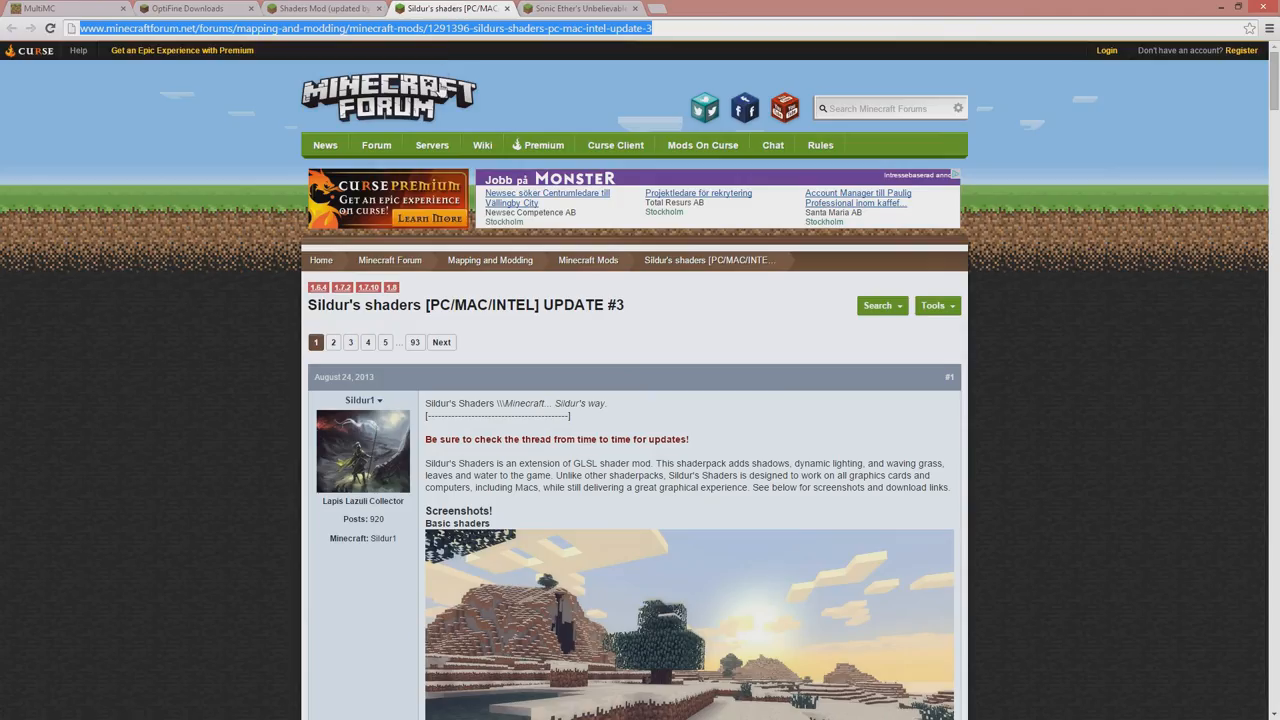
{"action": "scroll", "scroll_direction": "down", "scroll_amount": 3}
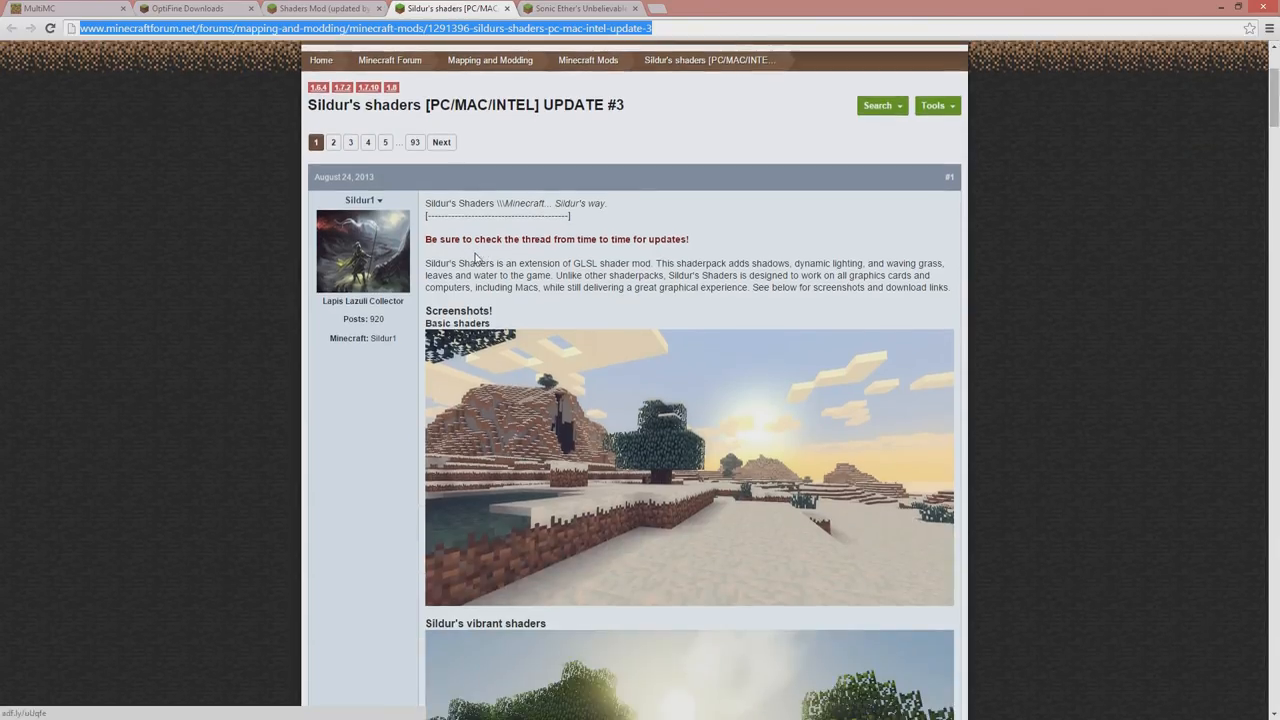
{"action": "scroll", "scroll_direction": "down", "scroll_amount": 3}
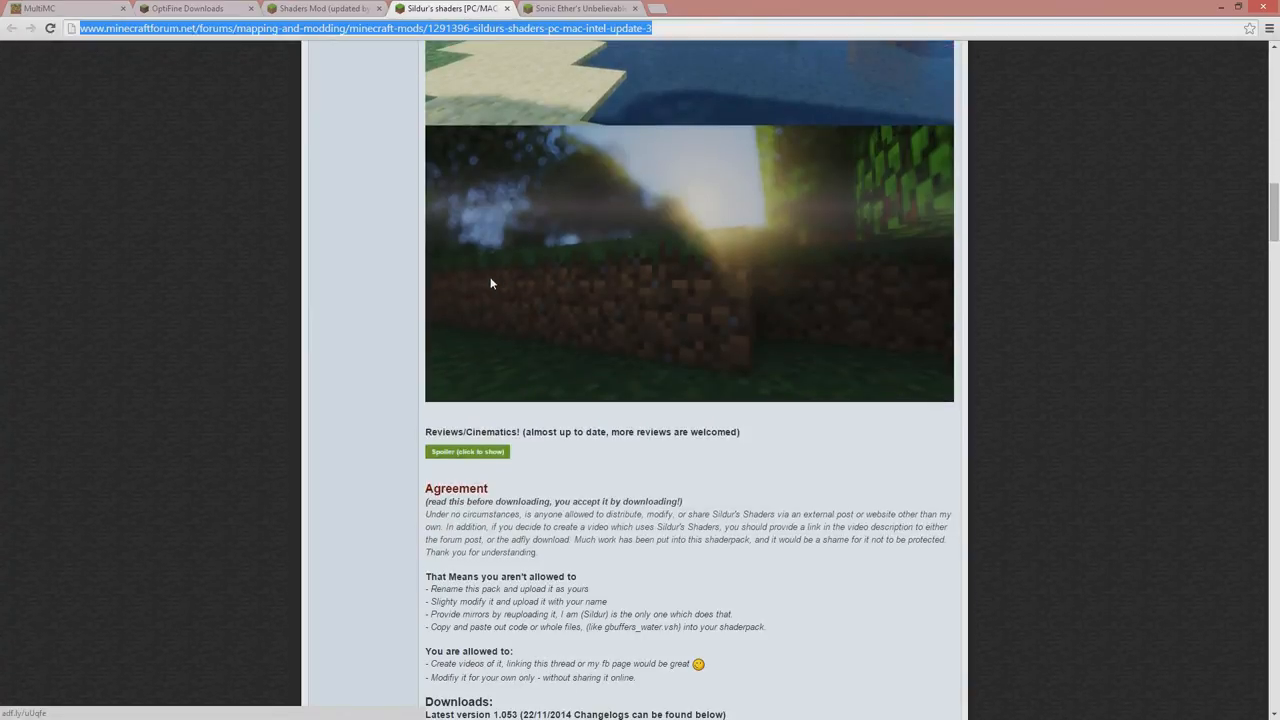
{"action": "scroll", "scroll_direction": "down", "scroll_amount": 3}
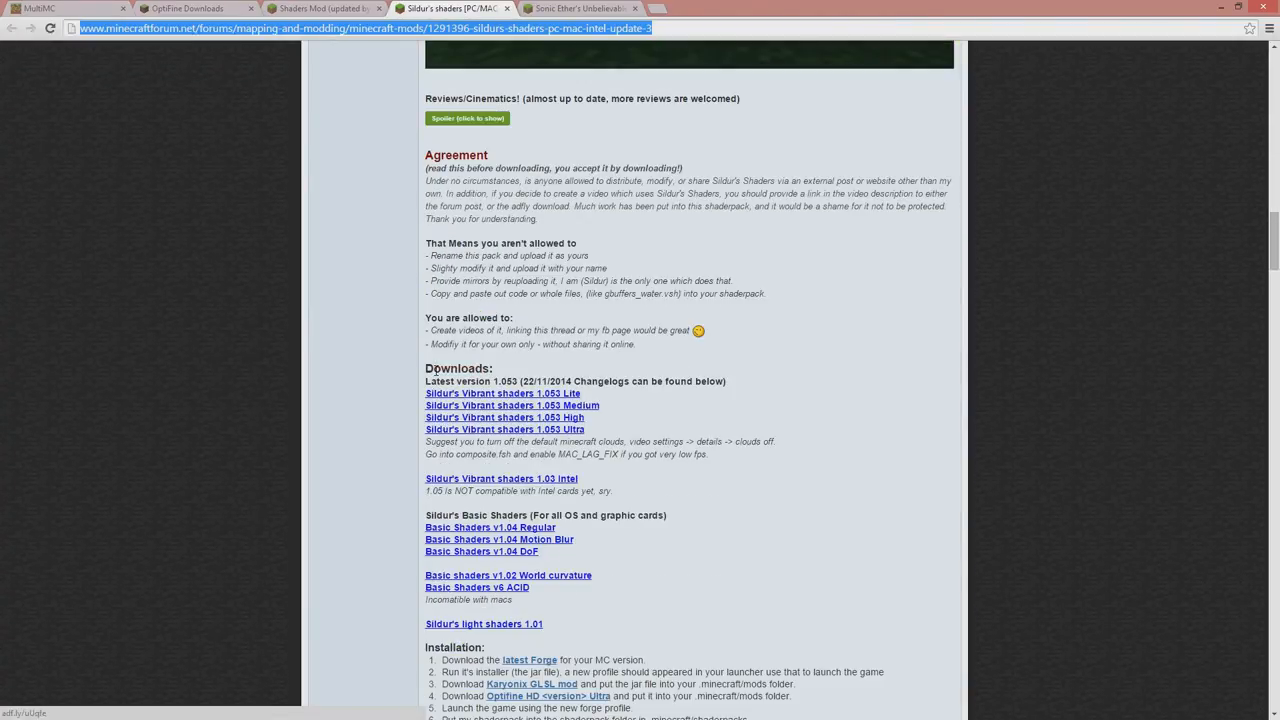
{"action": "scroll", "scroll_direction": "down", "scroll_amount": 3}
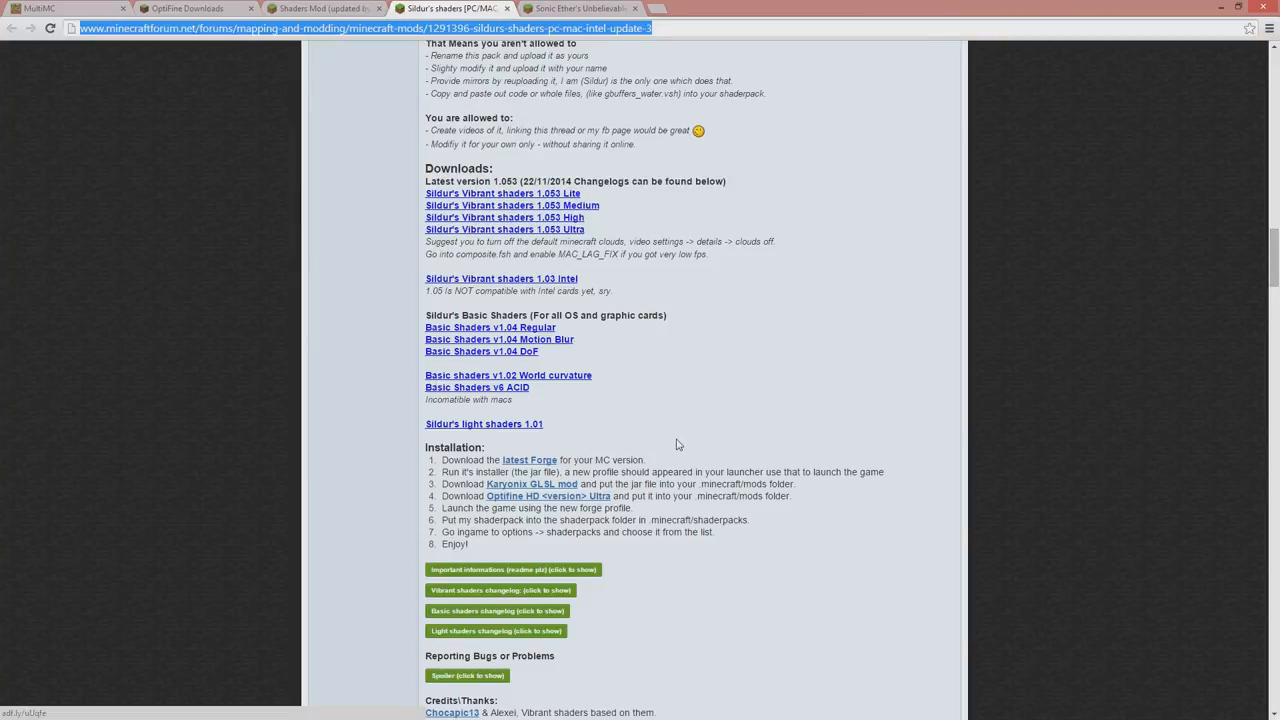
{"action": "scroll", "scroll_direction": "up", "scroll_amount": 3}
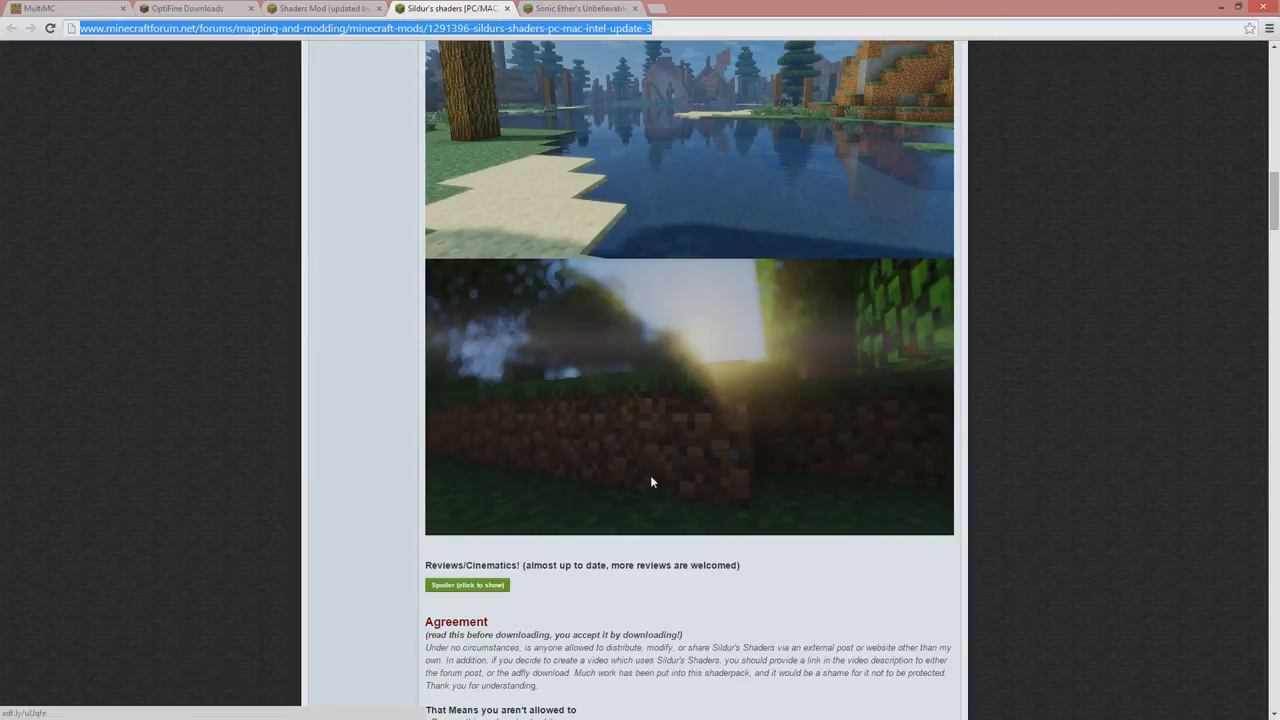
{"action": "scroll", "scroll_direction": "down", "scroll_amount": 3}
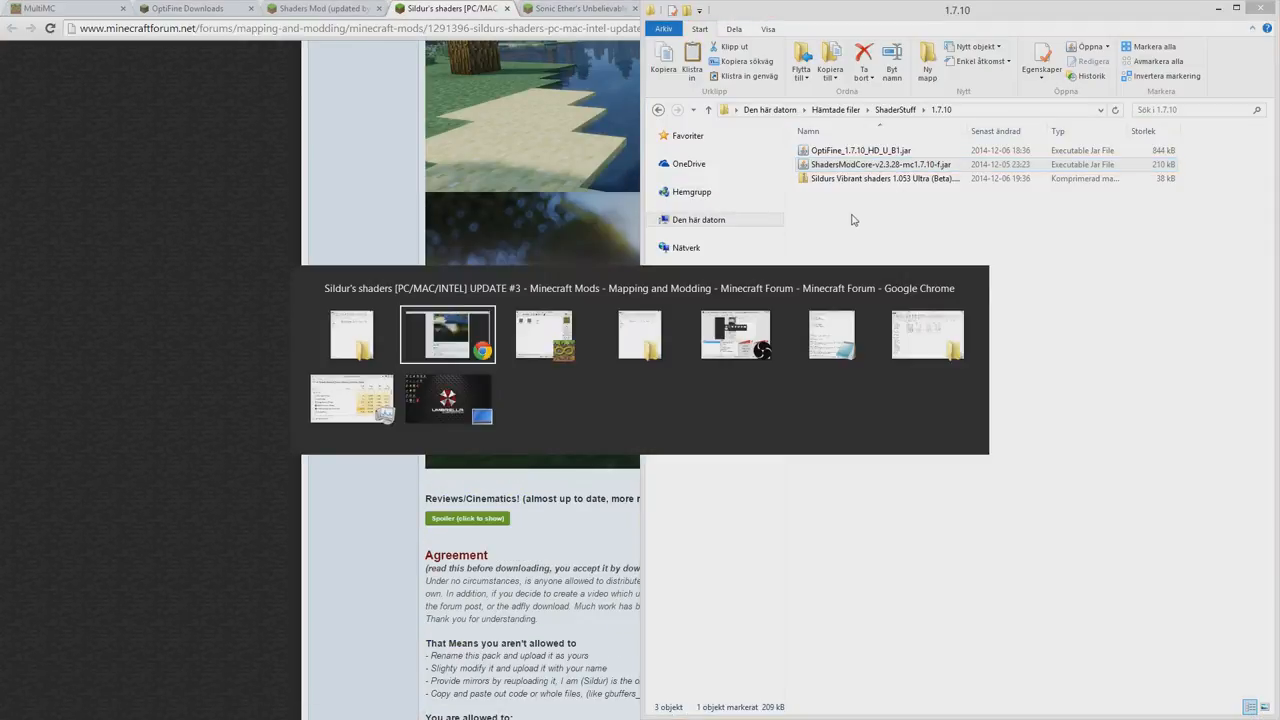
Install Forge 10.13.2.1240 on the 1.7.10 instance via Edit Instance.
{"action": "left_click", "coordinate": [448, 336]}
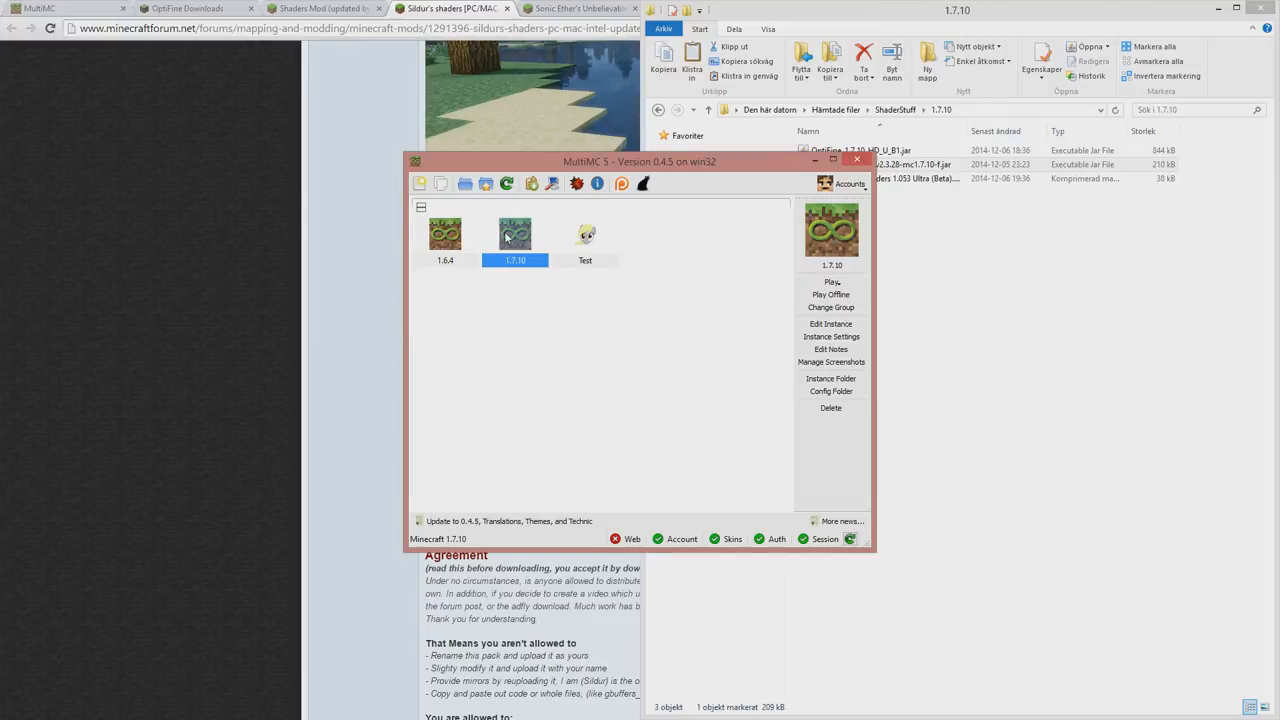
{"action": "left_click", "coordinate": [832, 324]}
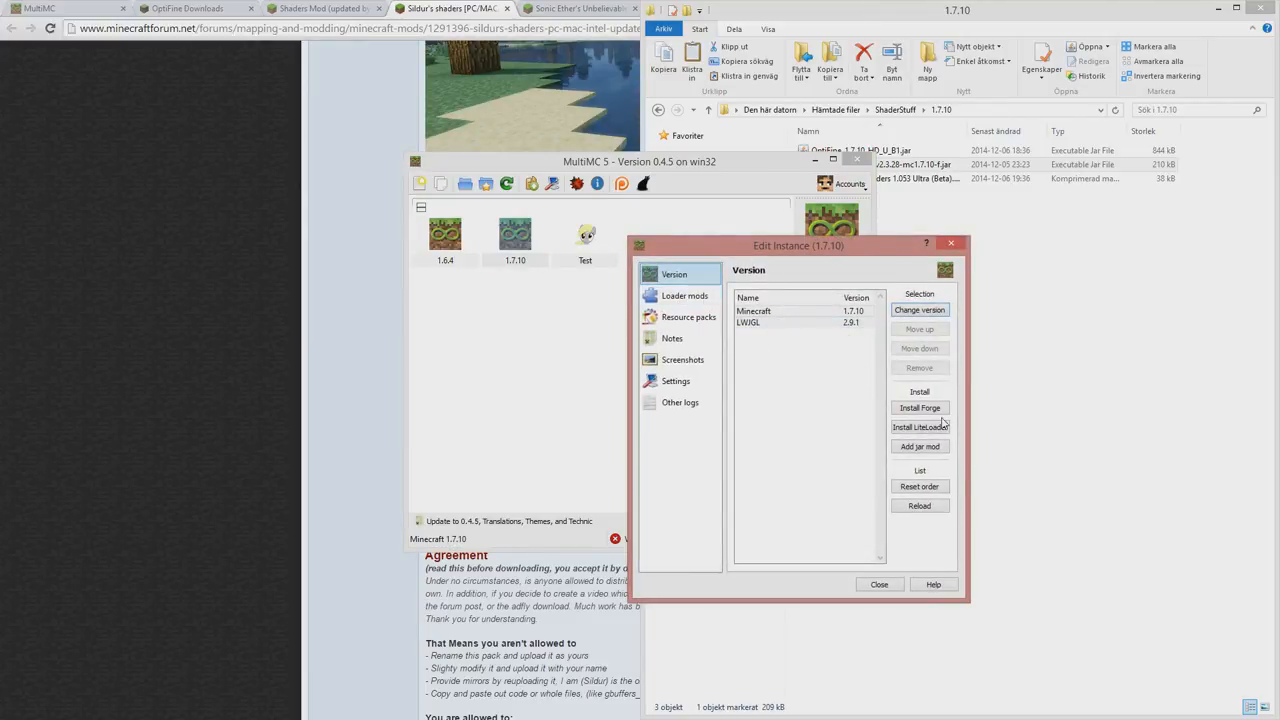
{"action": "left_click", "coordinate": [918, 408]}
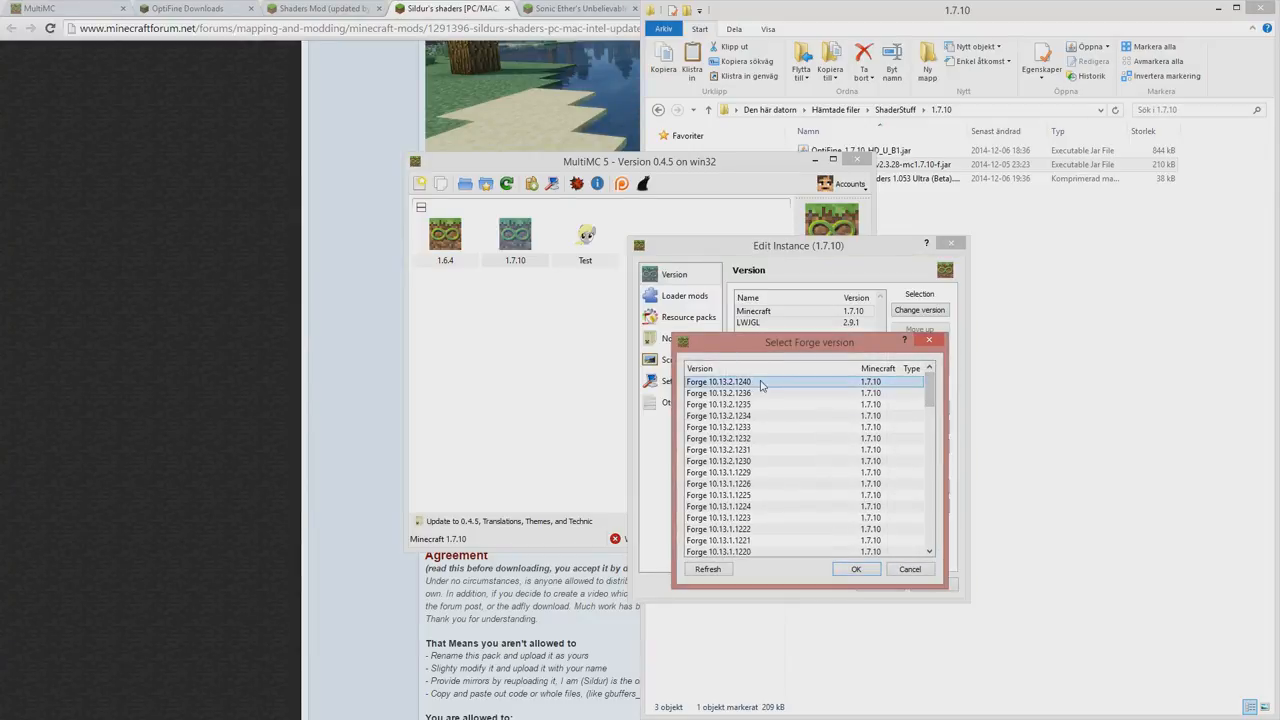
{"action": "left_click", "coordinate": [856, 568]}
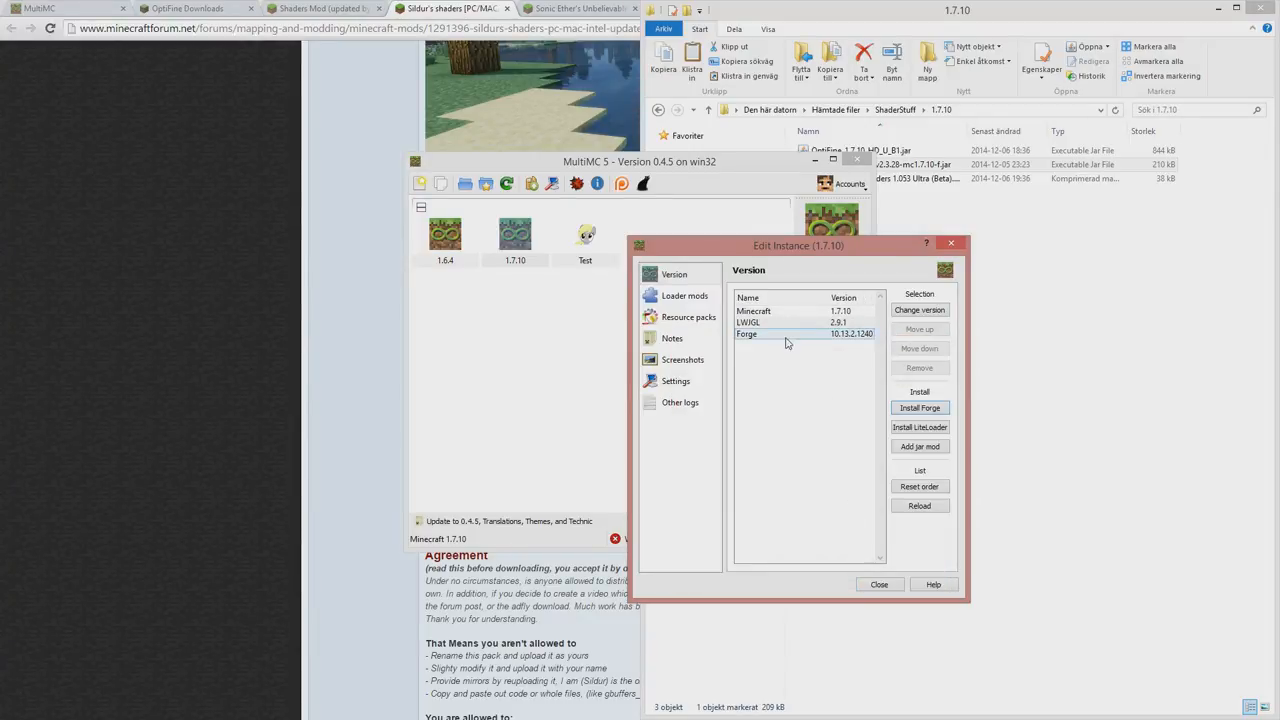
Copy the OptiFine and ShadersModCore jars into the instance's loader mods folder.
{"action": "left_click", "coordinate": [684, 296]}
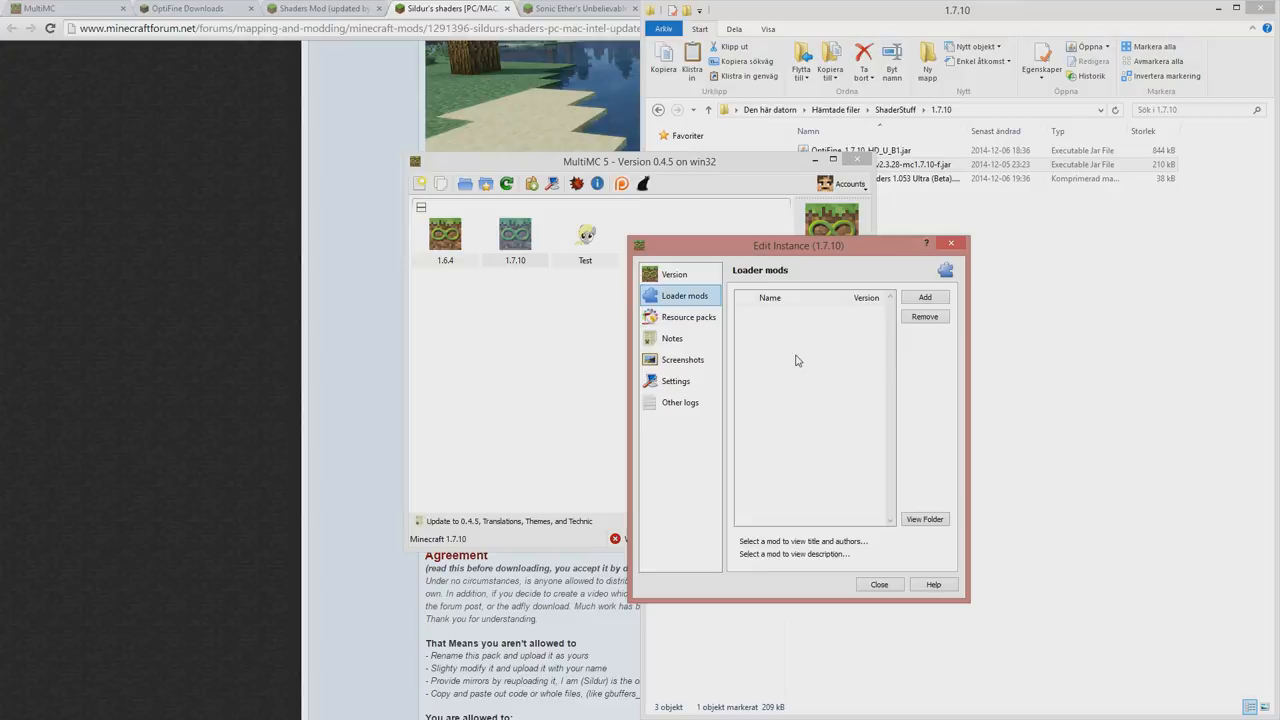
{"action": "left_click", "coordinate": [924, 518]}
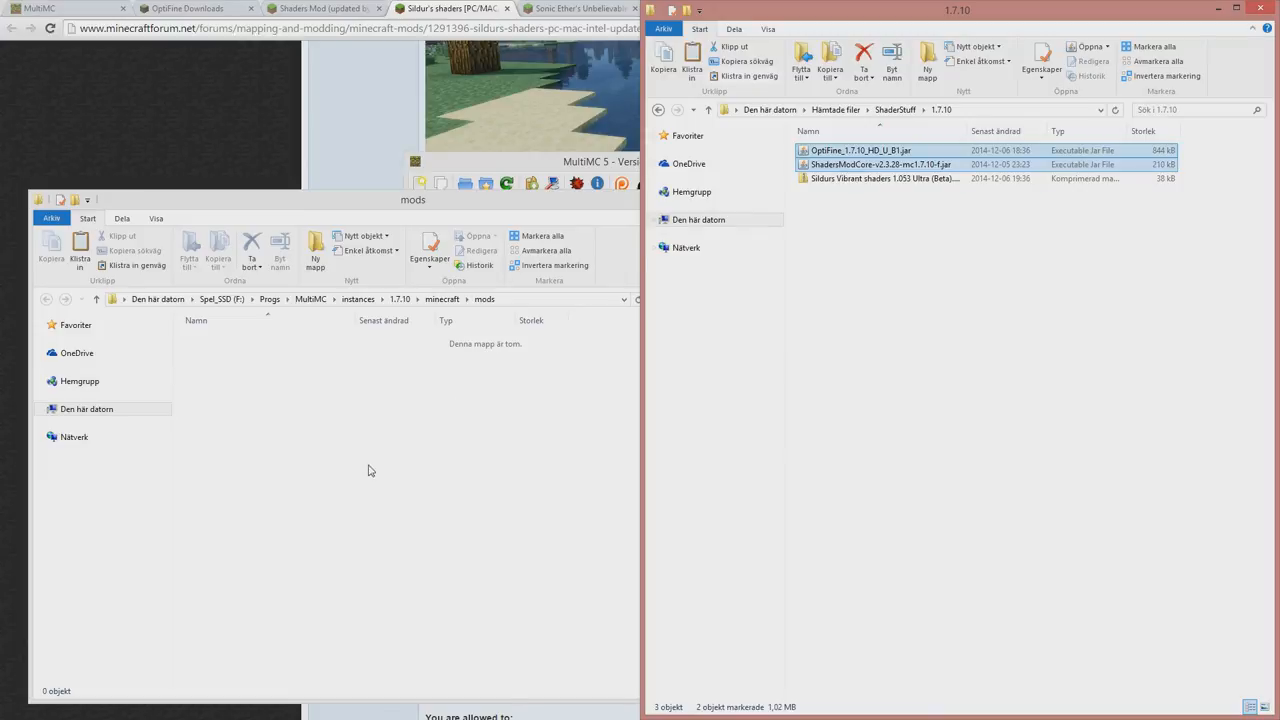
{"action": "key", "text": "alt+tab"}
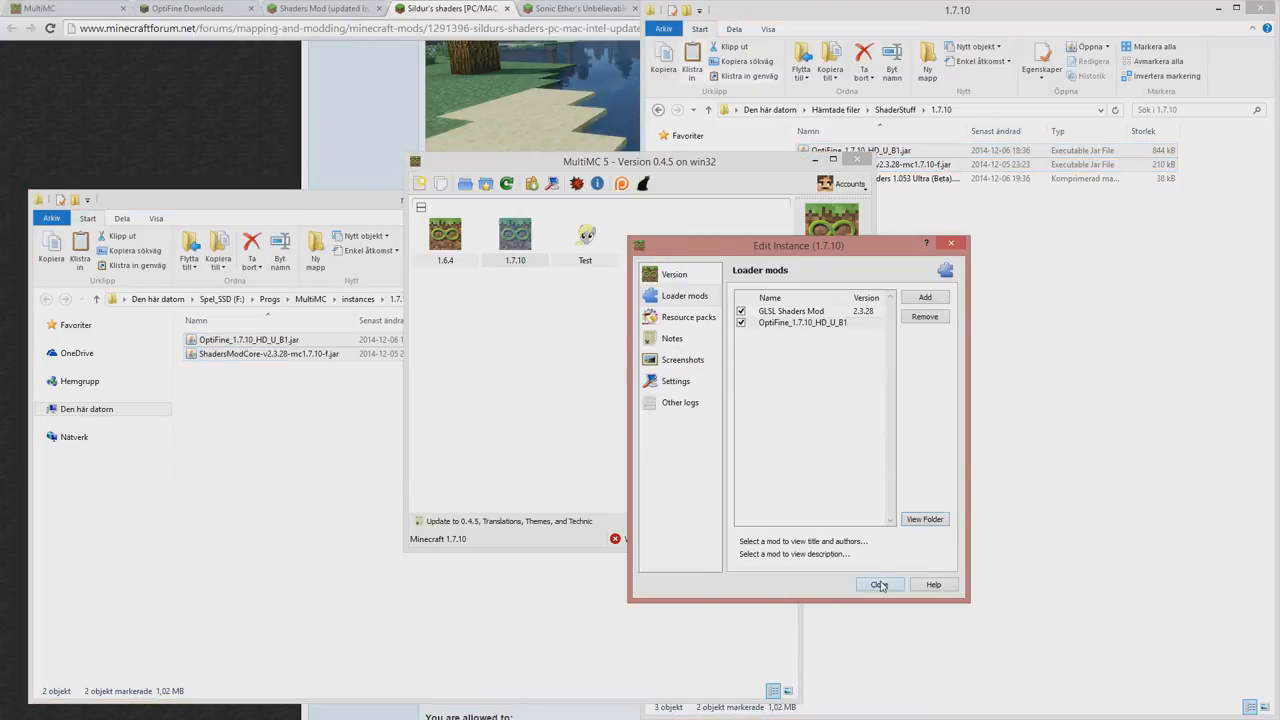
Confirm the loader mods, launch the instance with Play Offline, and select the Sildurs Vibrant shaders archive.
{"action": "left_click", "coordinate": [880, 584]}
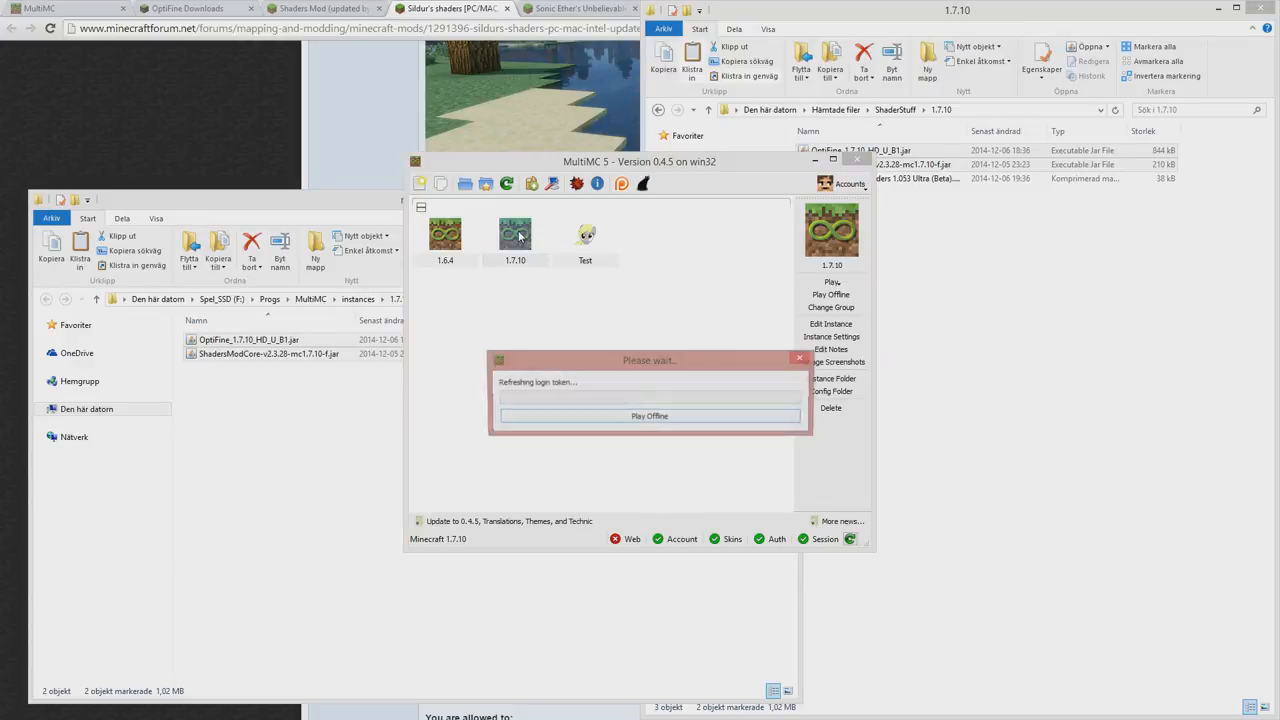
{"action": "left_click", "coordinate": [648, 416]}
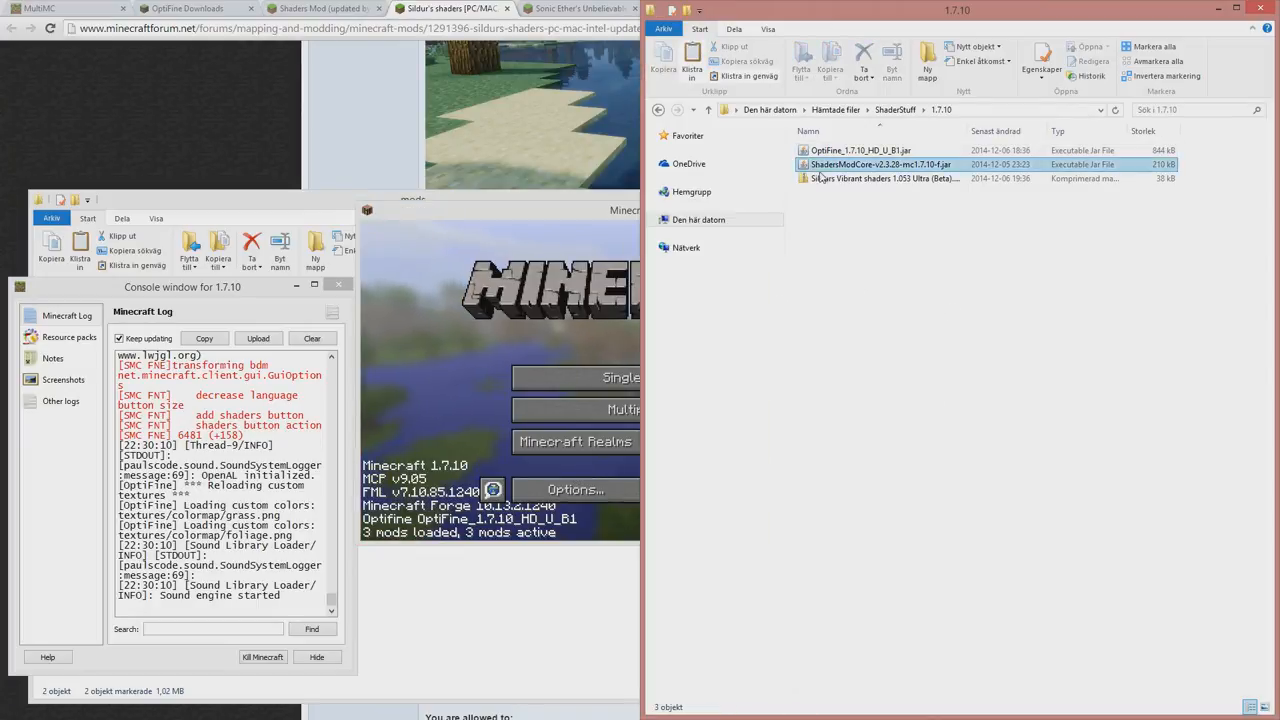
{"action": "left_click", "coordinate": [884, 178]}
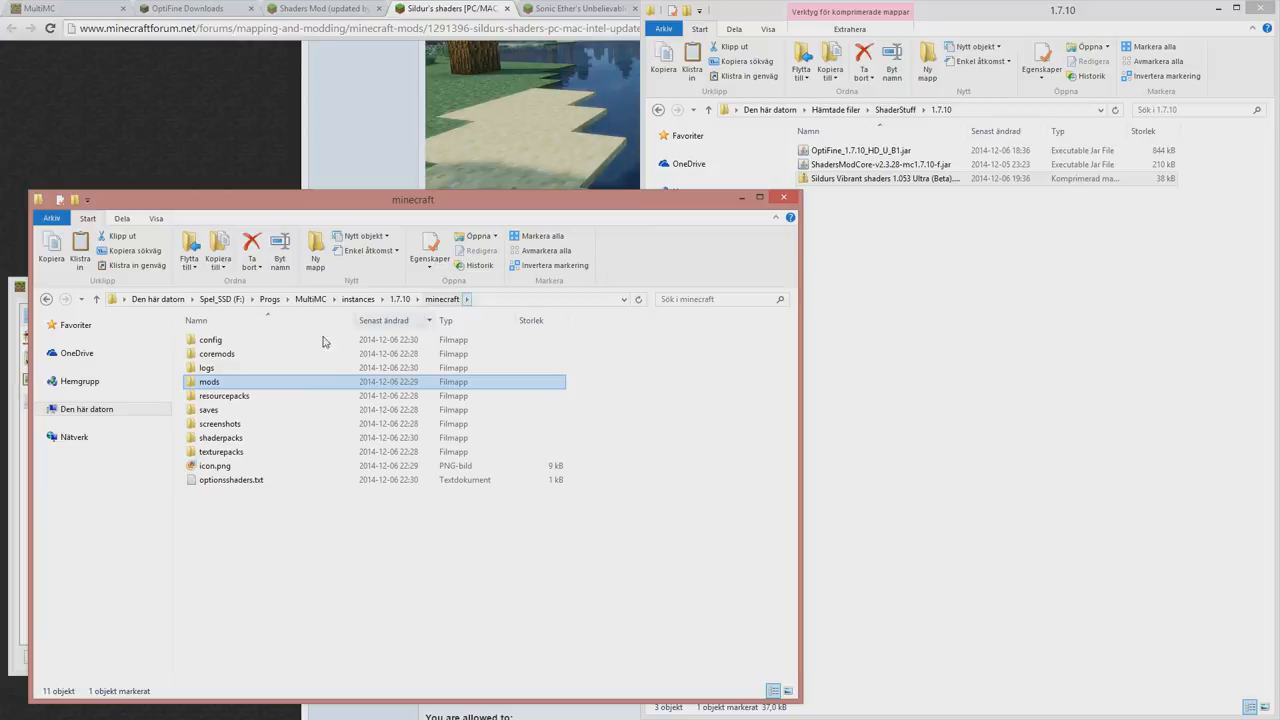
Paste the Sildurs Vibrant shaders zip into the instance's shaderpacks folder.
{"action": "left_click", "coordinate": [208, 408]}
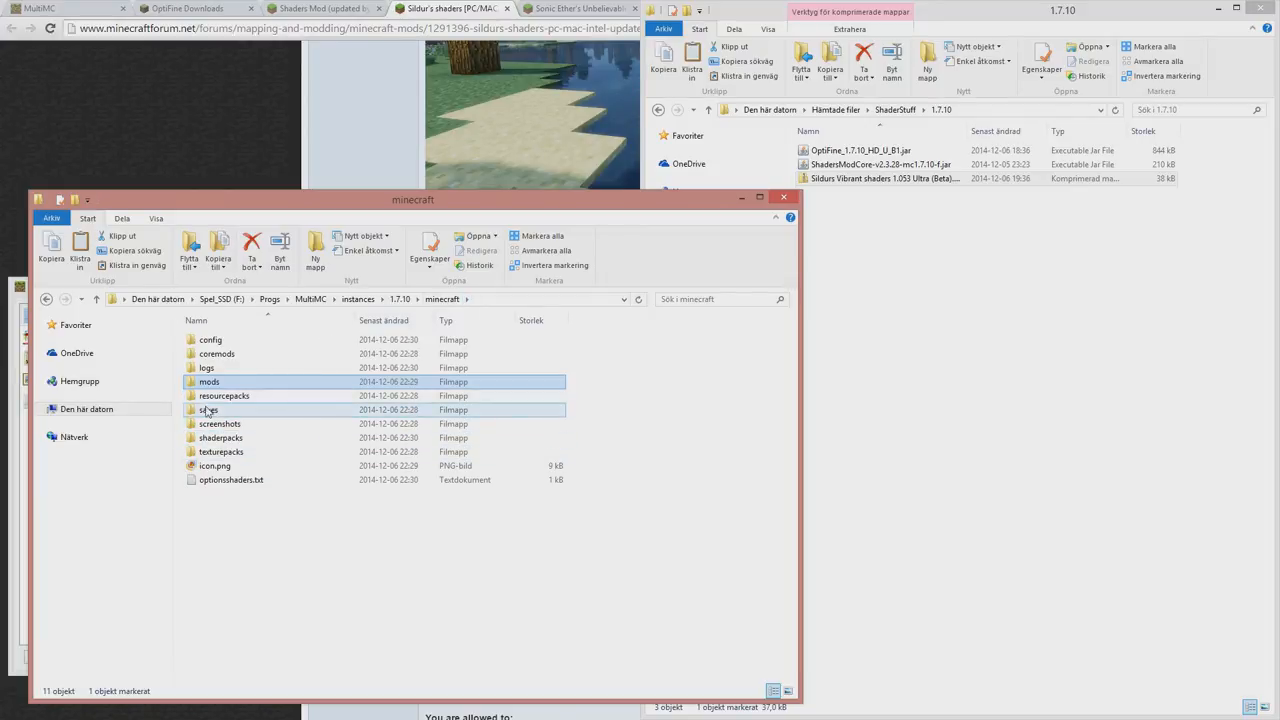
{"action": "double_click", "coordinate": [220, 436]}
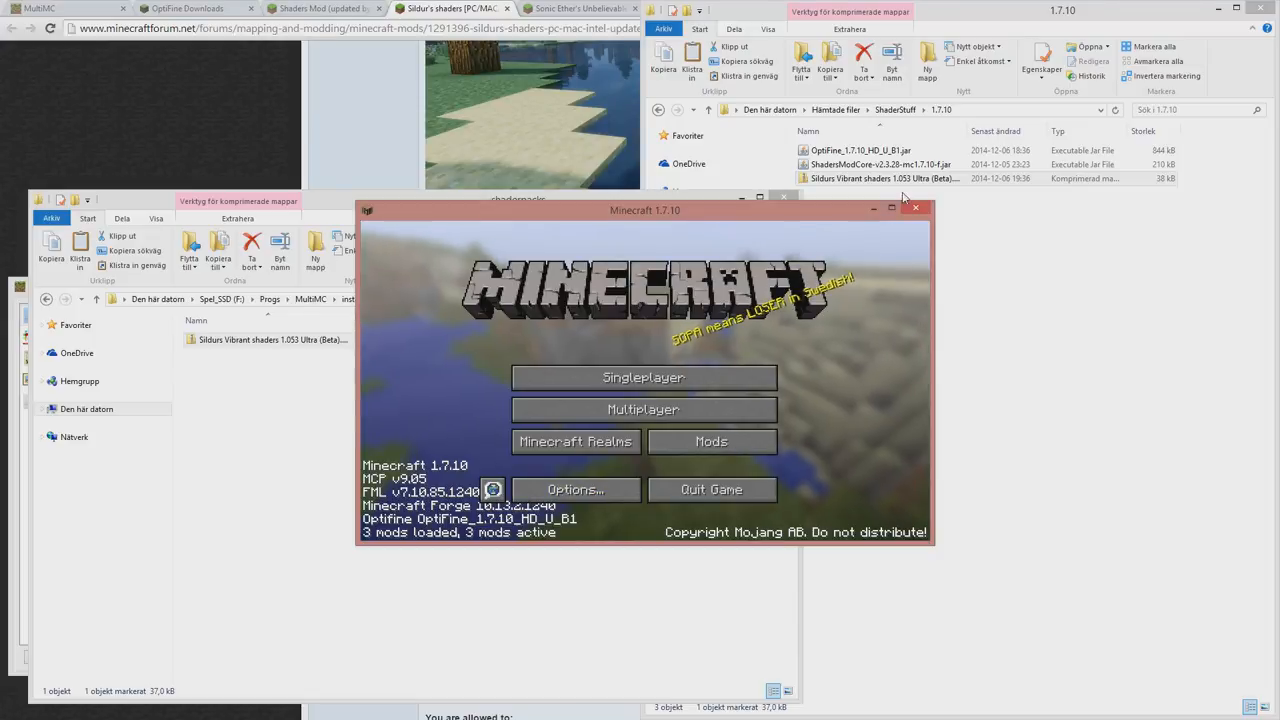
{"action": "left_click", "coordinate": [892, 210]}
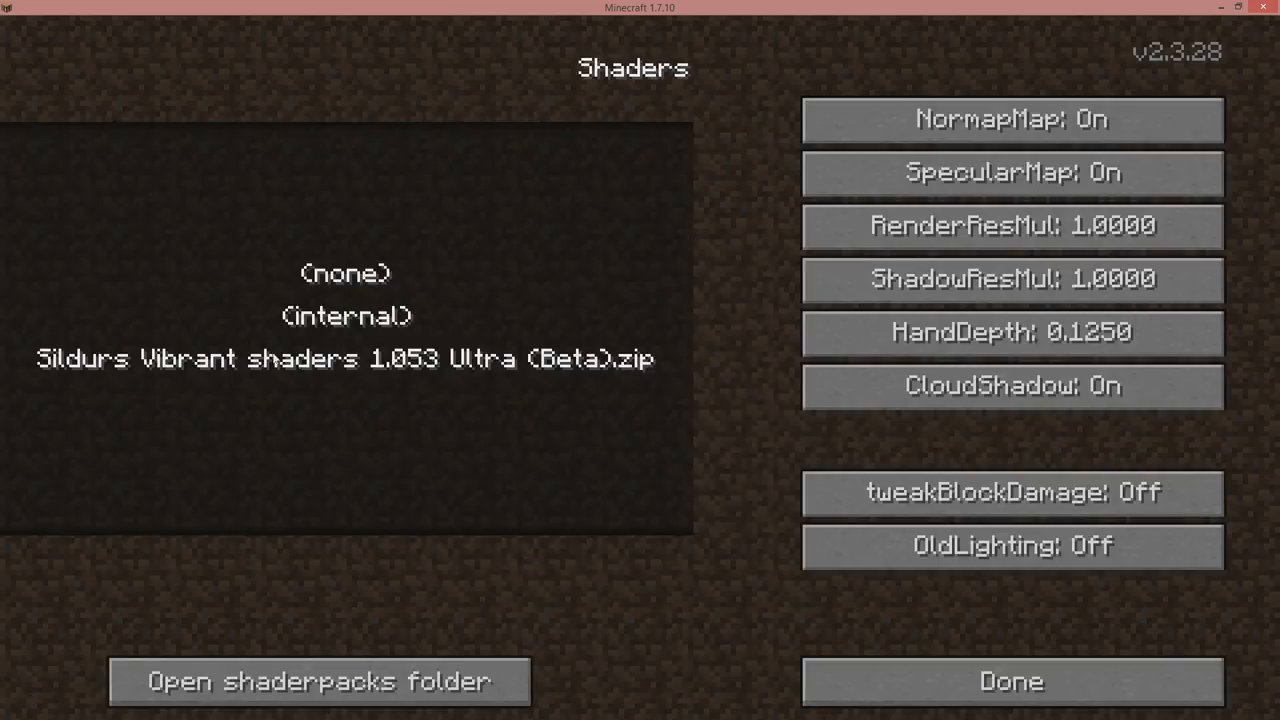
Review Video Settings and Details after closing the Shaders list.
{"action": "left_click", "coordinate": [1010, 680]}
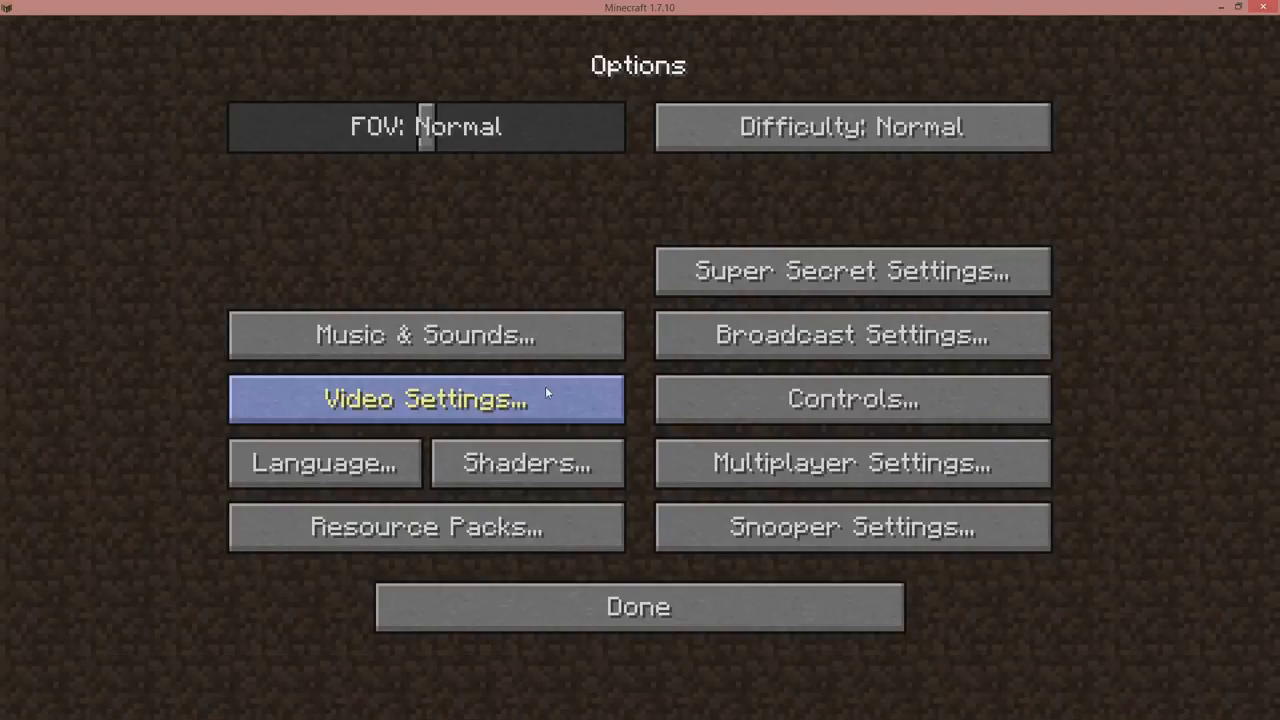
{"action": "left_click", "coordinate": [424, 398]}
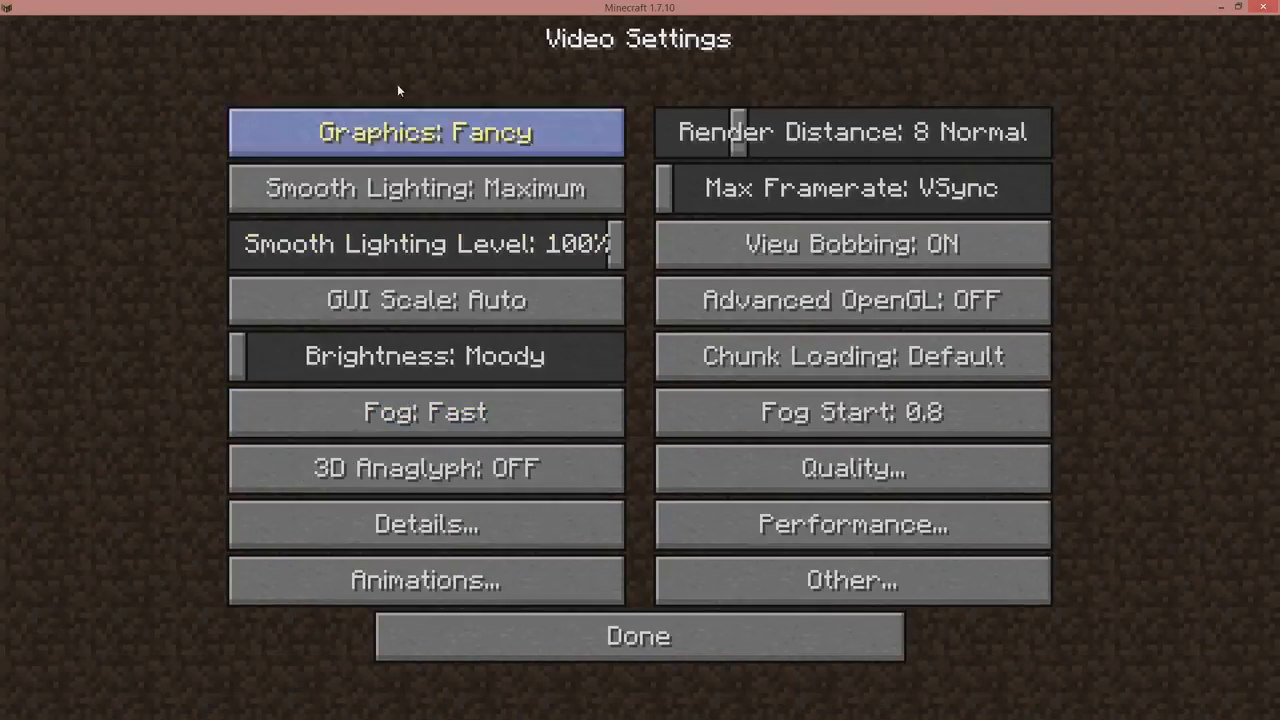
{"action": "left_click", "coordinate": [424, 524]}
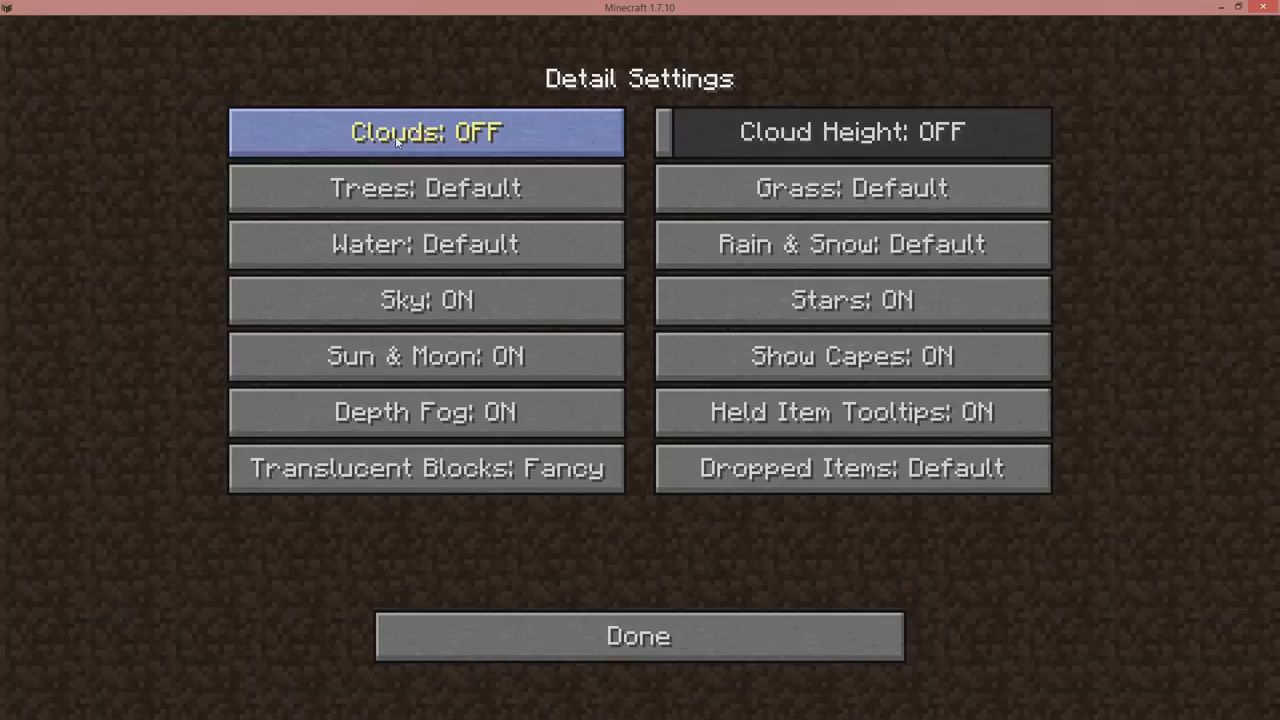
{"action": "left_click", "coordinate": [638, 636]}
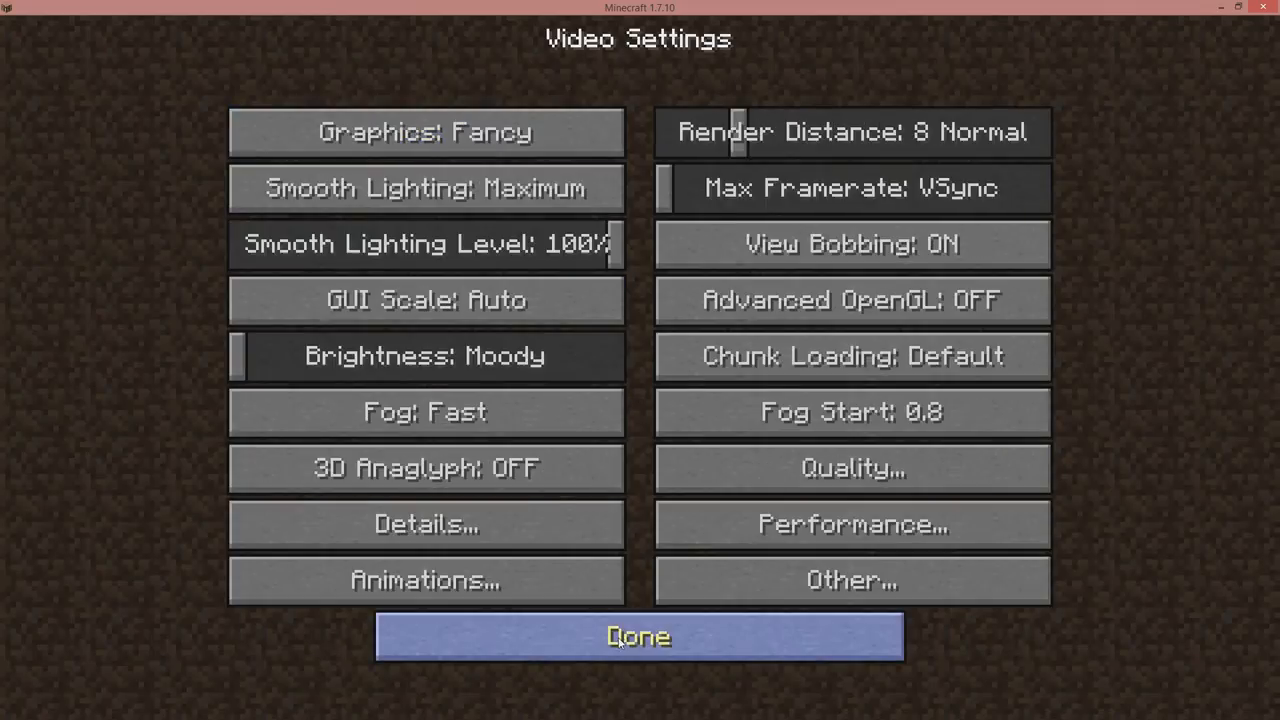
{"action": "left_click", "coordinate": [638, 636]}
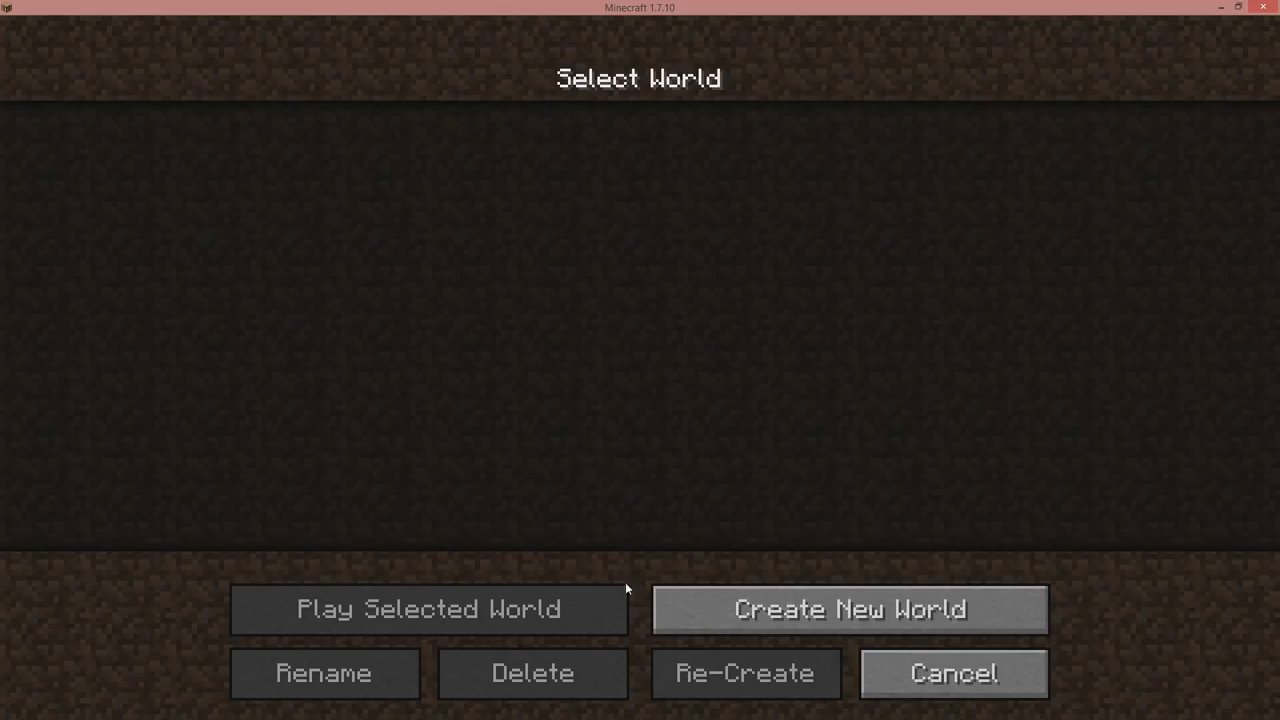
Create a new Creative-mode singleplayer world named New World.
{"action": "left_click", "coordinate": [848, 608]}
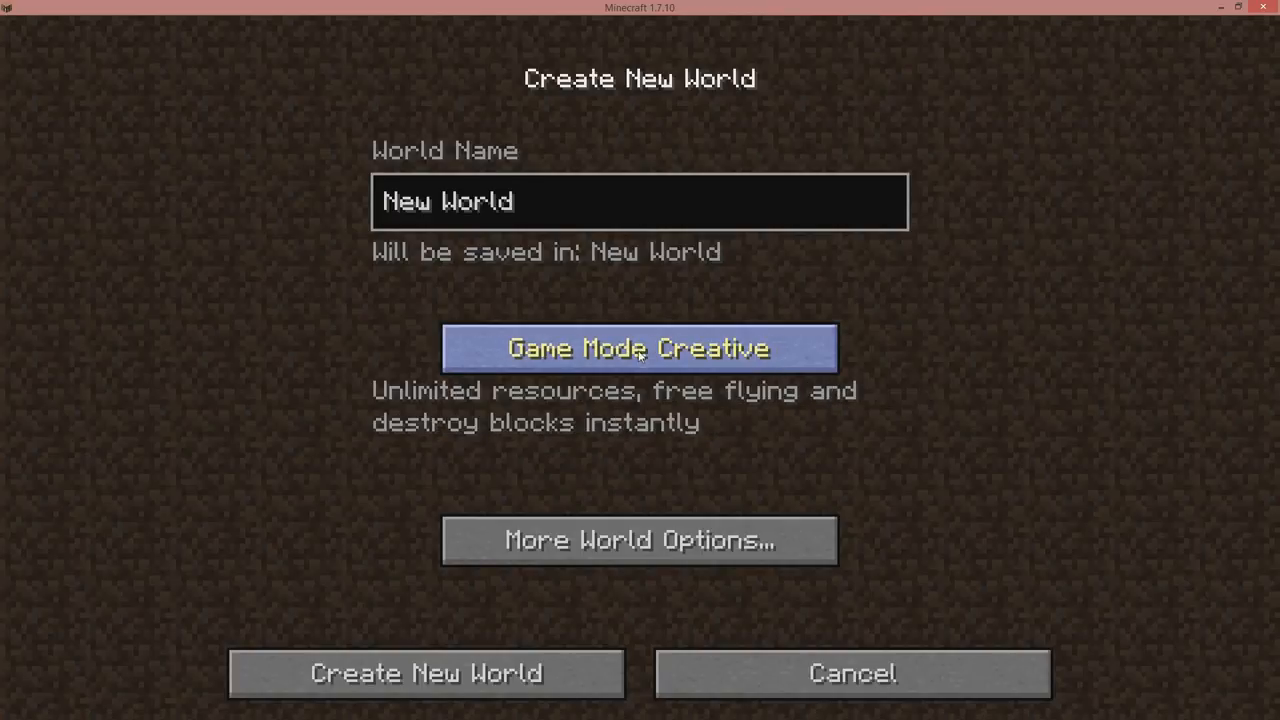
{"action": "left_click", "coordinate": [426, 672]}
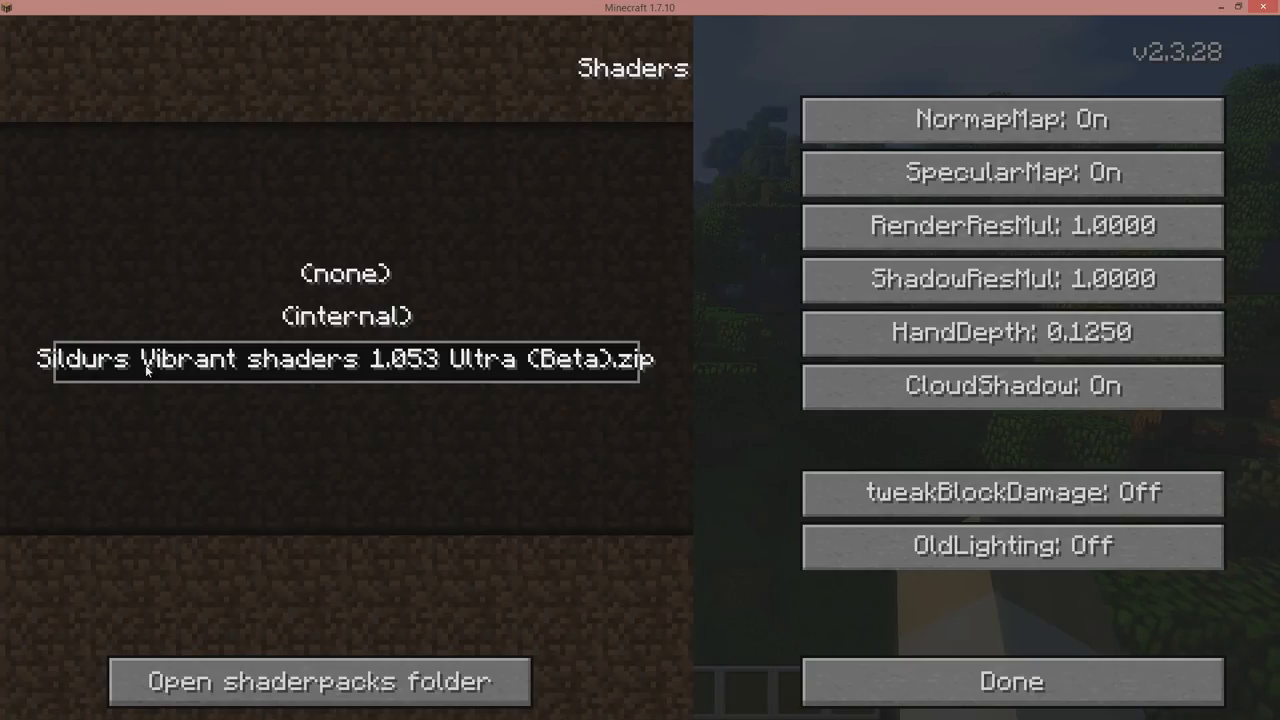
Select Sildurs Vibrant shaders 1.053 Ultra in-game, explore, then save and quit to title.
{"action": "left_click", "coordinate": [1010, 680]}
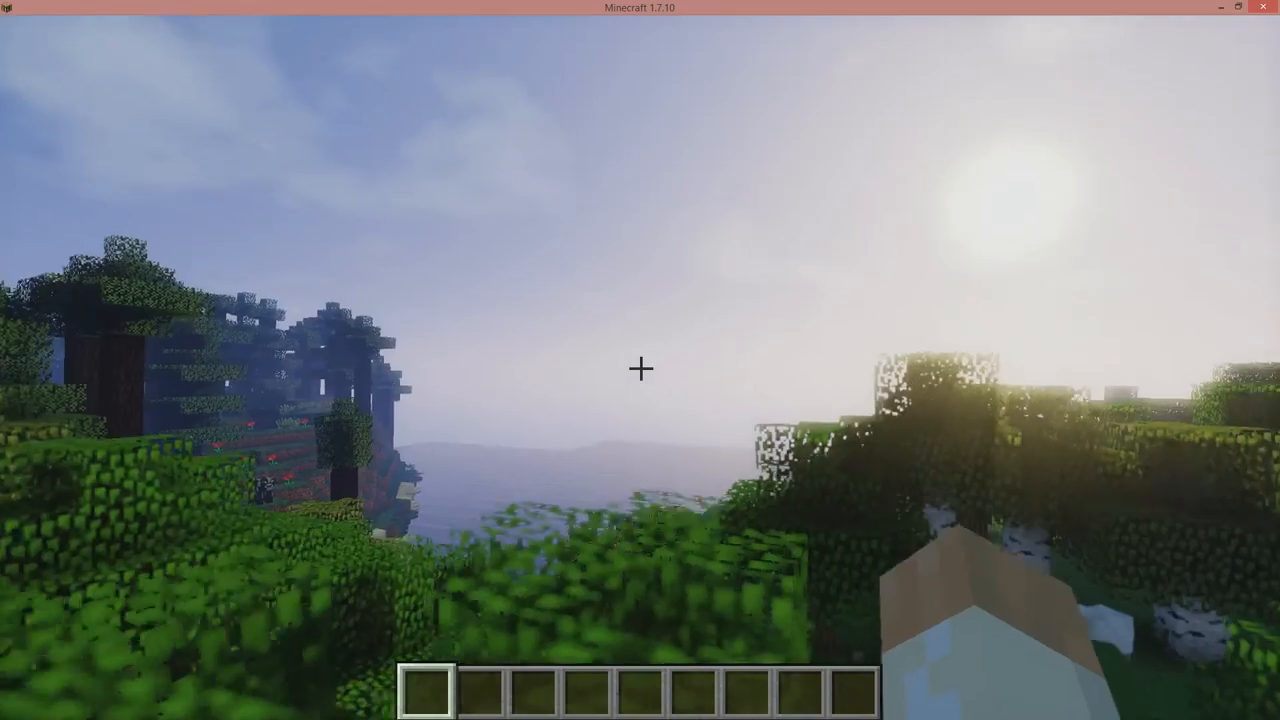
{"action": "mouse_move", "coordinate": [640, 300]}
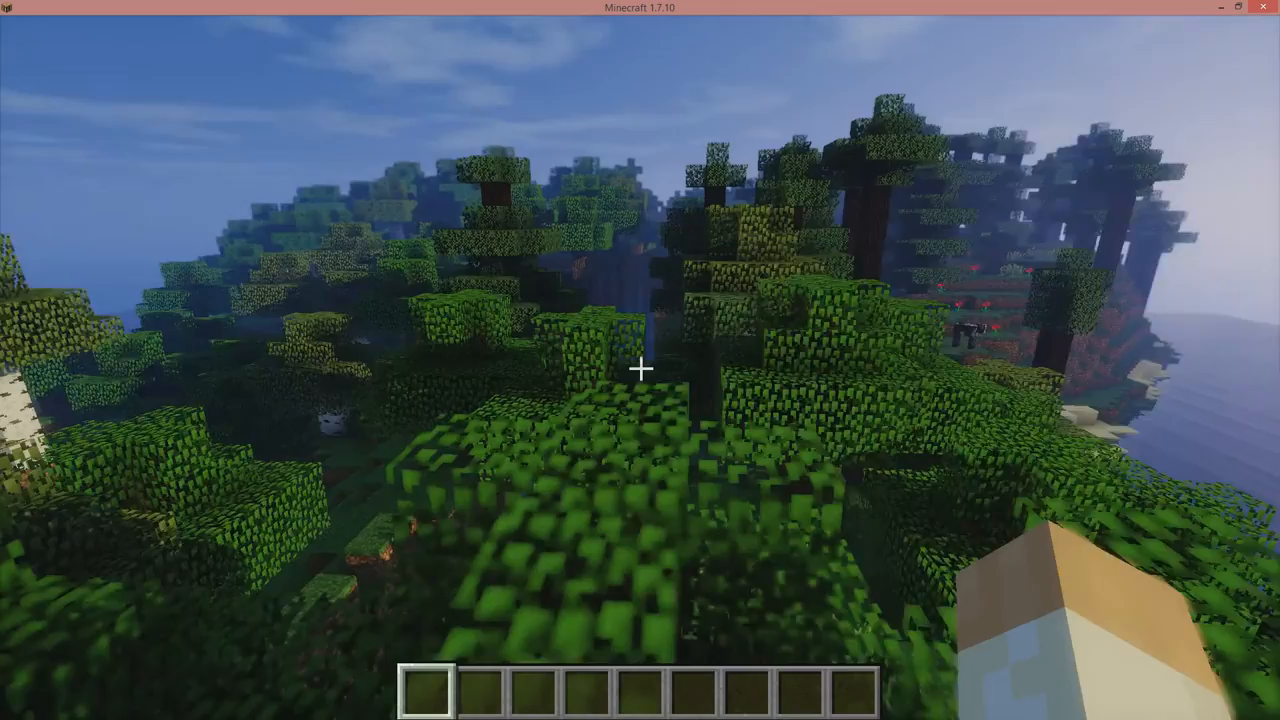
{"action": "mouse_move", "coordinate": [640, 360]}
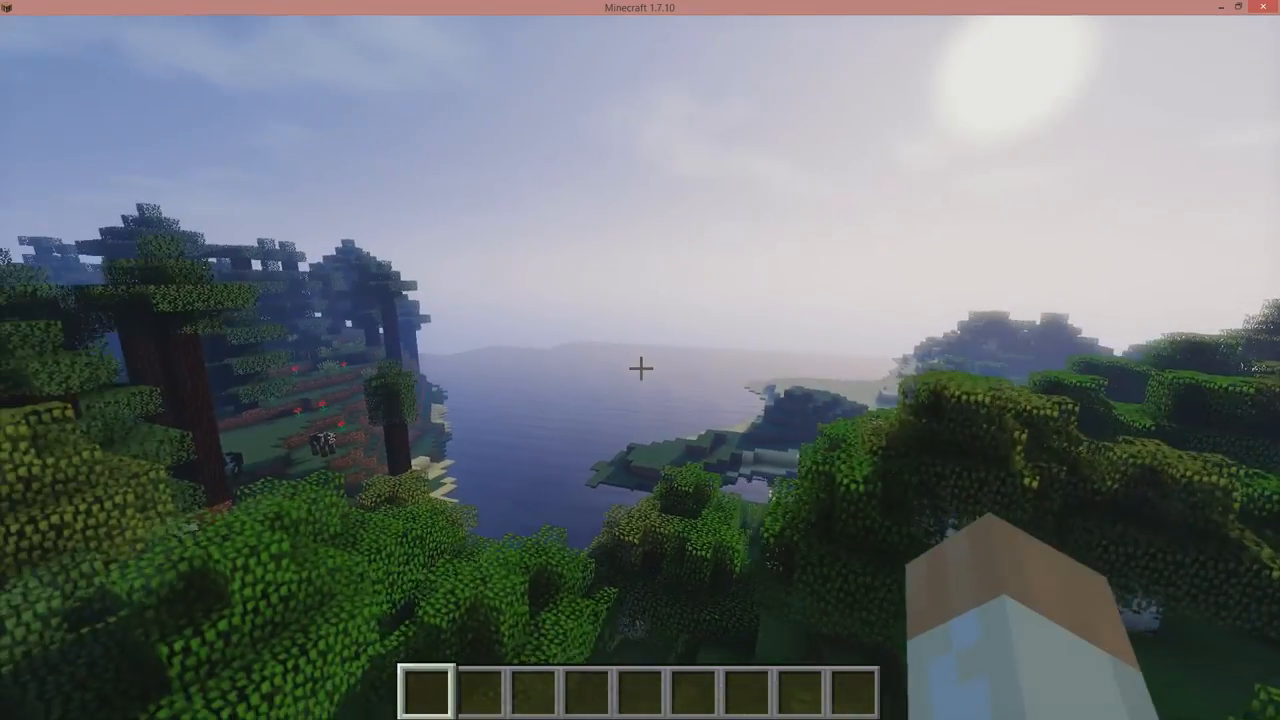
{"action": "key", "text": "Escape"}
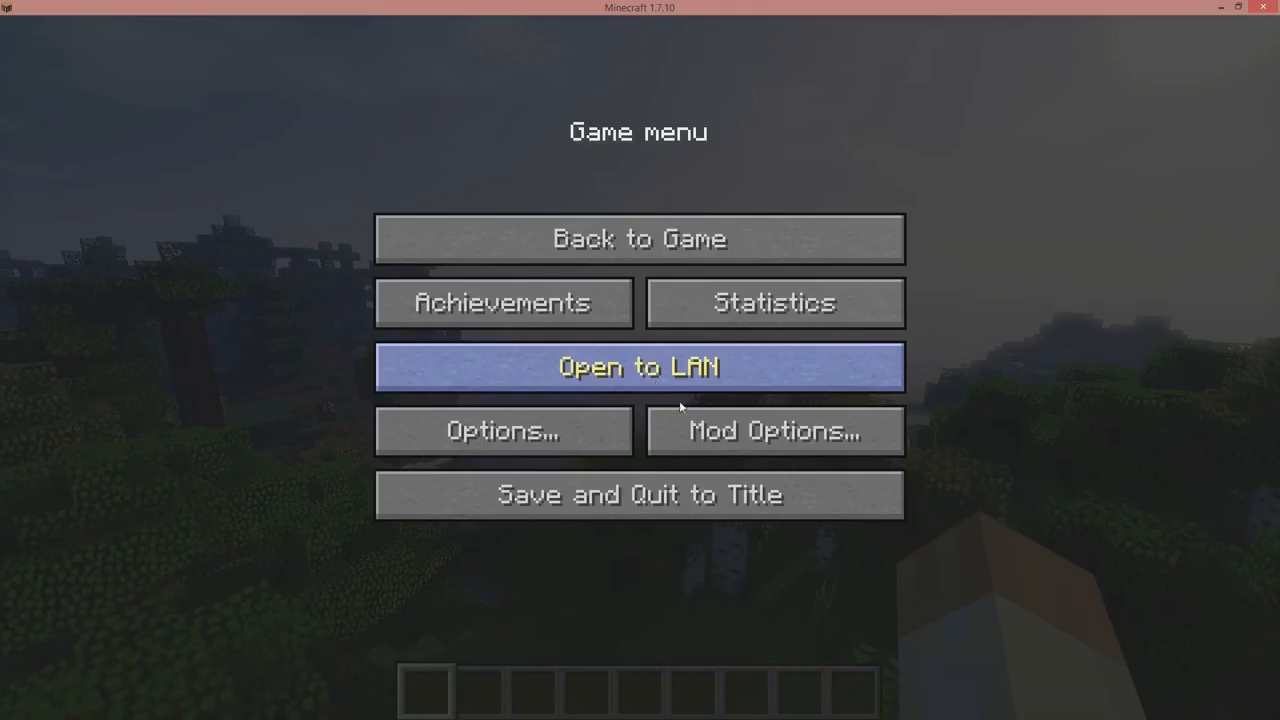
{"action": "mouse_move", "coordinate": [712, 480]}
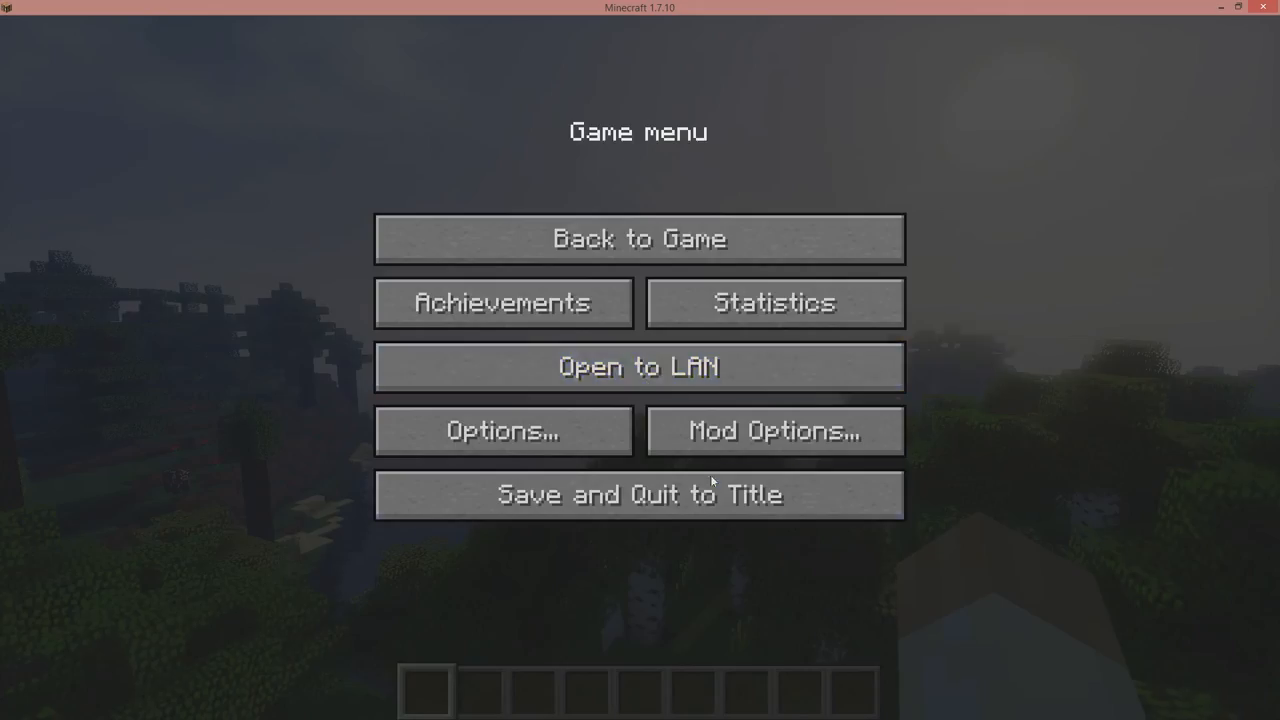
{"action": "left_click", "coordinate": [640, 494]}
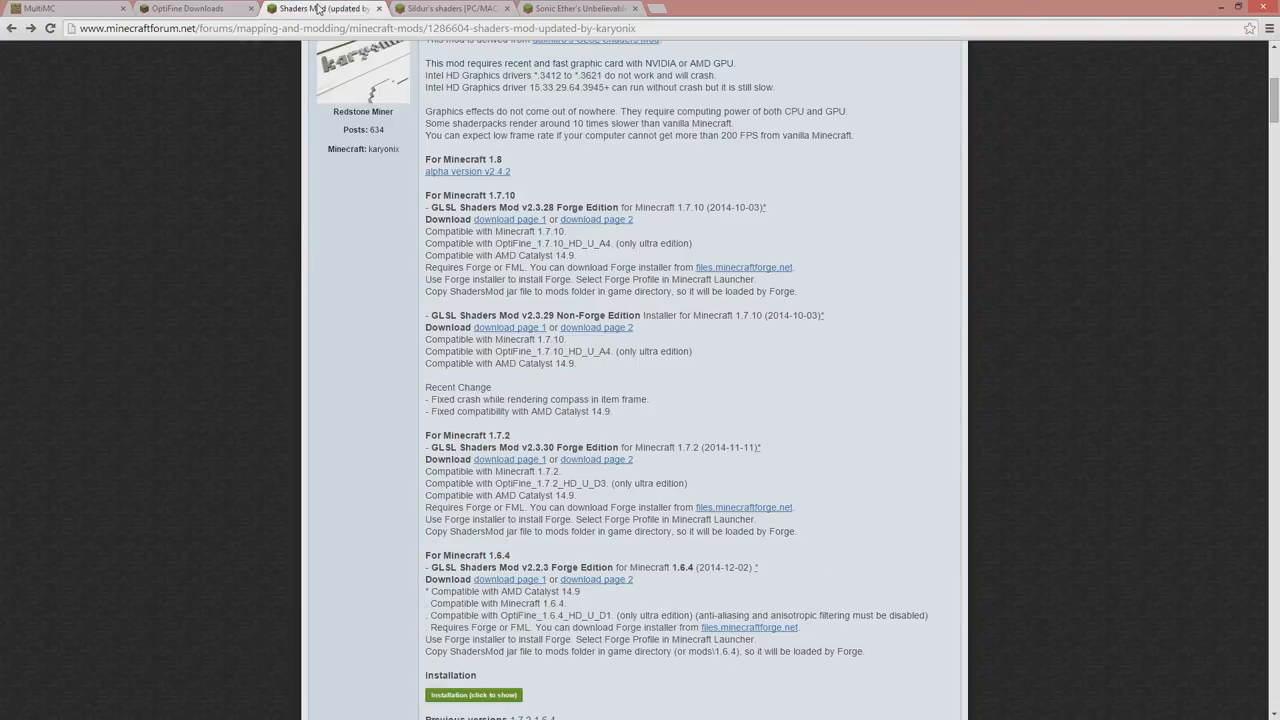
Scroll the Shaders Mod thread to the Minecraft 1.8 alpha v2.4.2 post.
{"action": "scroll", "scroll_direction": "up", "scroll_amount": 3}
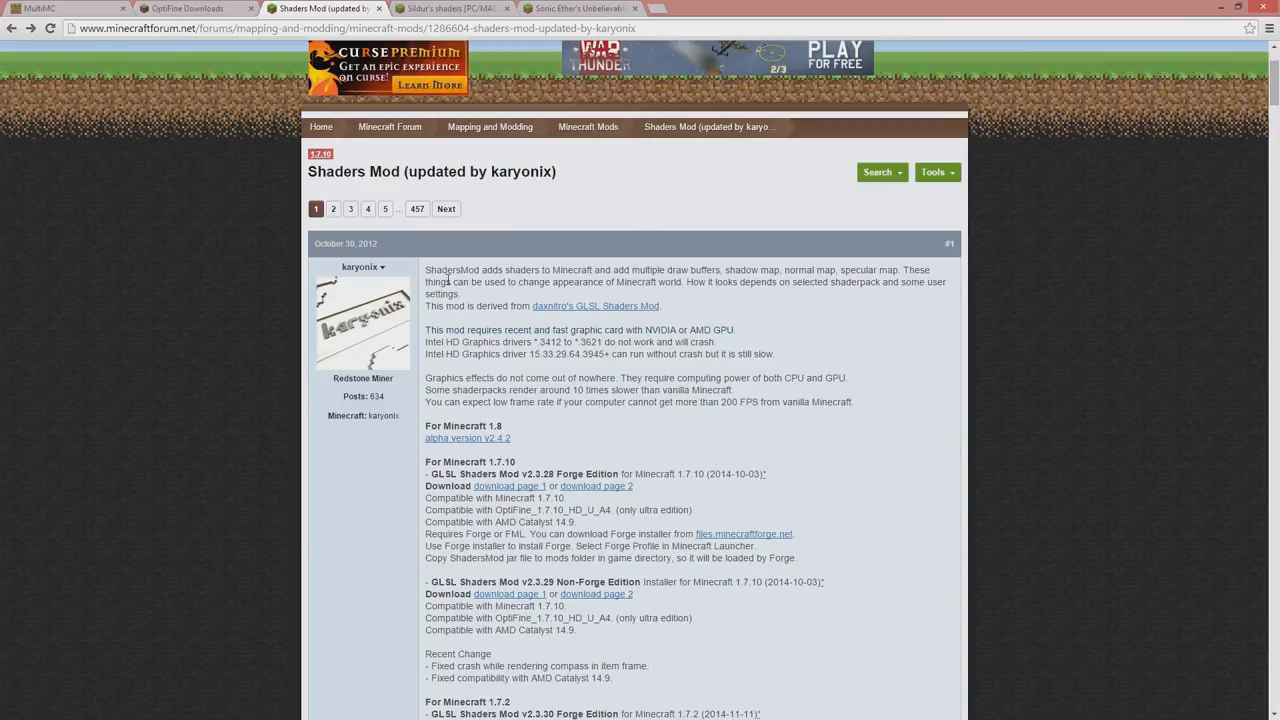
{"action": "scroll", "scroll_direction": "down", "scroll_amount": 3}
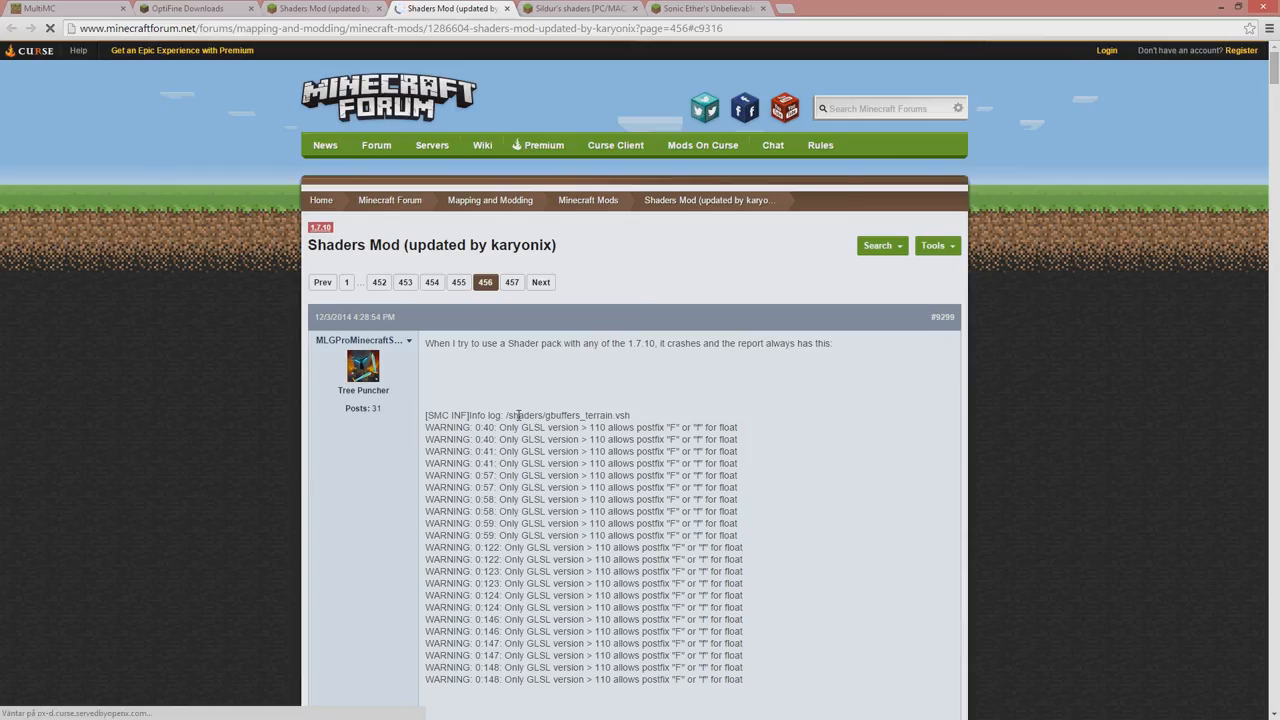
{"action": "scroll", "scroll_direction": "down", "scroll_amount": 3}
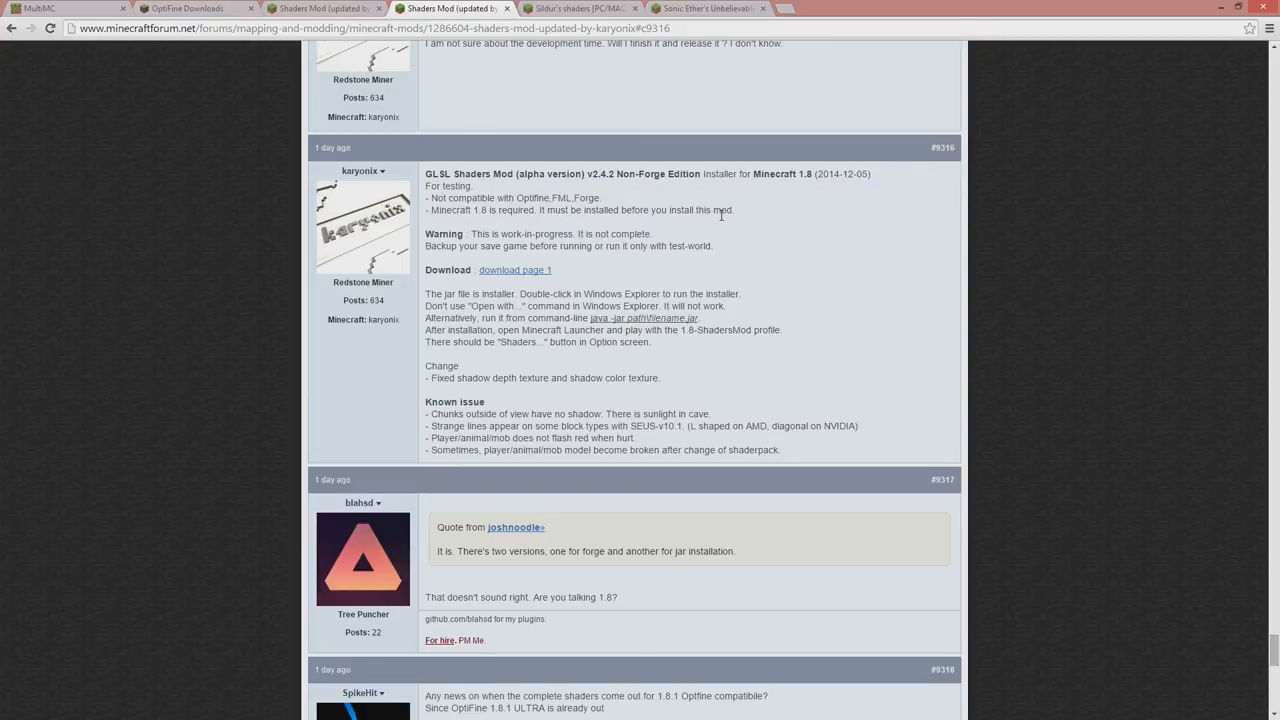
{"action": "mouse_move", "coordinate": [728, 228]}
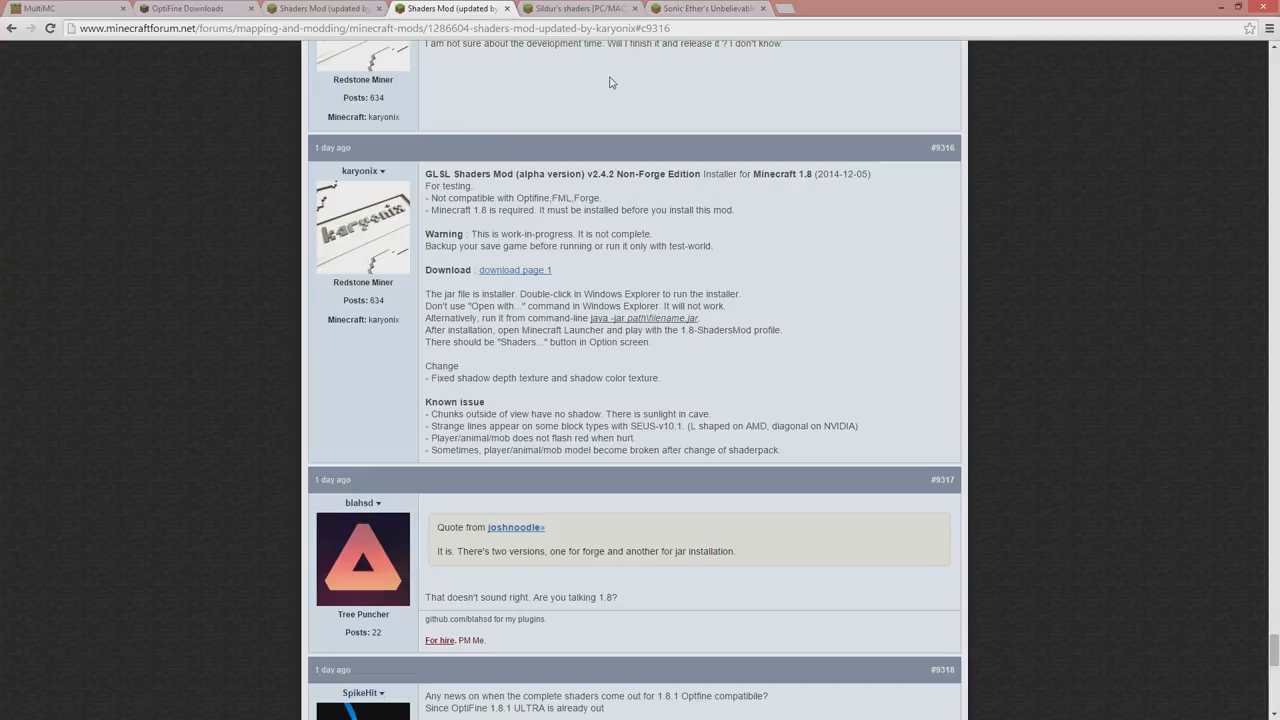
{"action": "mouse_move", "coordinate": [608, 86]}
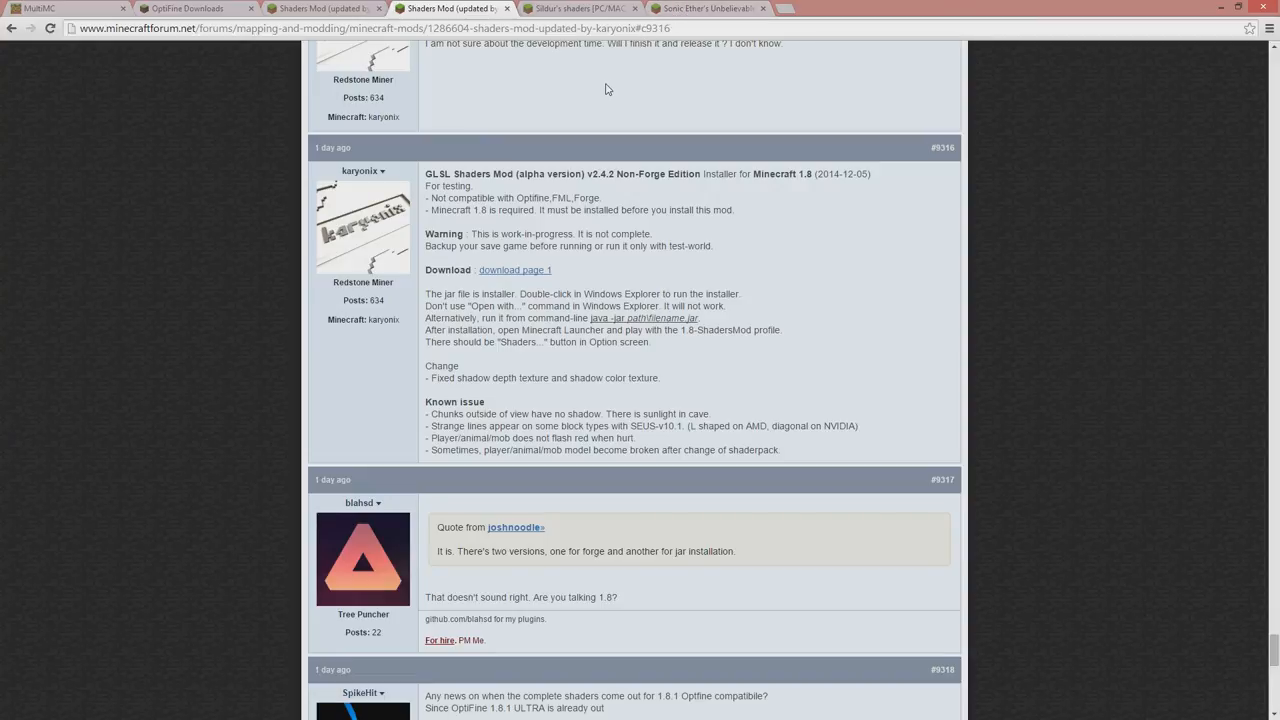
{"action": "mouse_move", "coordinate": [604, 100]}
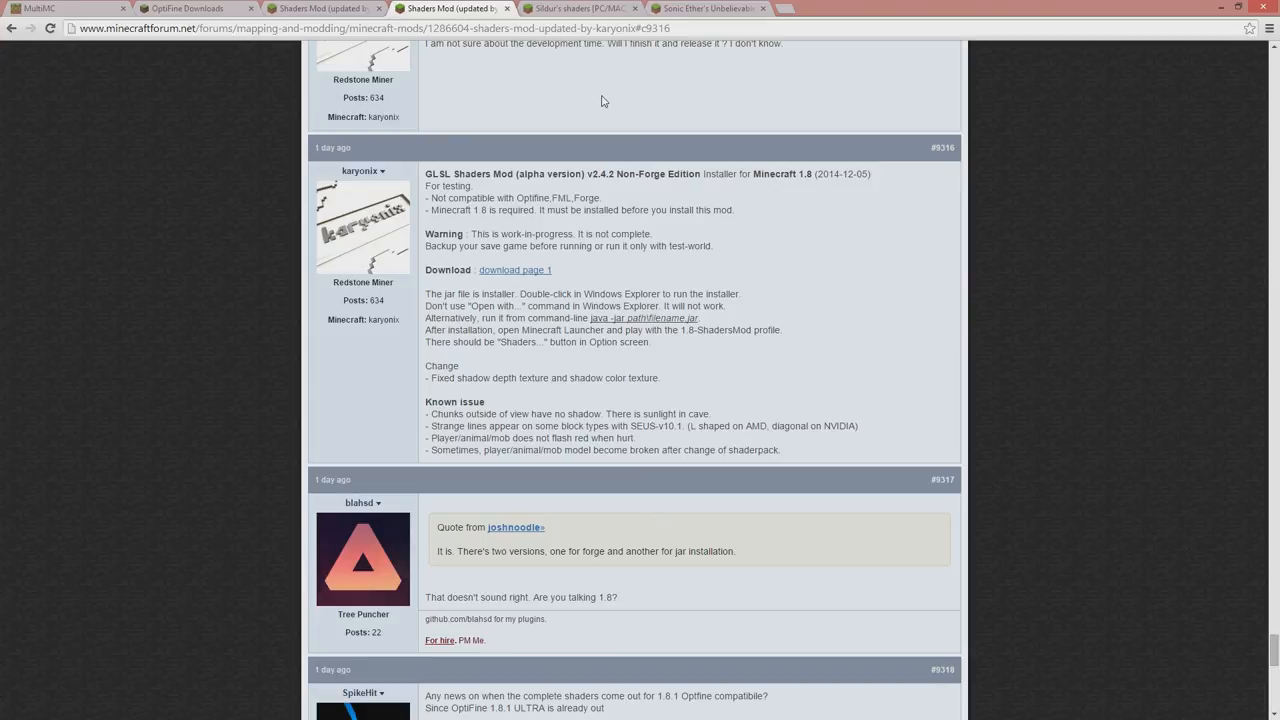